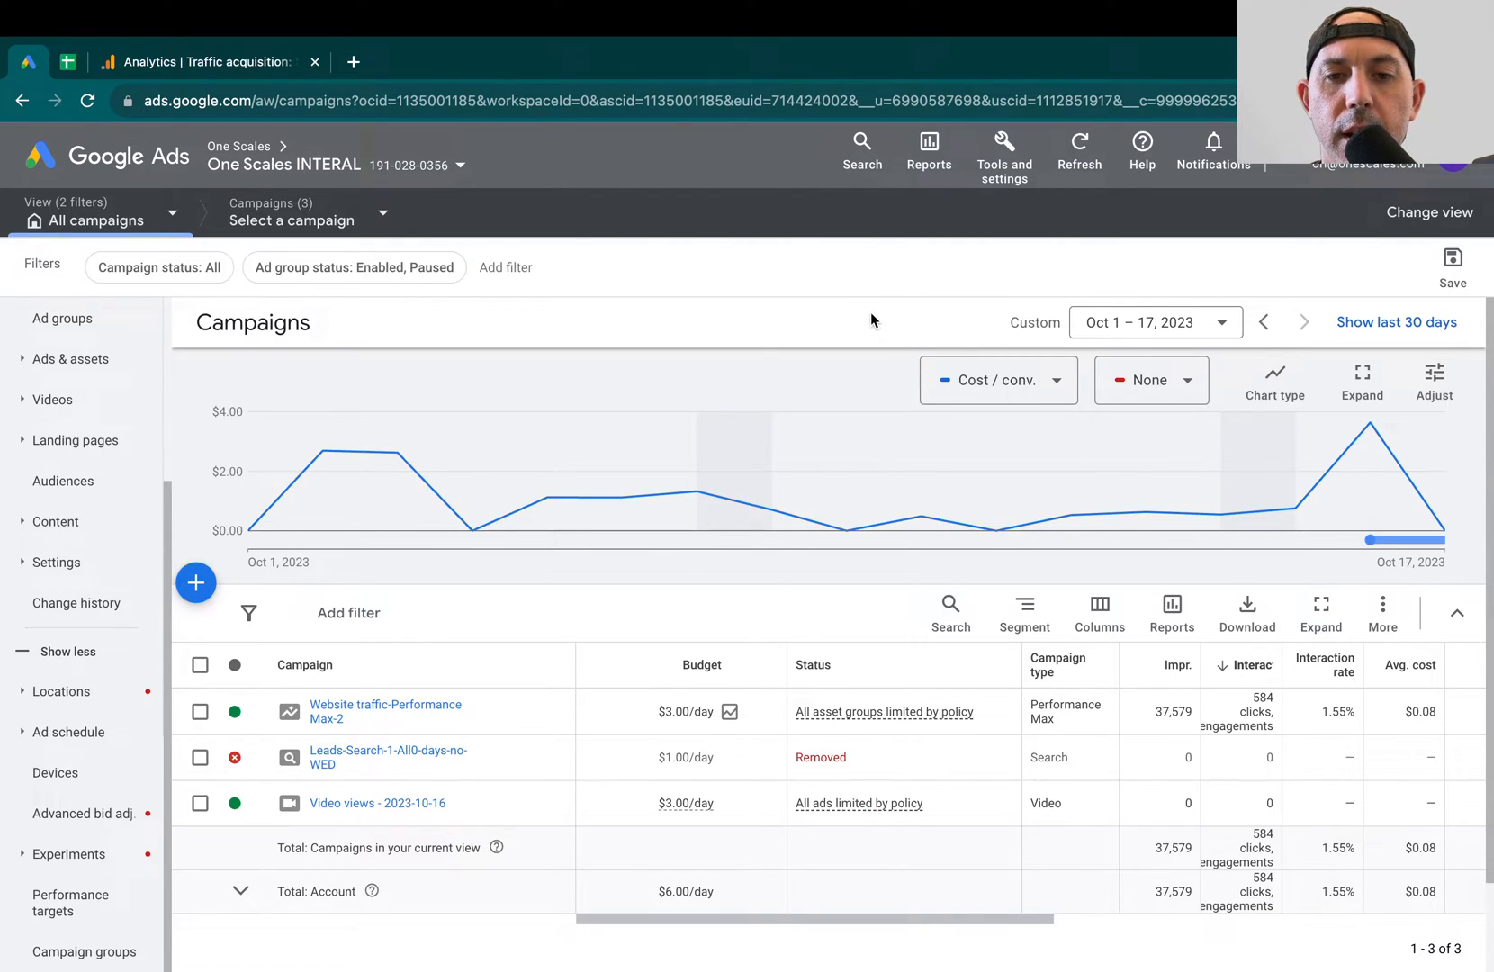
mouse_move(717, 268)
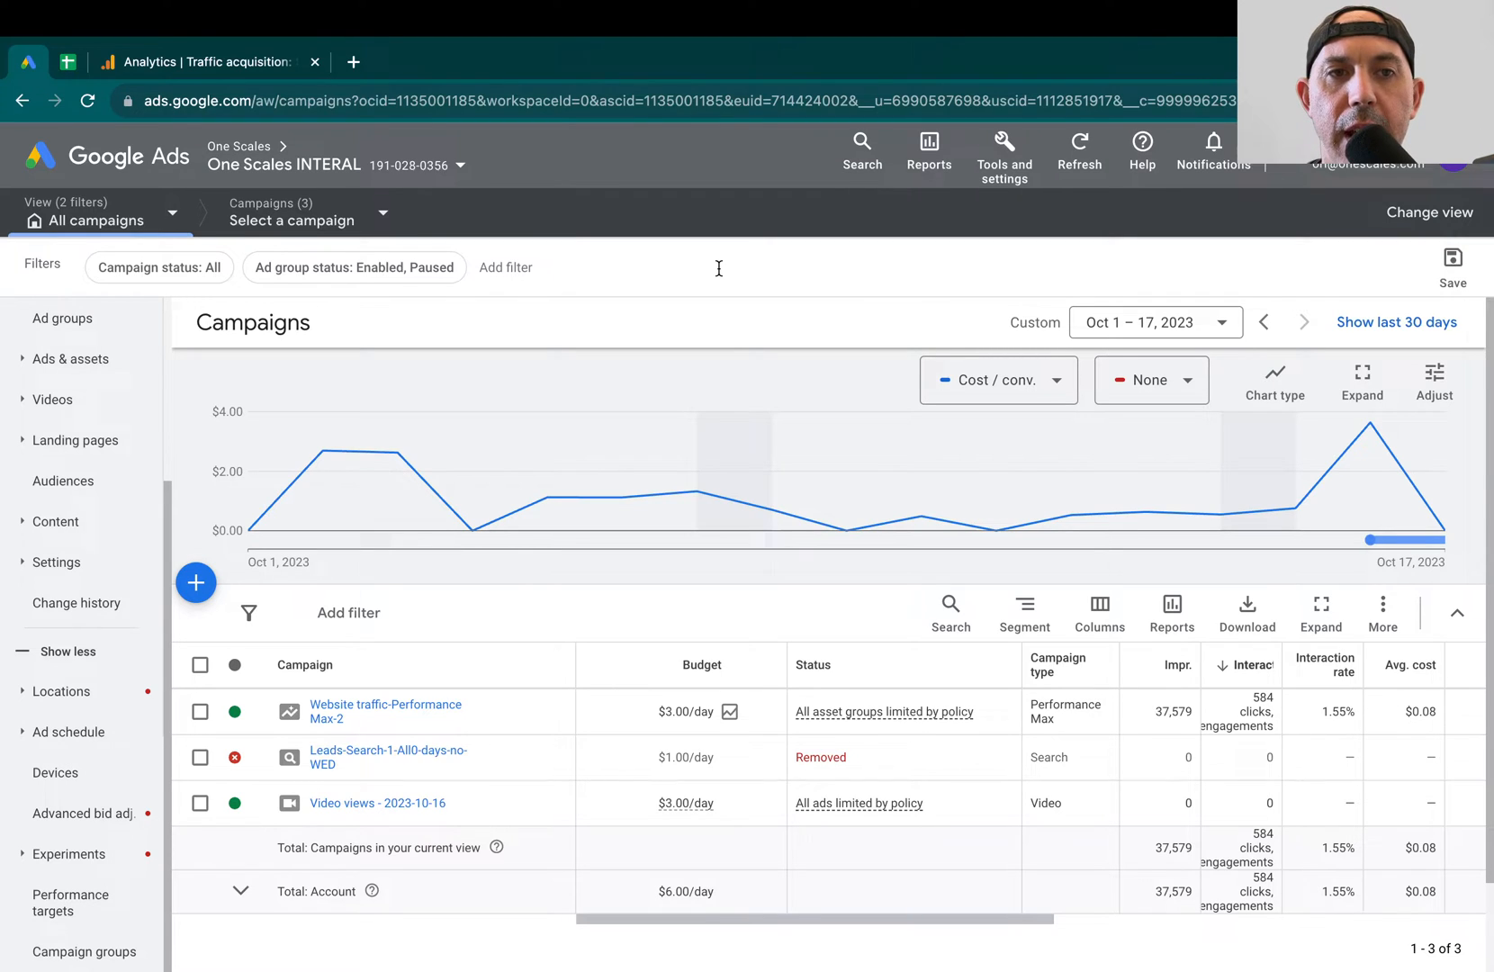
mouse_move(703, 291)
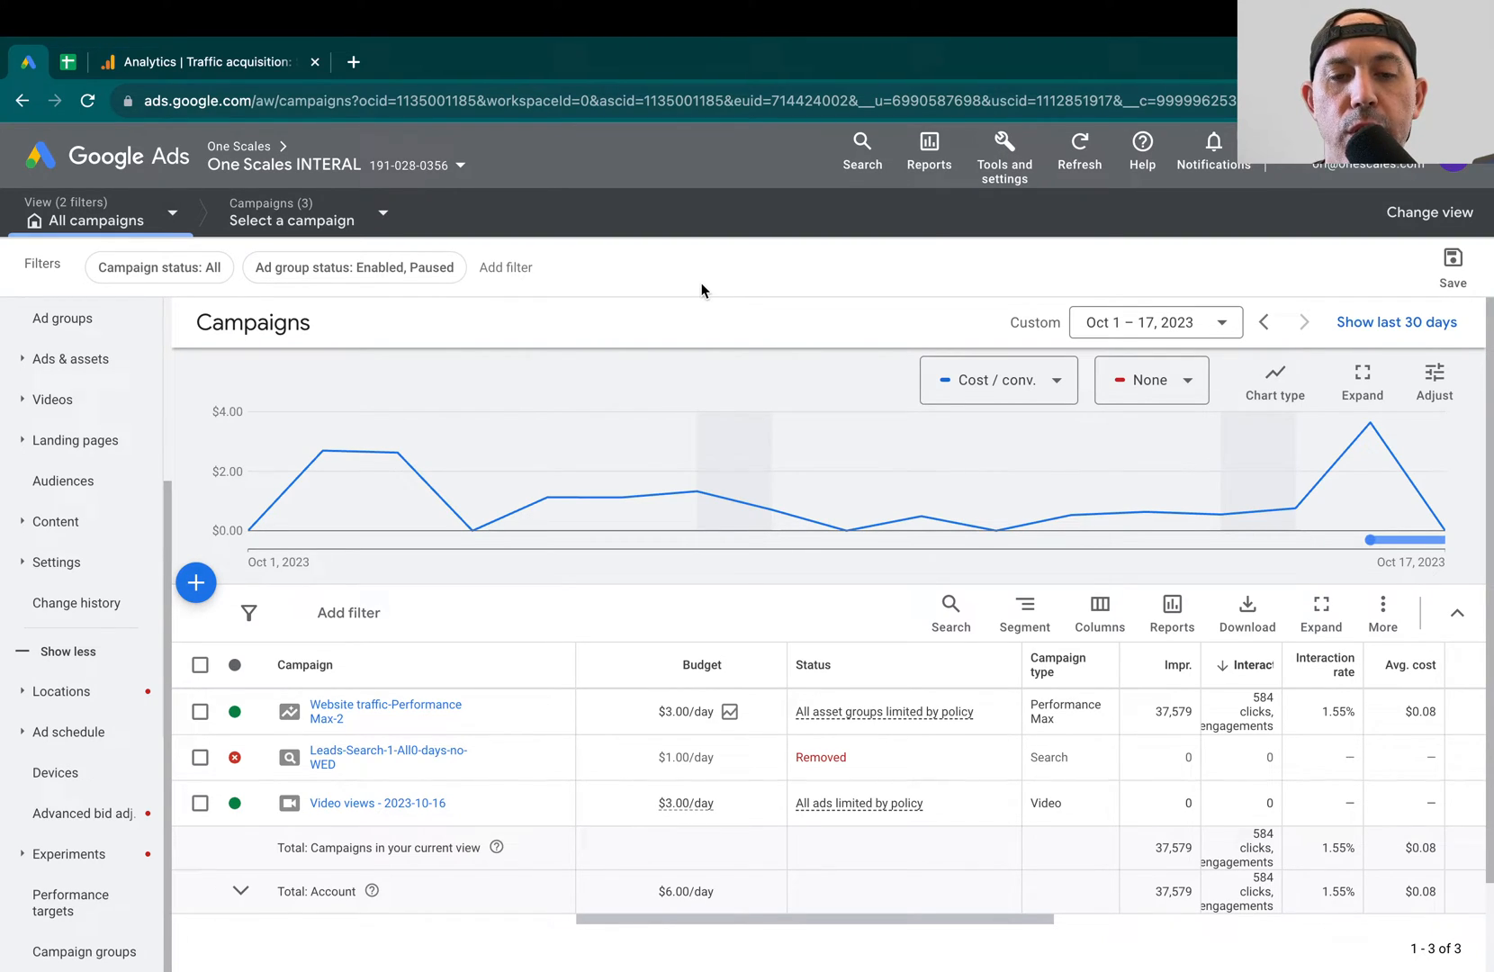
mouse_move(390, 713)
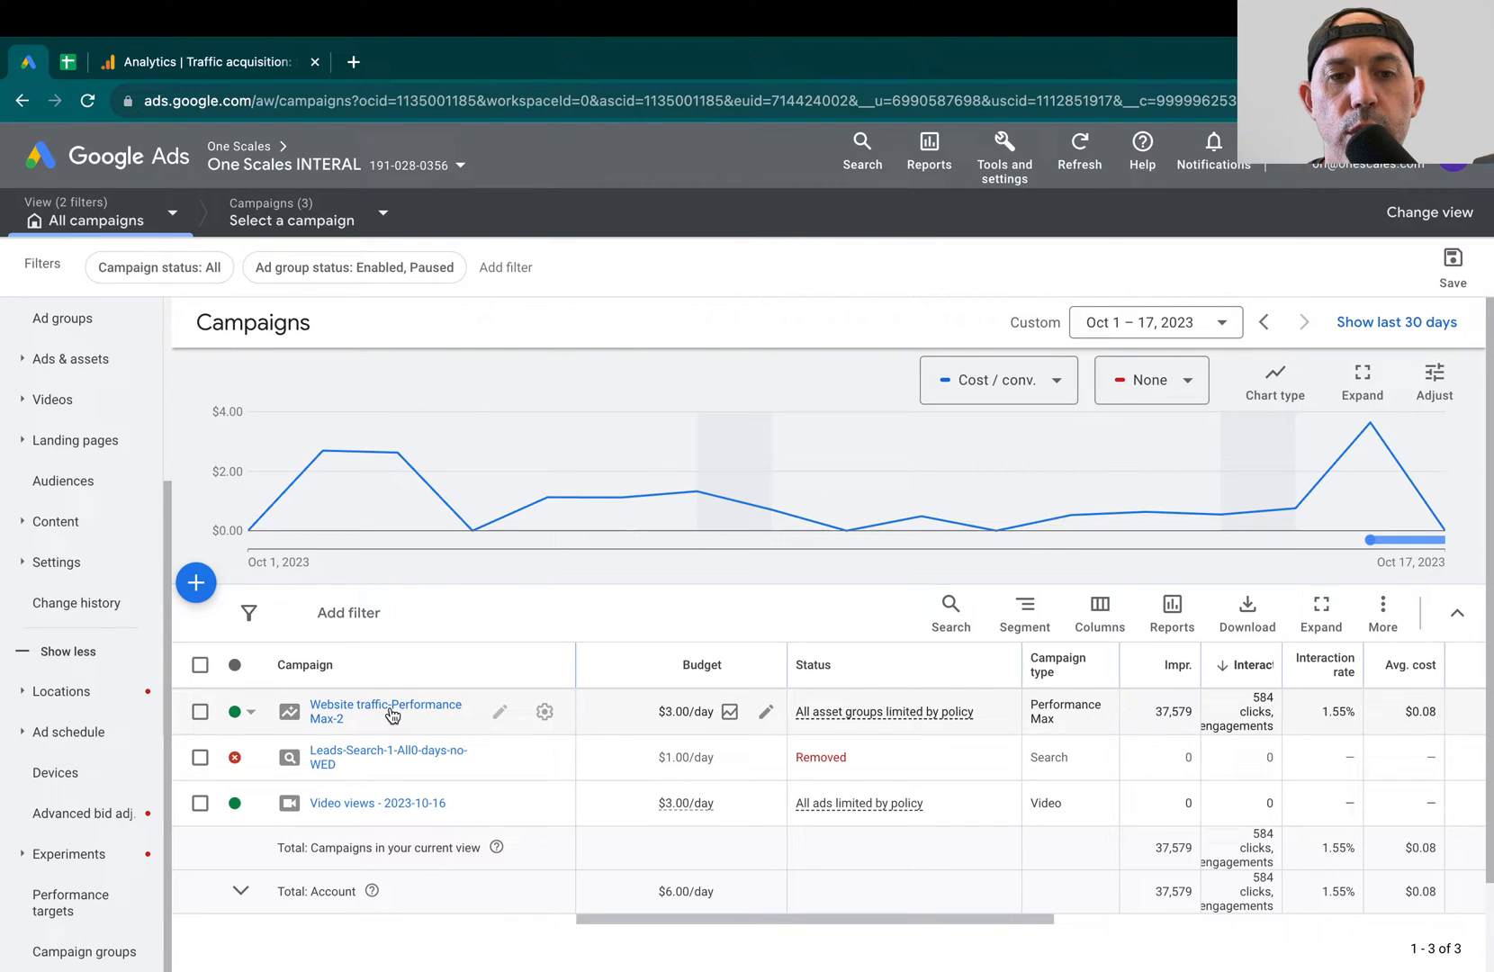
Open the Website traffic-Performance Max-2 campaign's asset groups, showing Asset Group 1
left_click(386, 711)
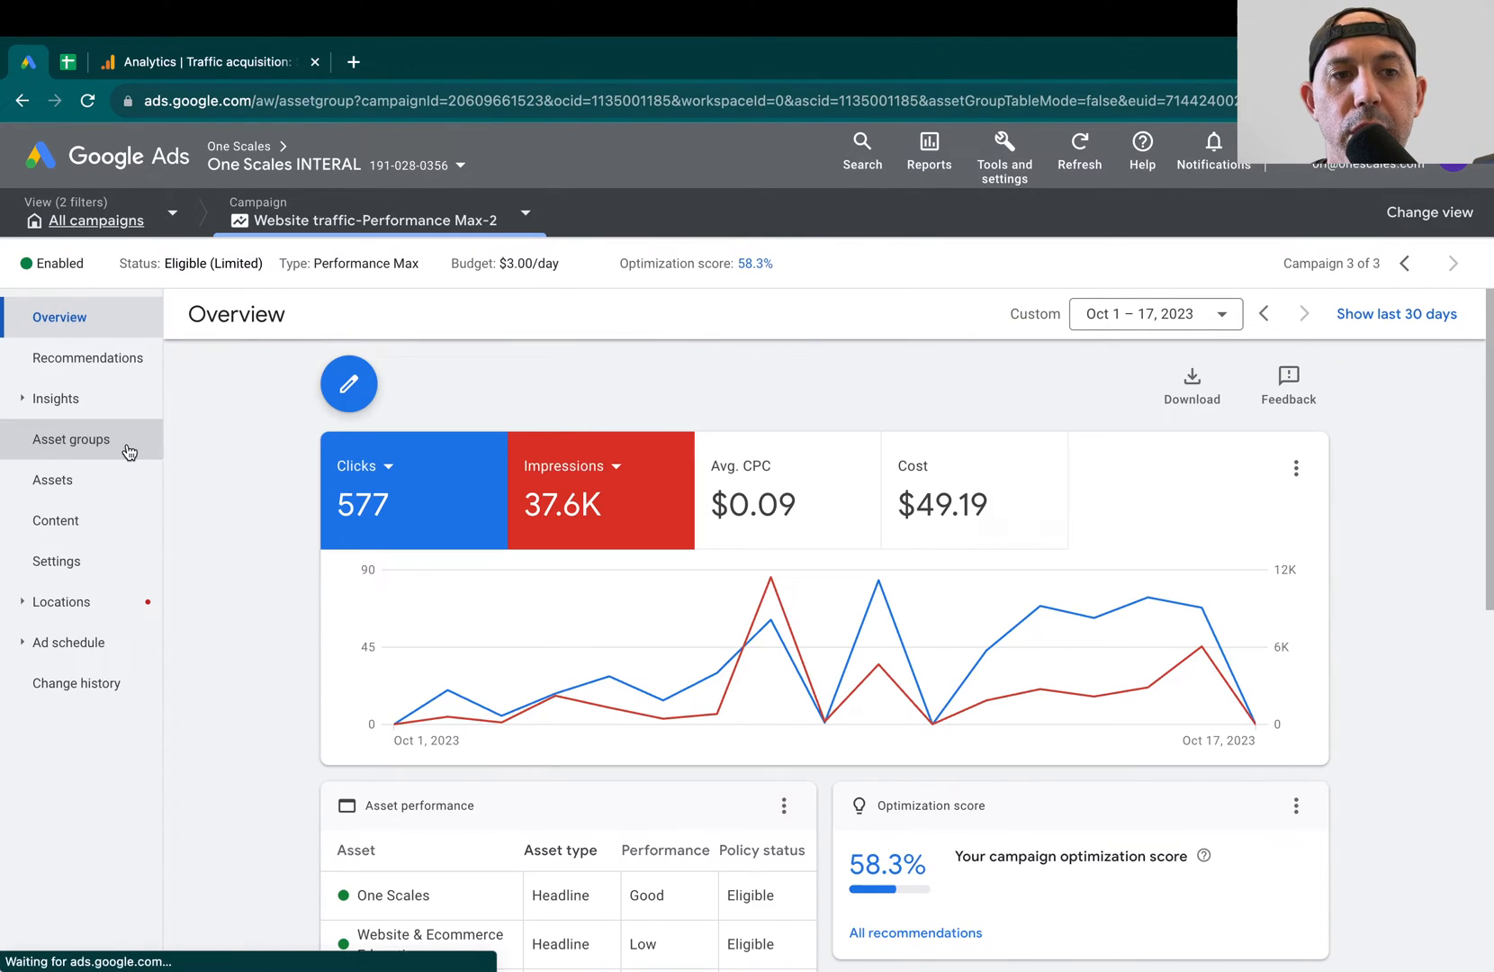
left_click(71, 440)
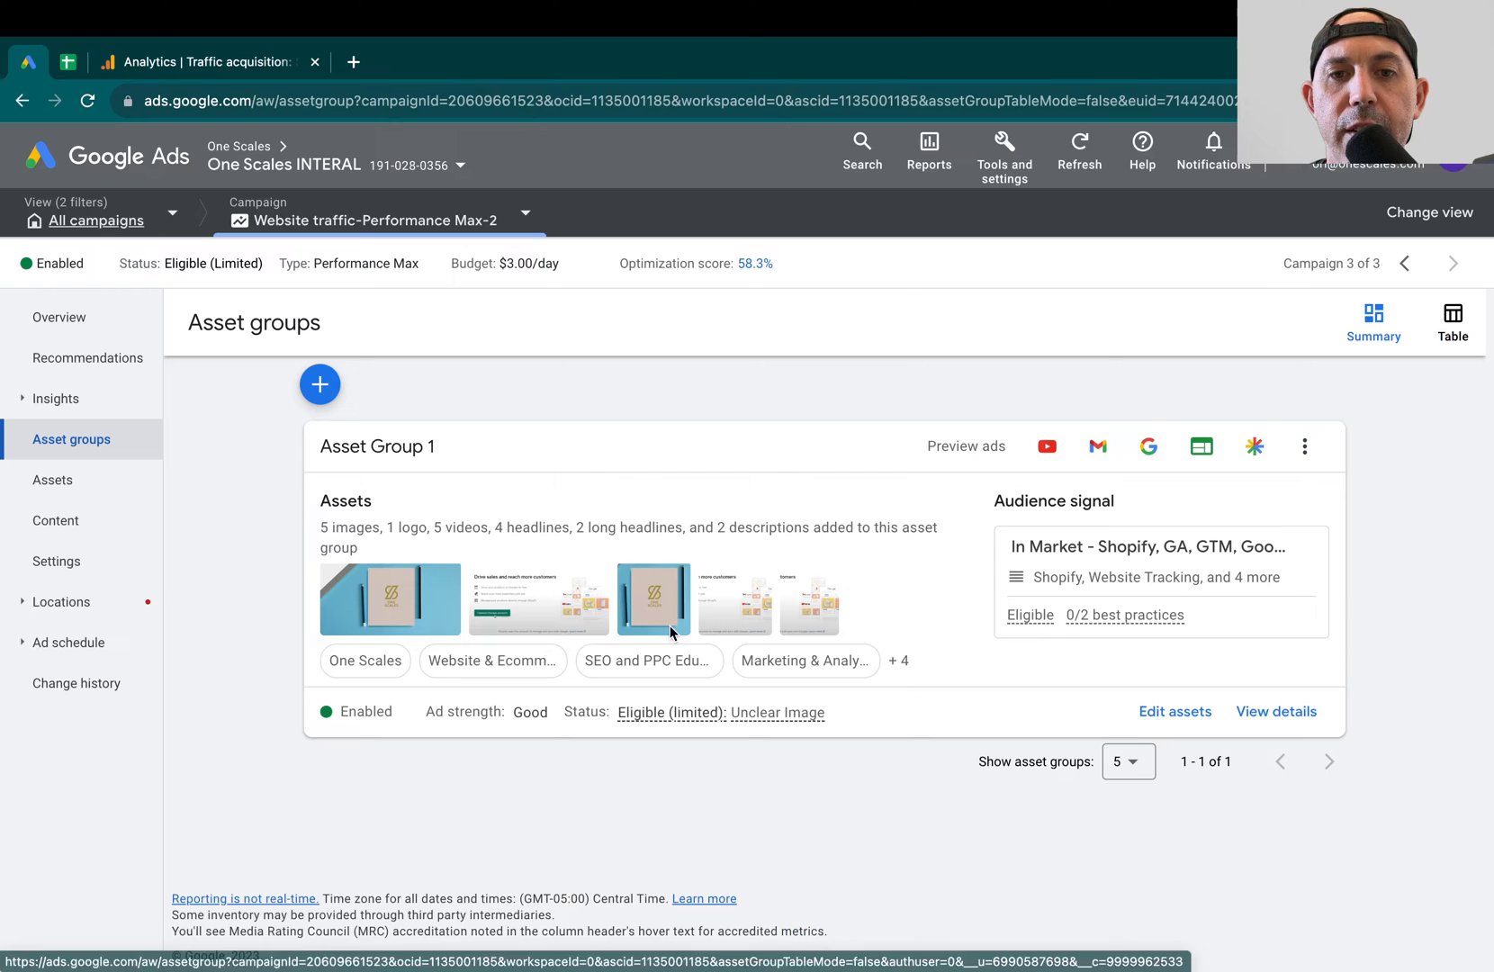
mouse_move(1119, 555)
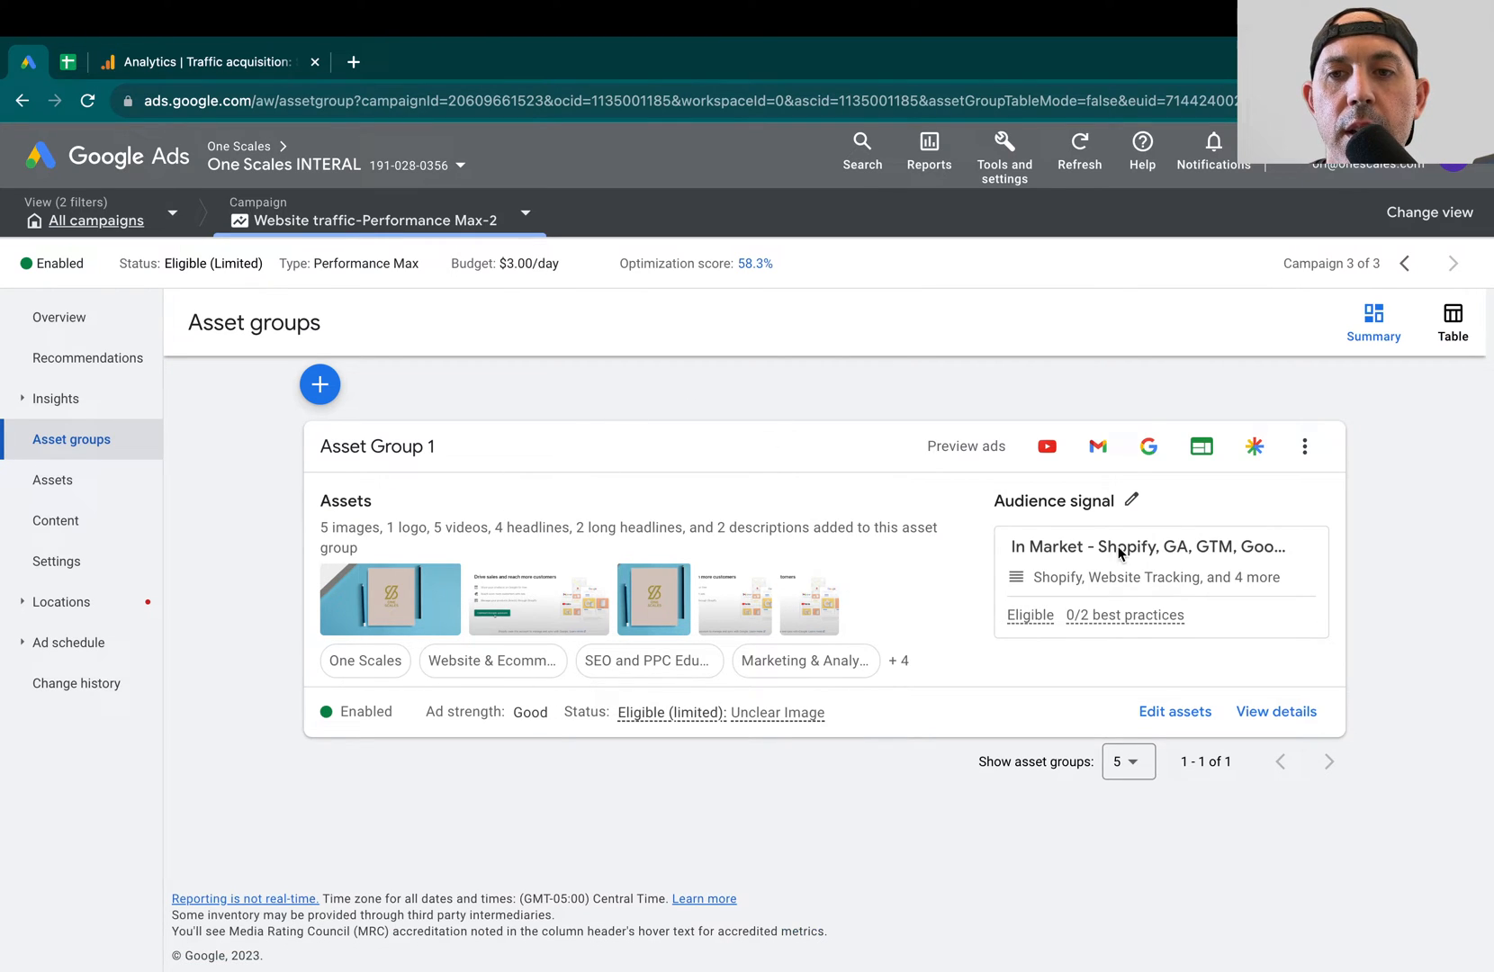
mouse_move(1140, 502)
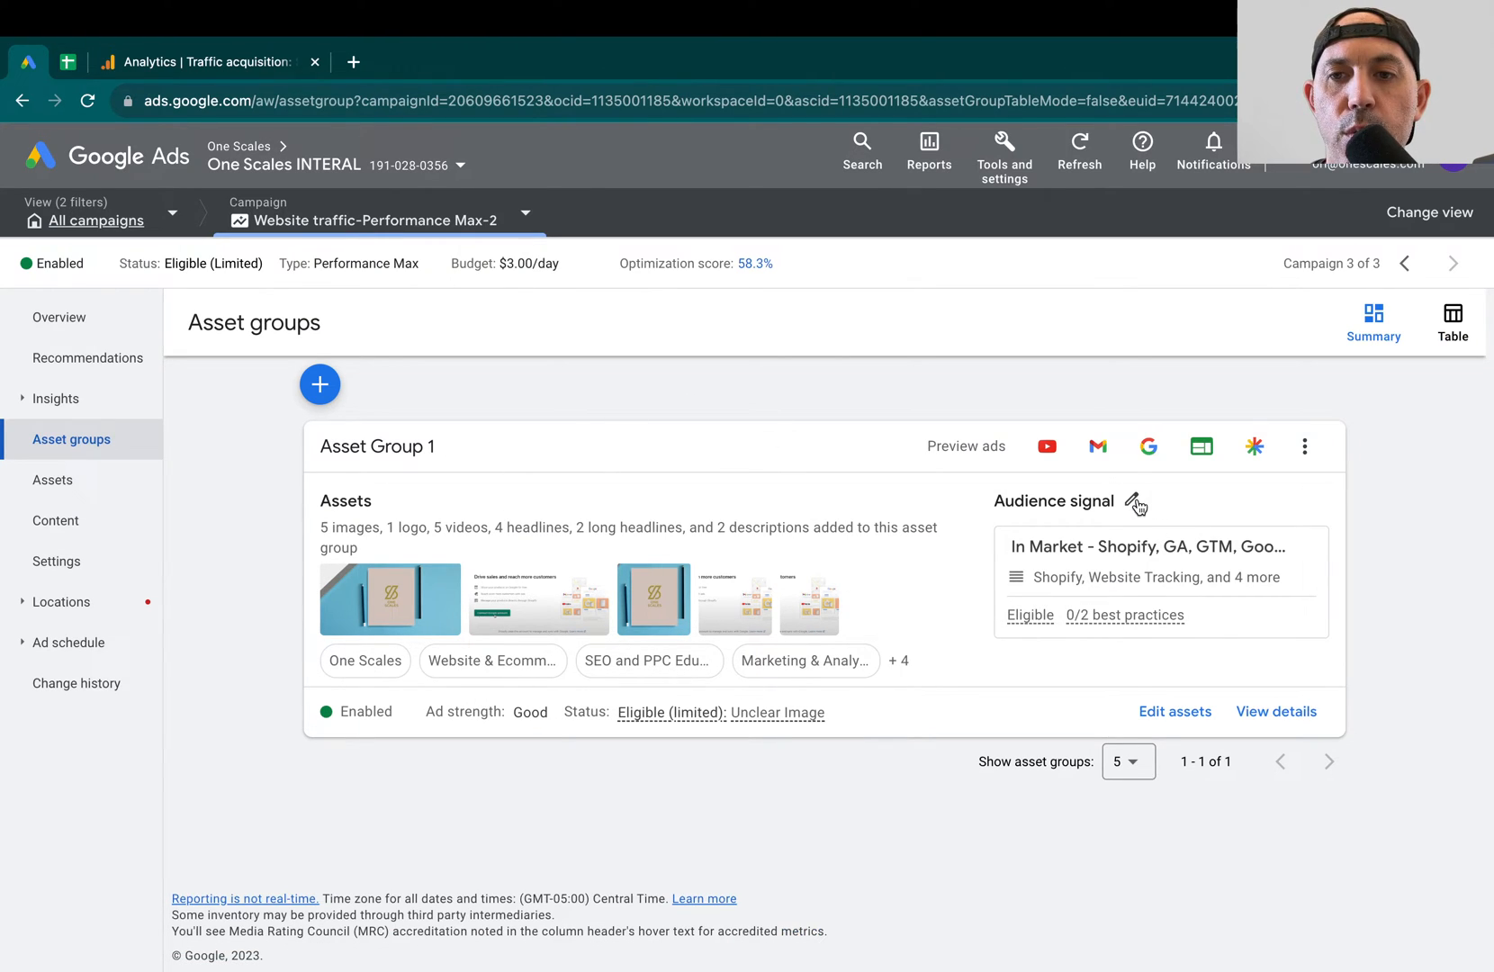
Open the audience signal editor and review its six in-market segments, including Shopify and Google Analytics
left_click(1136, 501)
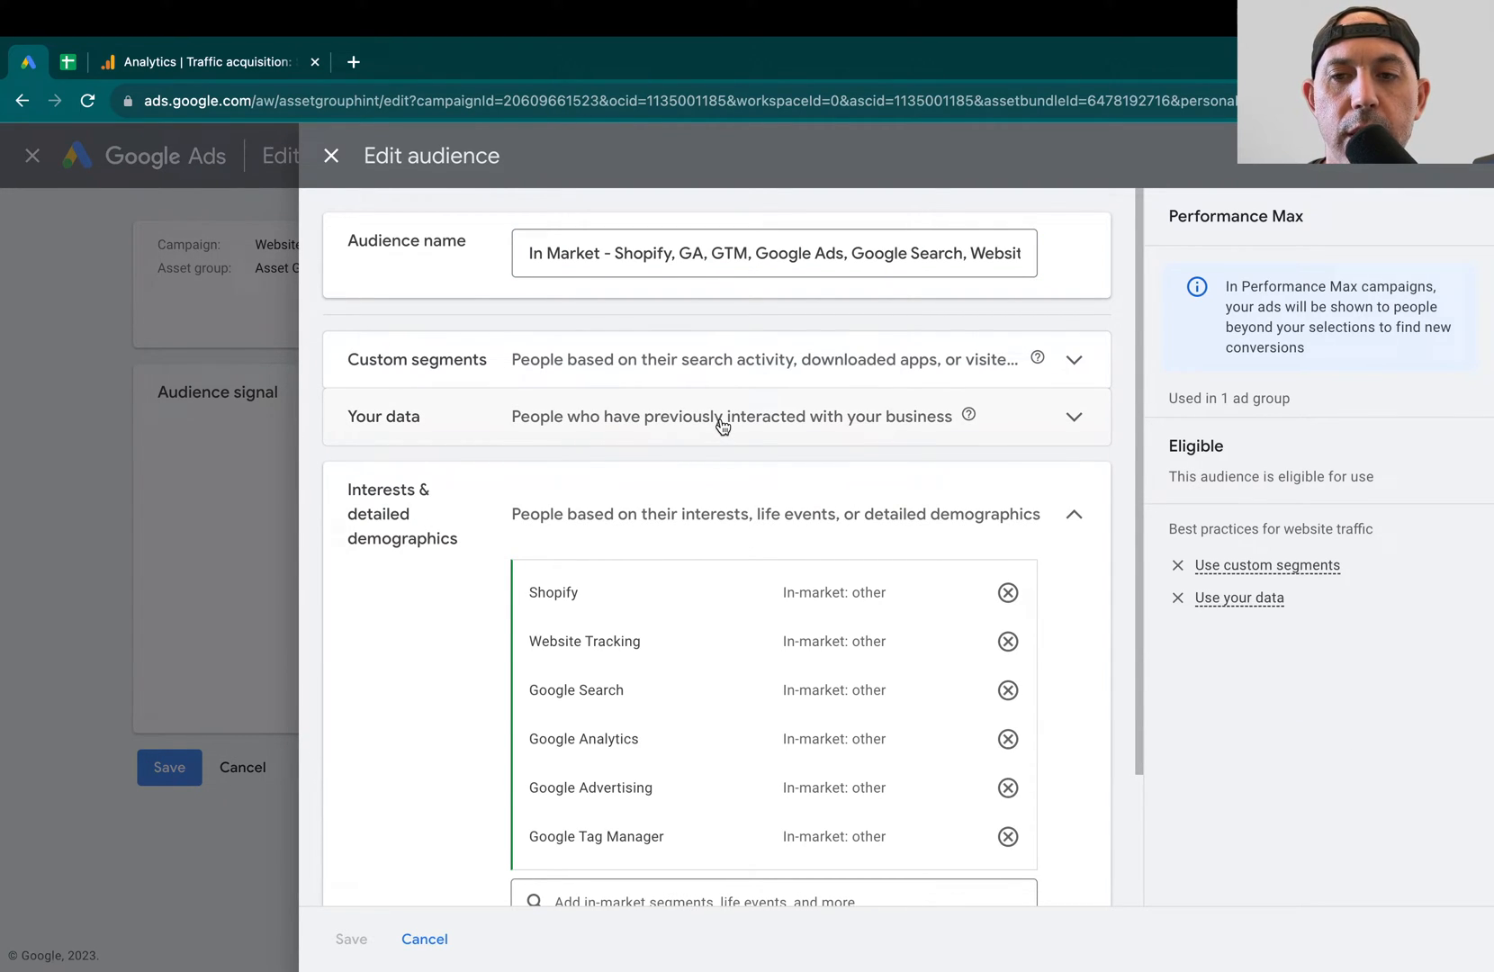
mouse_move(468, 460)
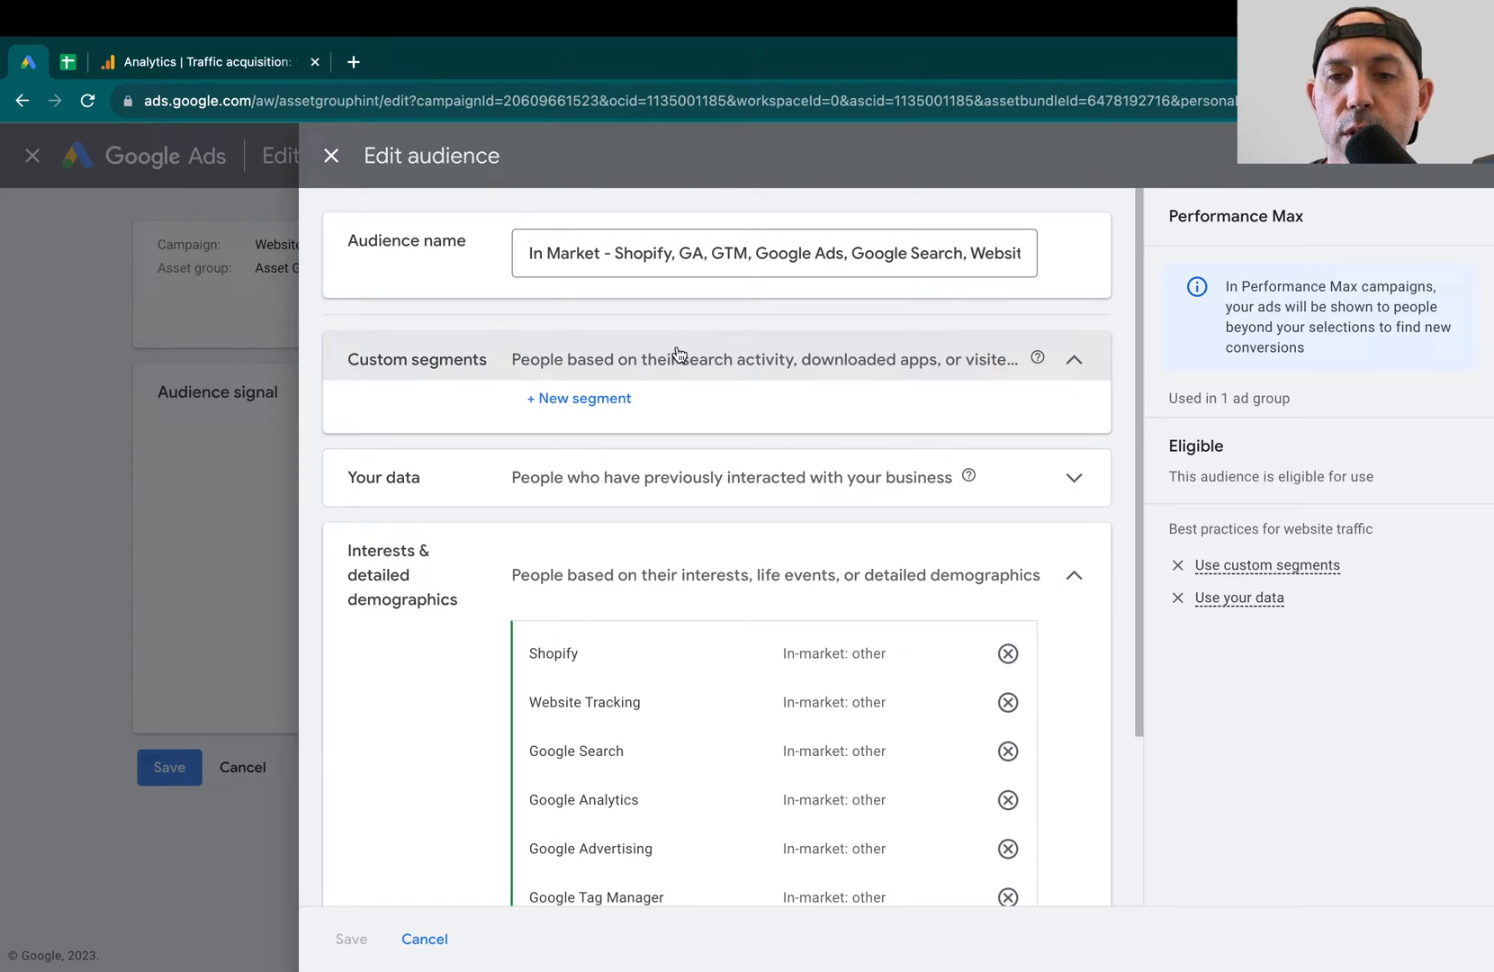
mouse_move(618, 489)
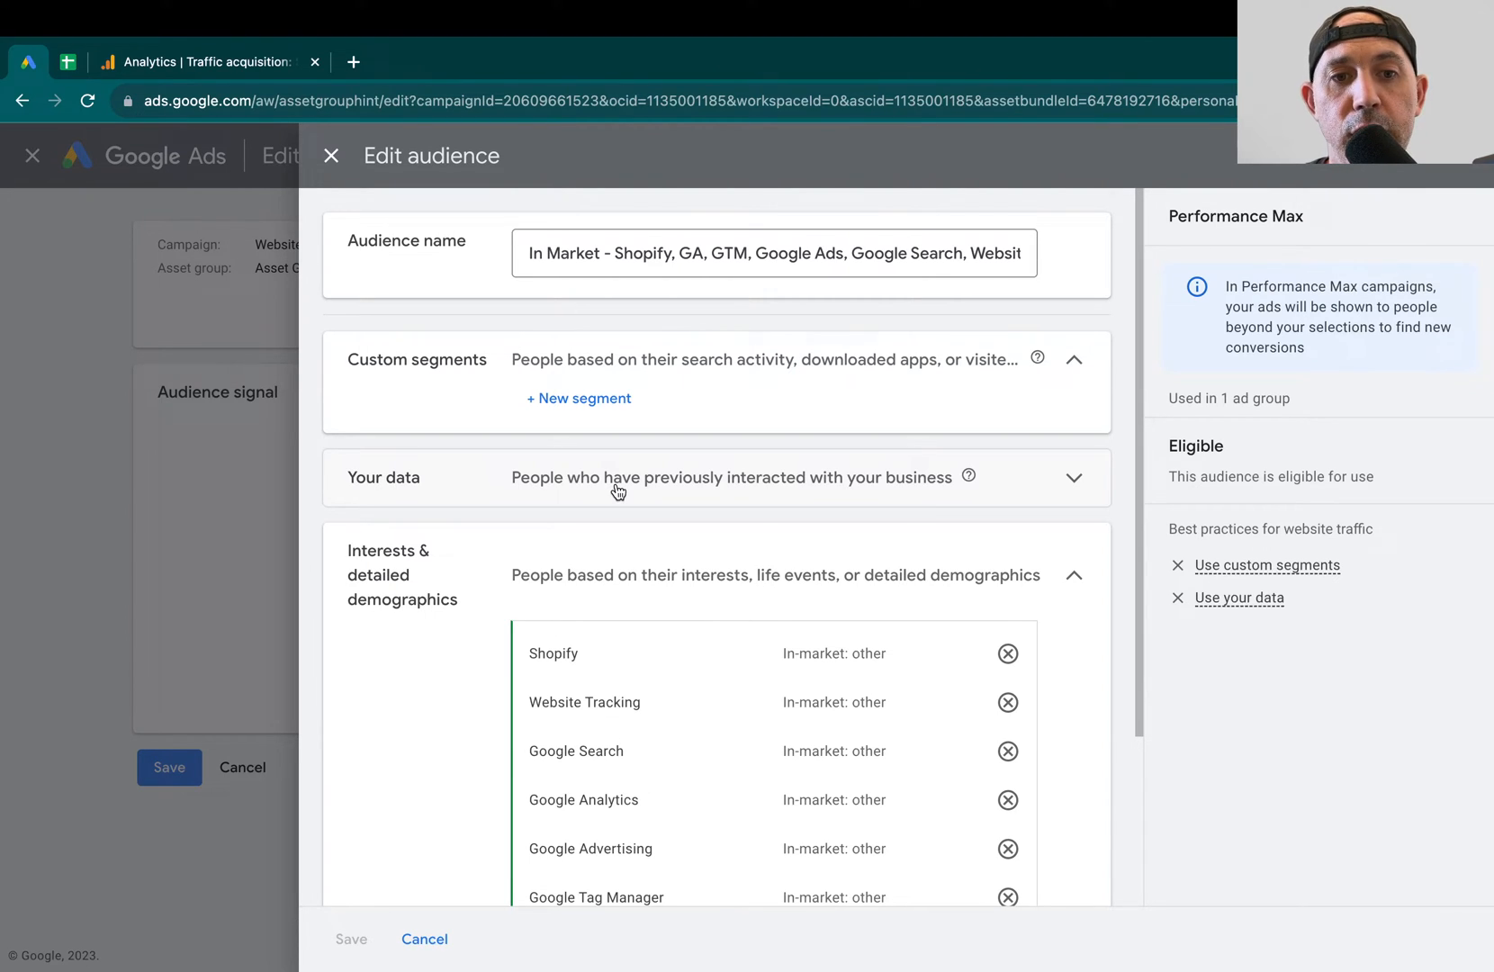
scroll("down", 3)
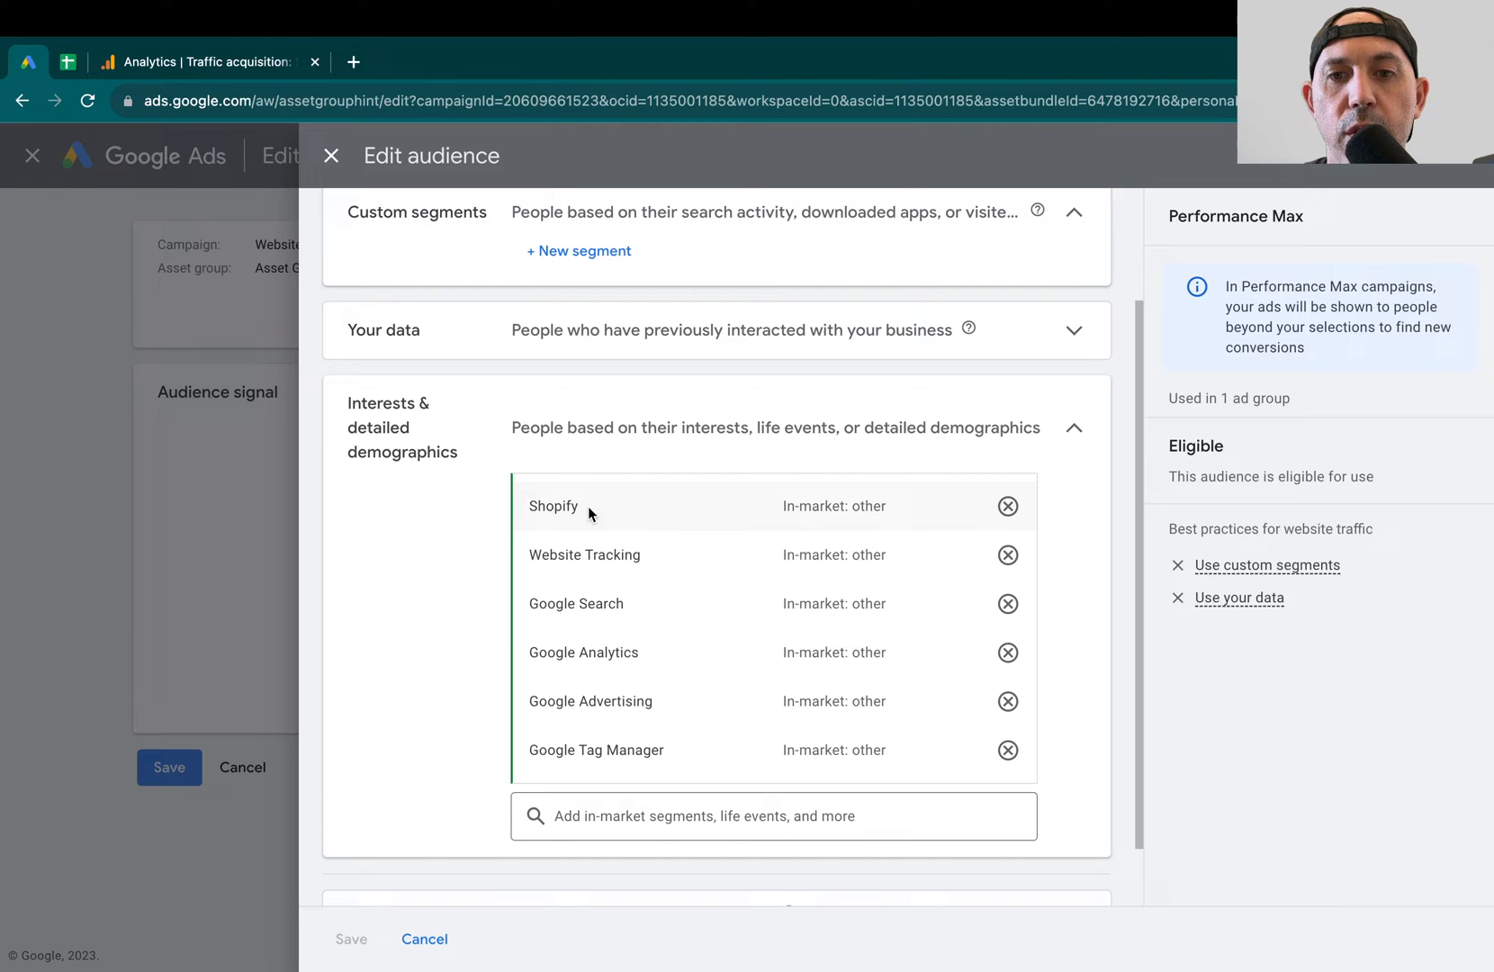
mouse_move(584, 580)
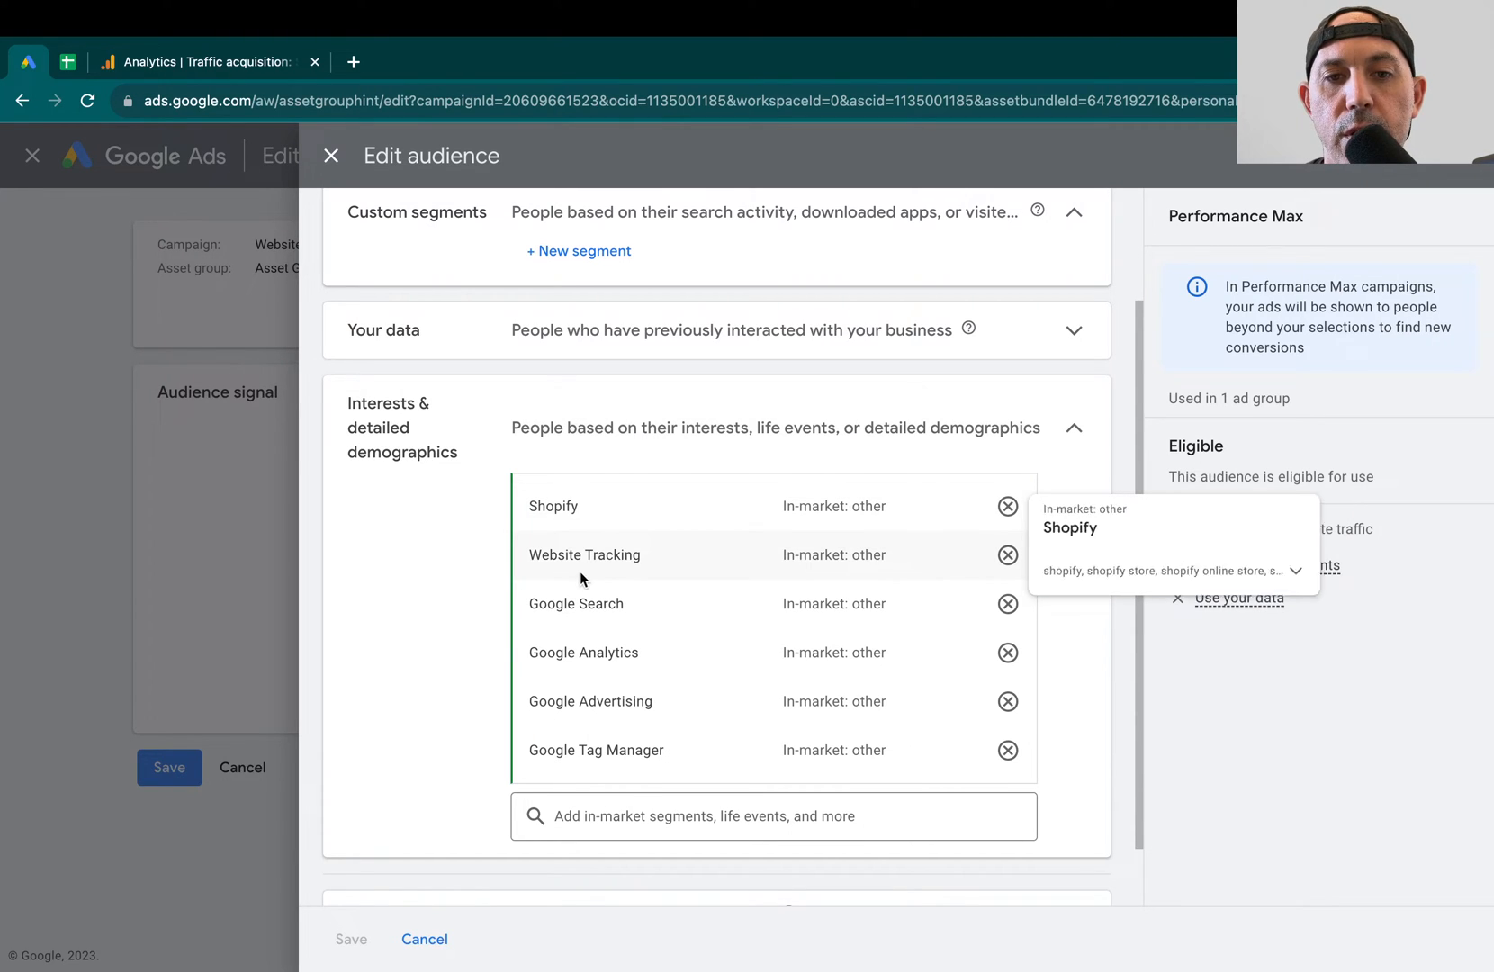
mouse_move(605, 576)
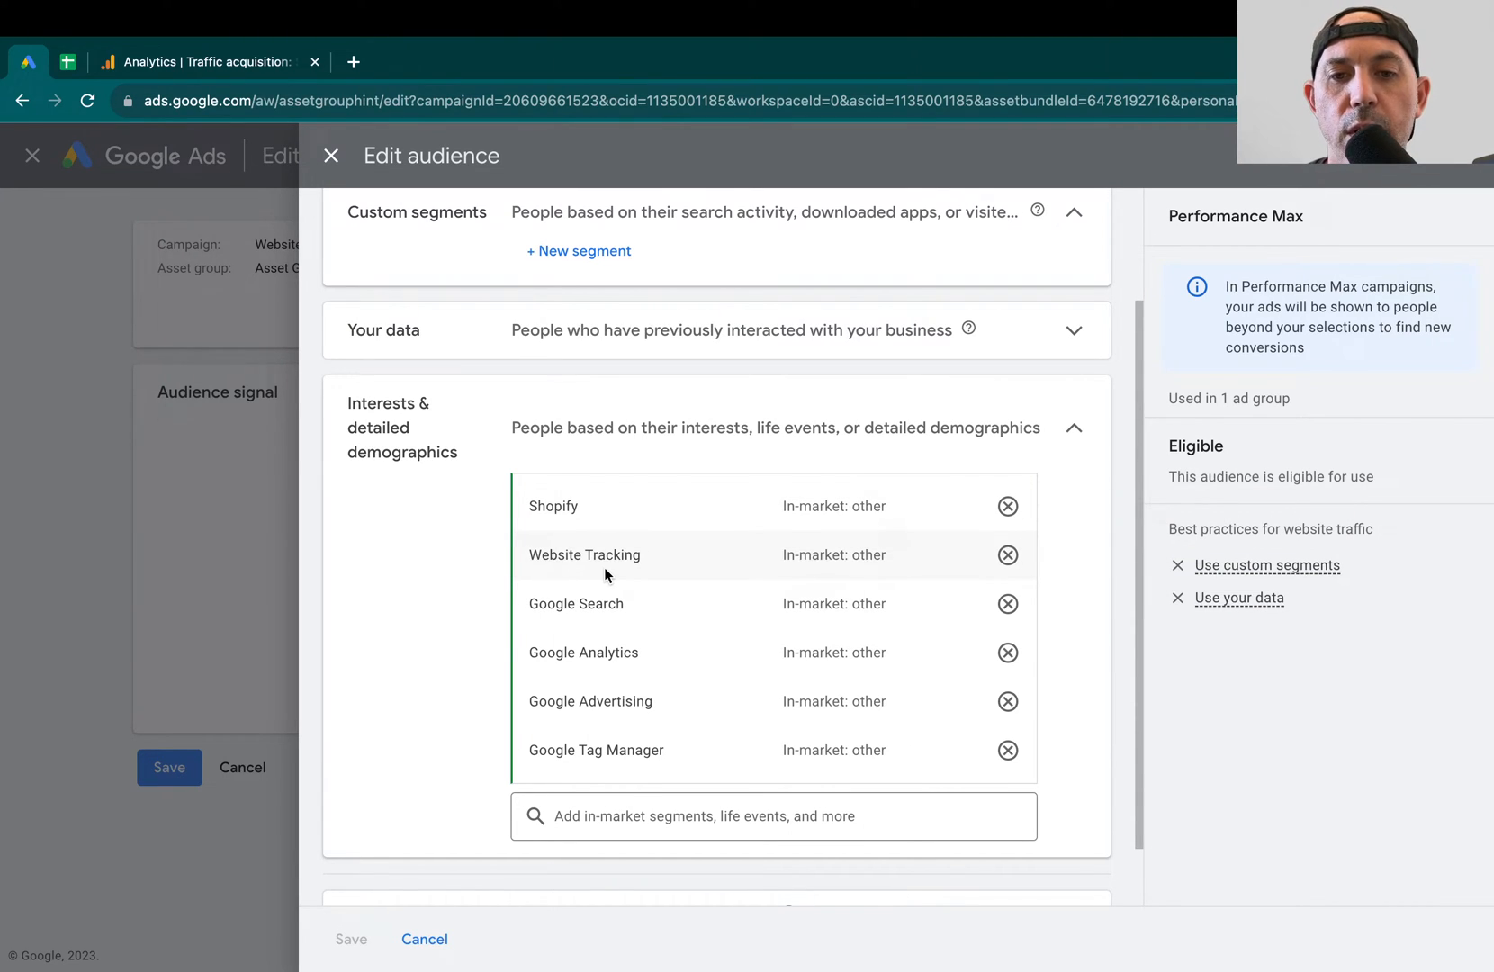
scroll("down", 3)
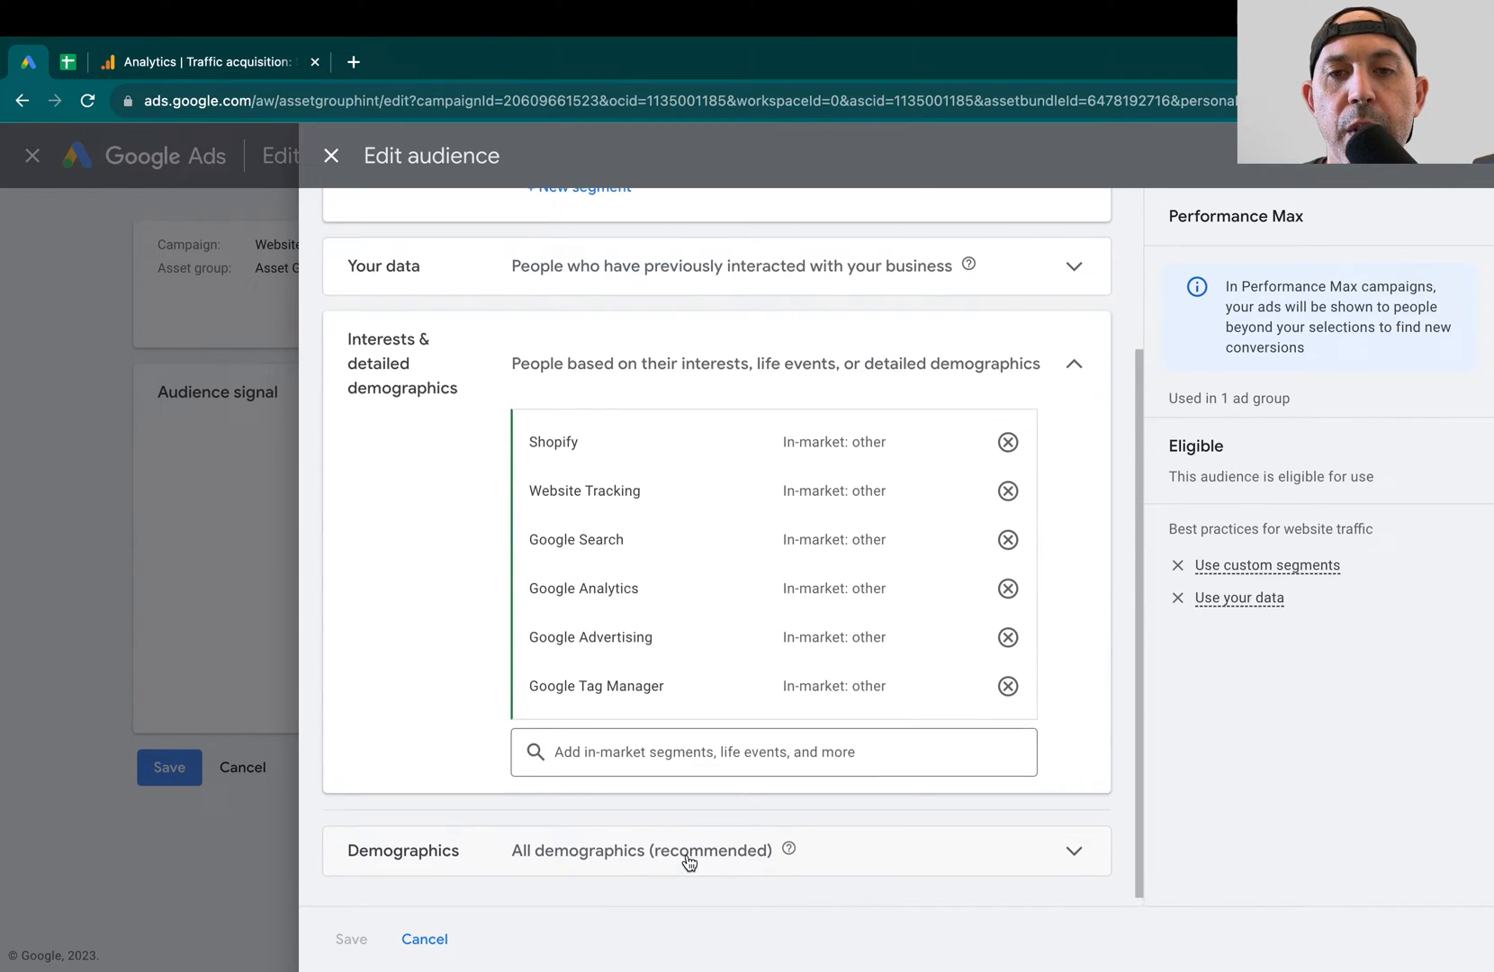
scroll("up", 3)
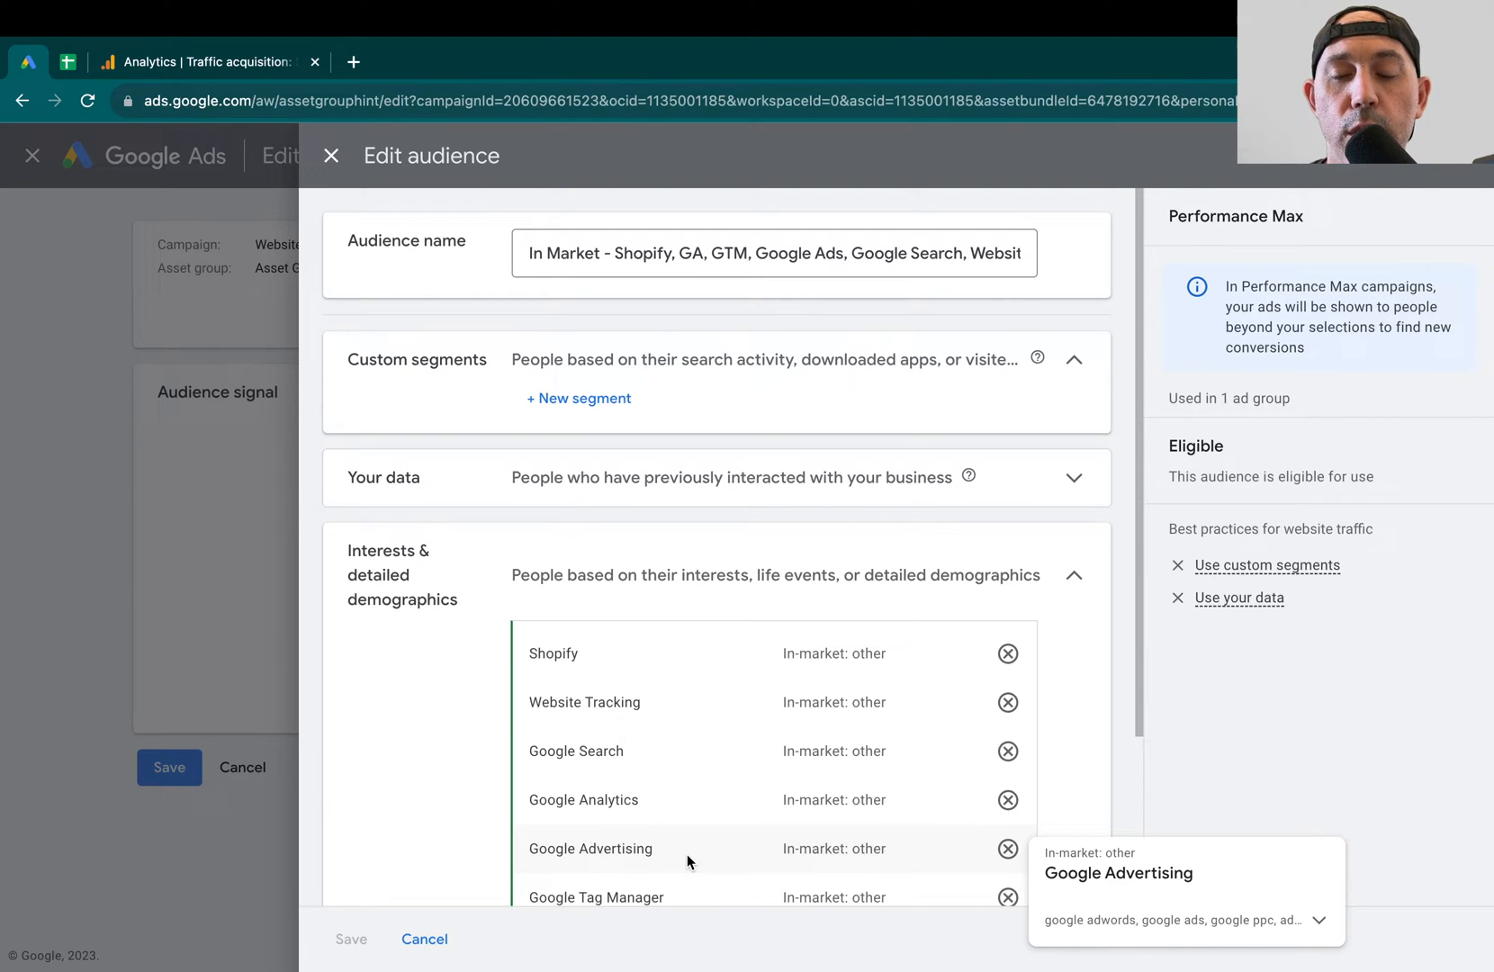
mouse_move(1063, 711)
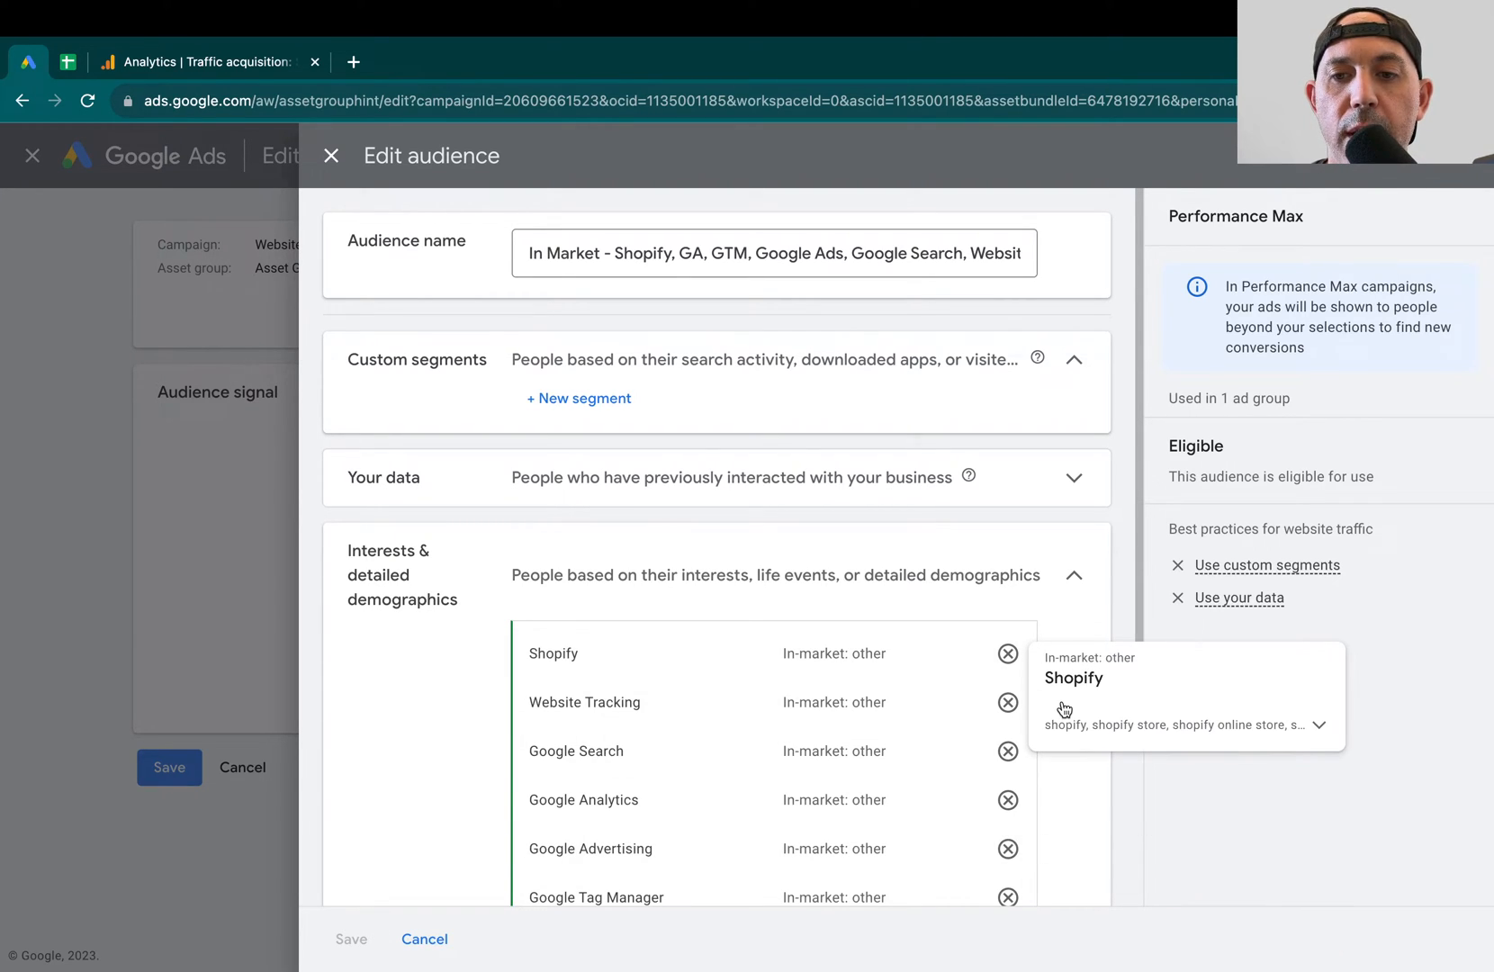
scroll("down", 3)
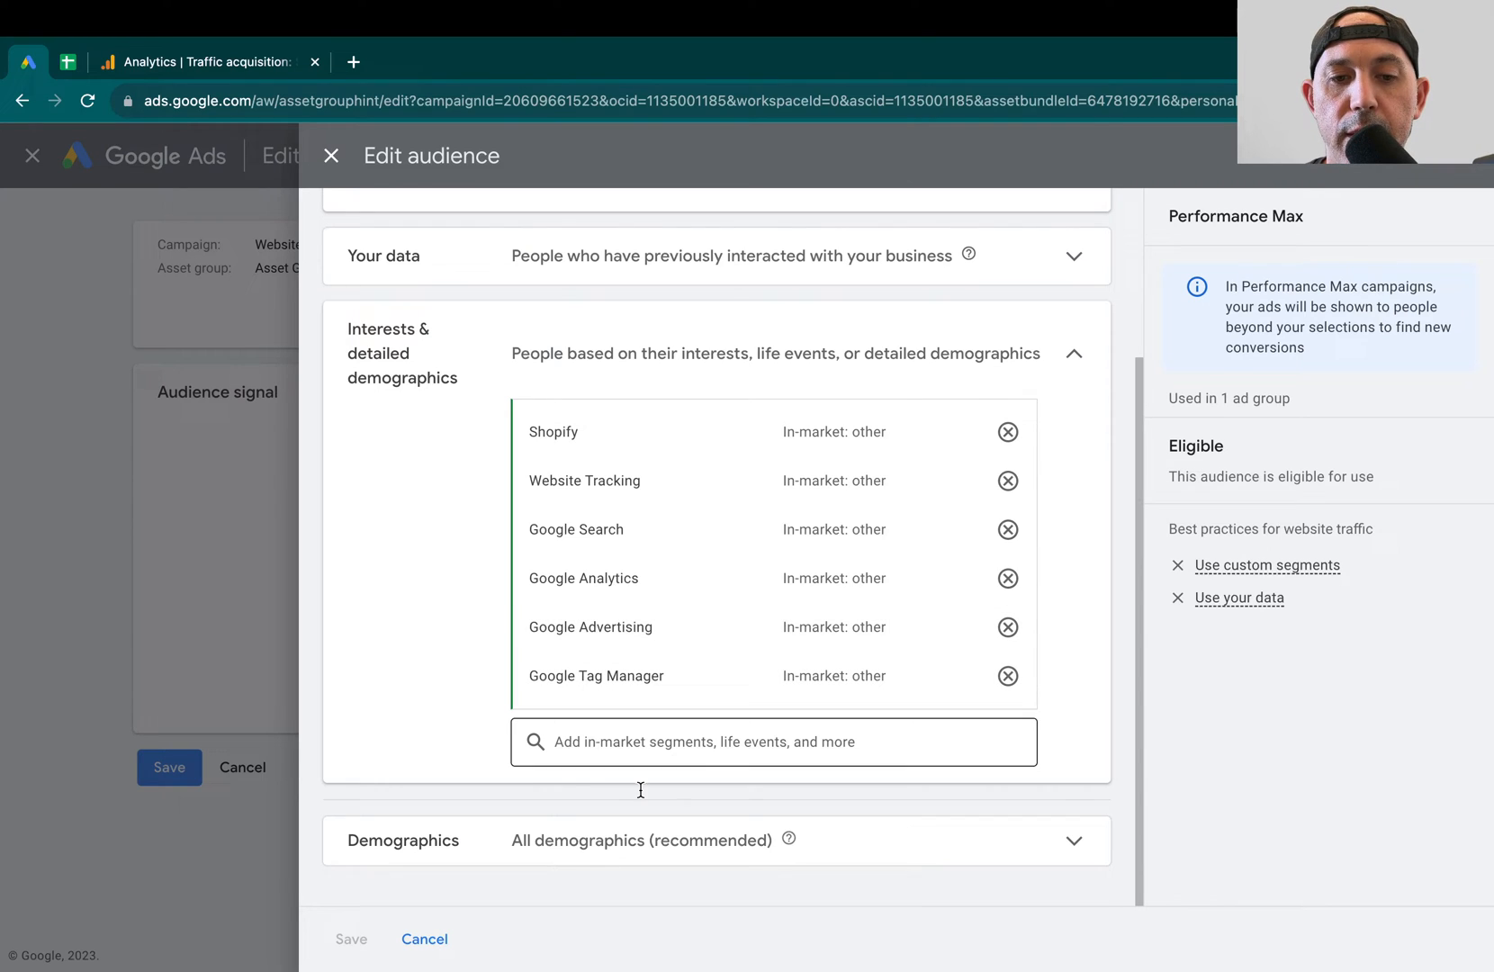
Close the Edit audience and audience signal editors without changes, returning to Overview
left_click(351, 939)
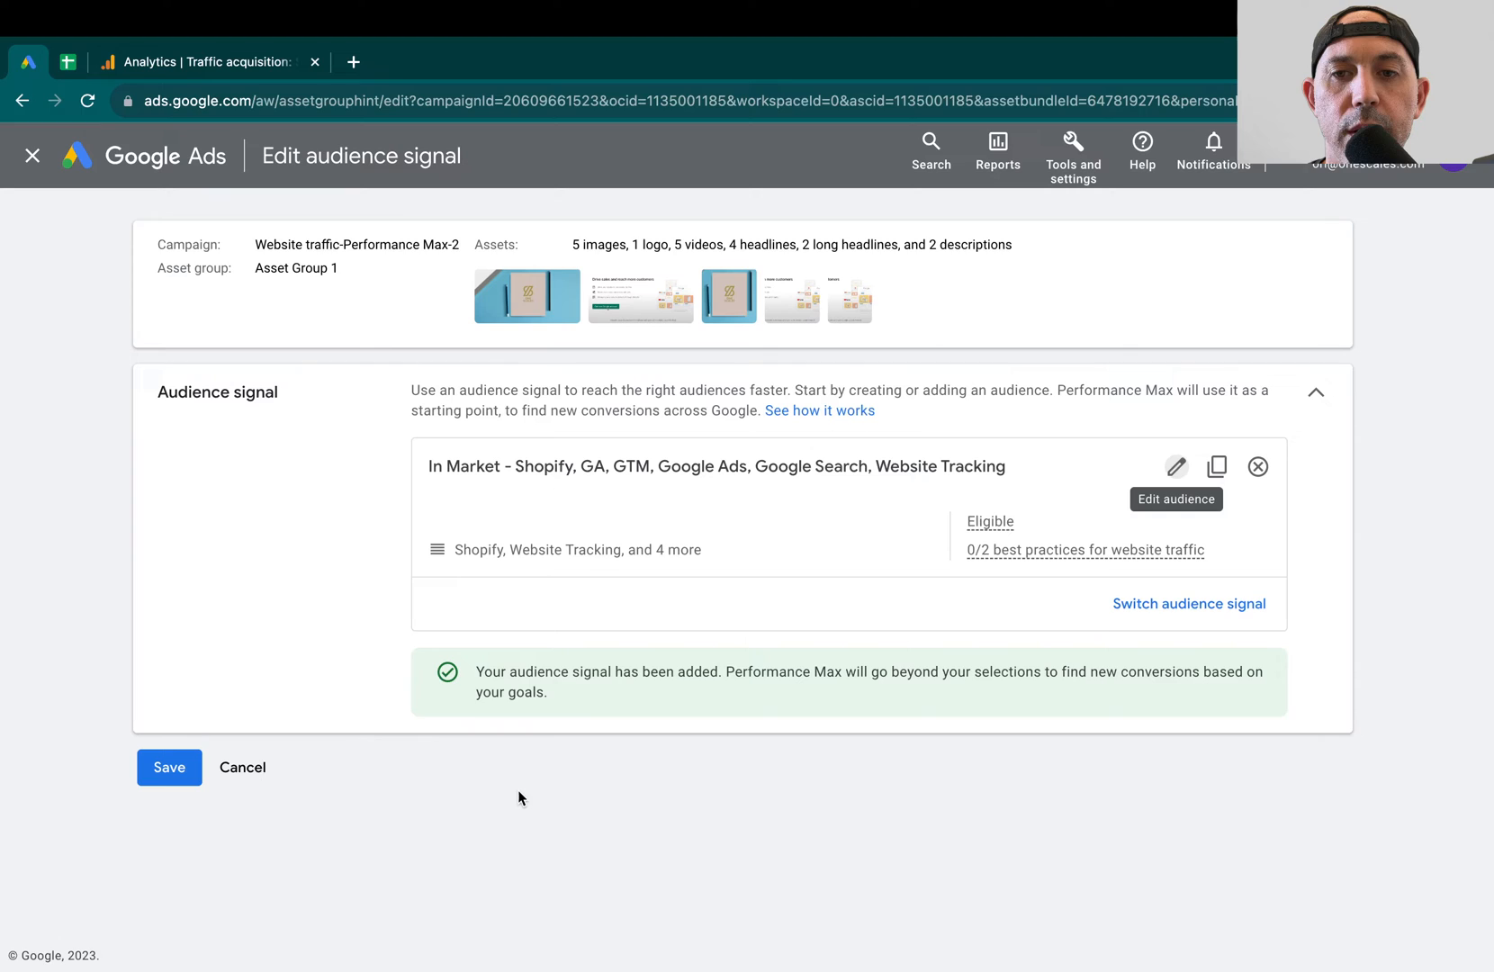
left_click(169, 767)
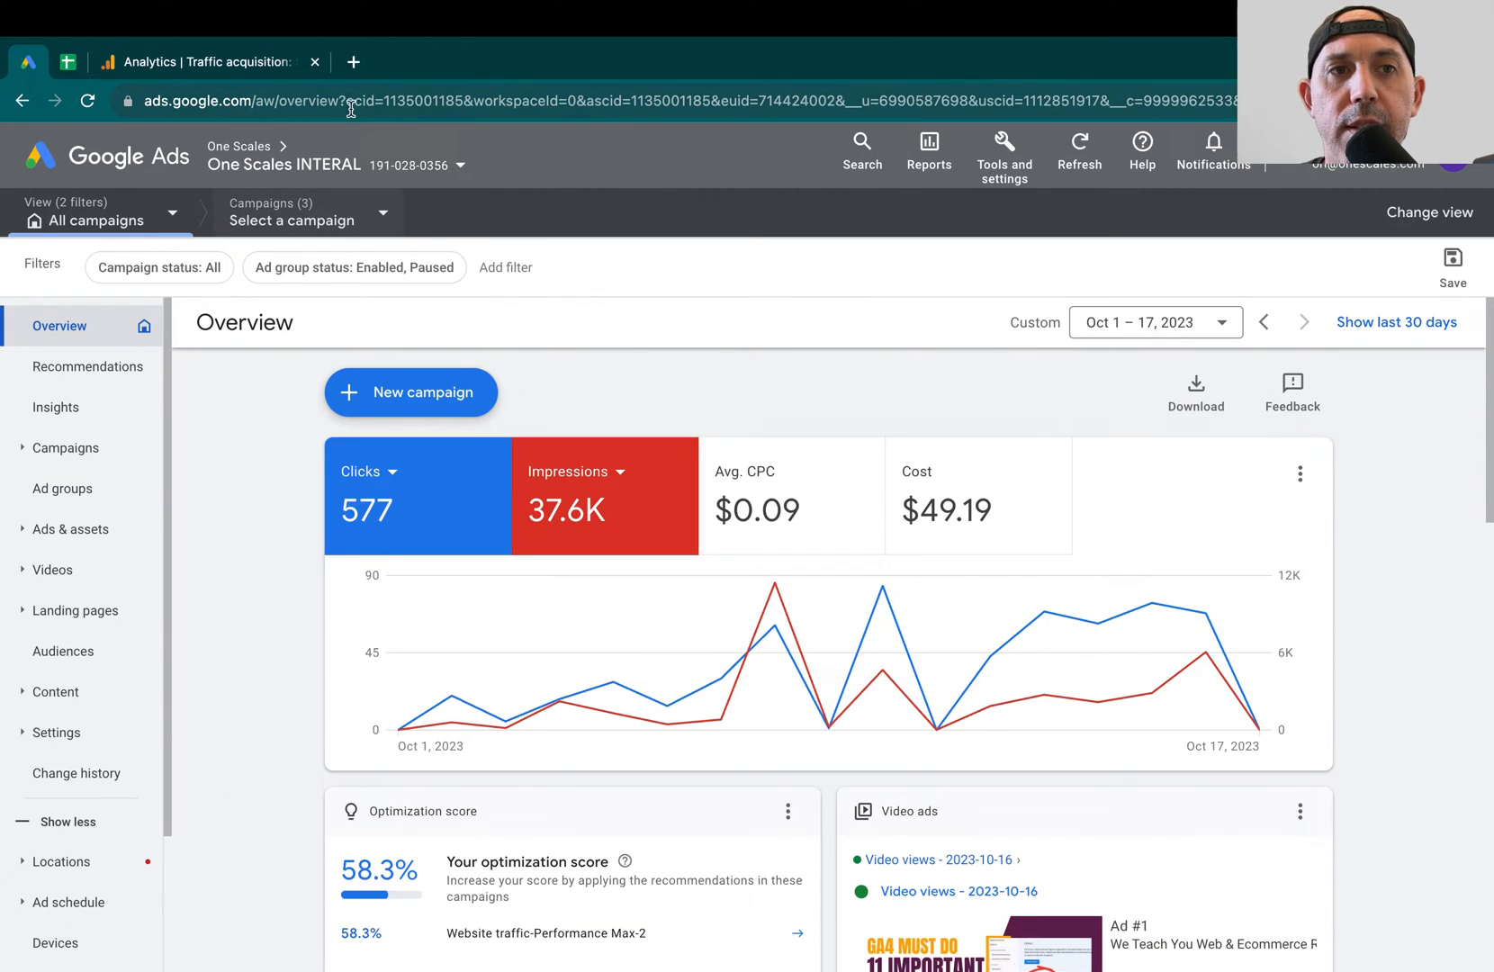
Filter the Analytics traffic acquisition report to Cross-network, reviewing 343 users by country
left_click(205, 62)
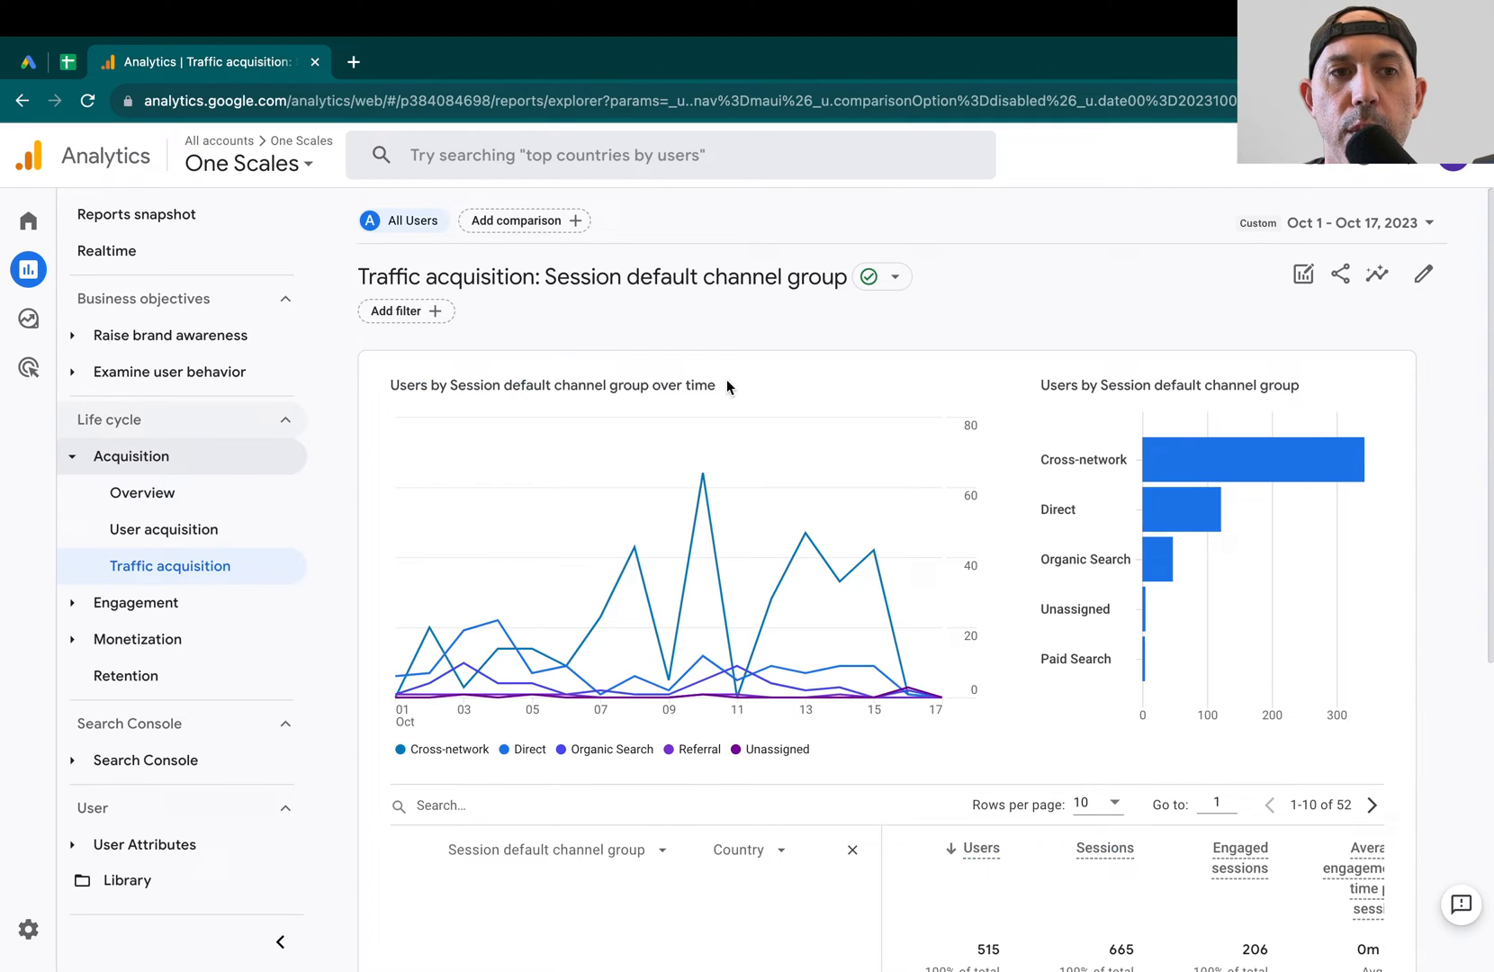
scroll("down", 3)
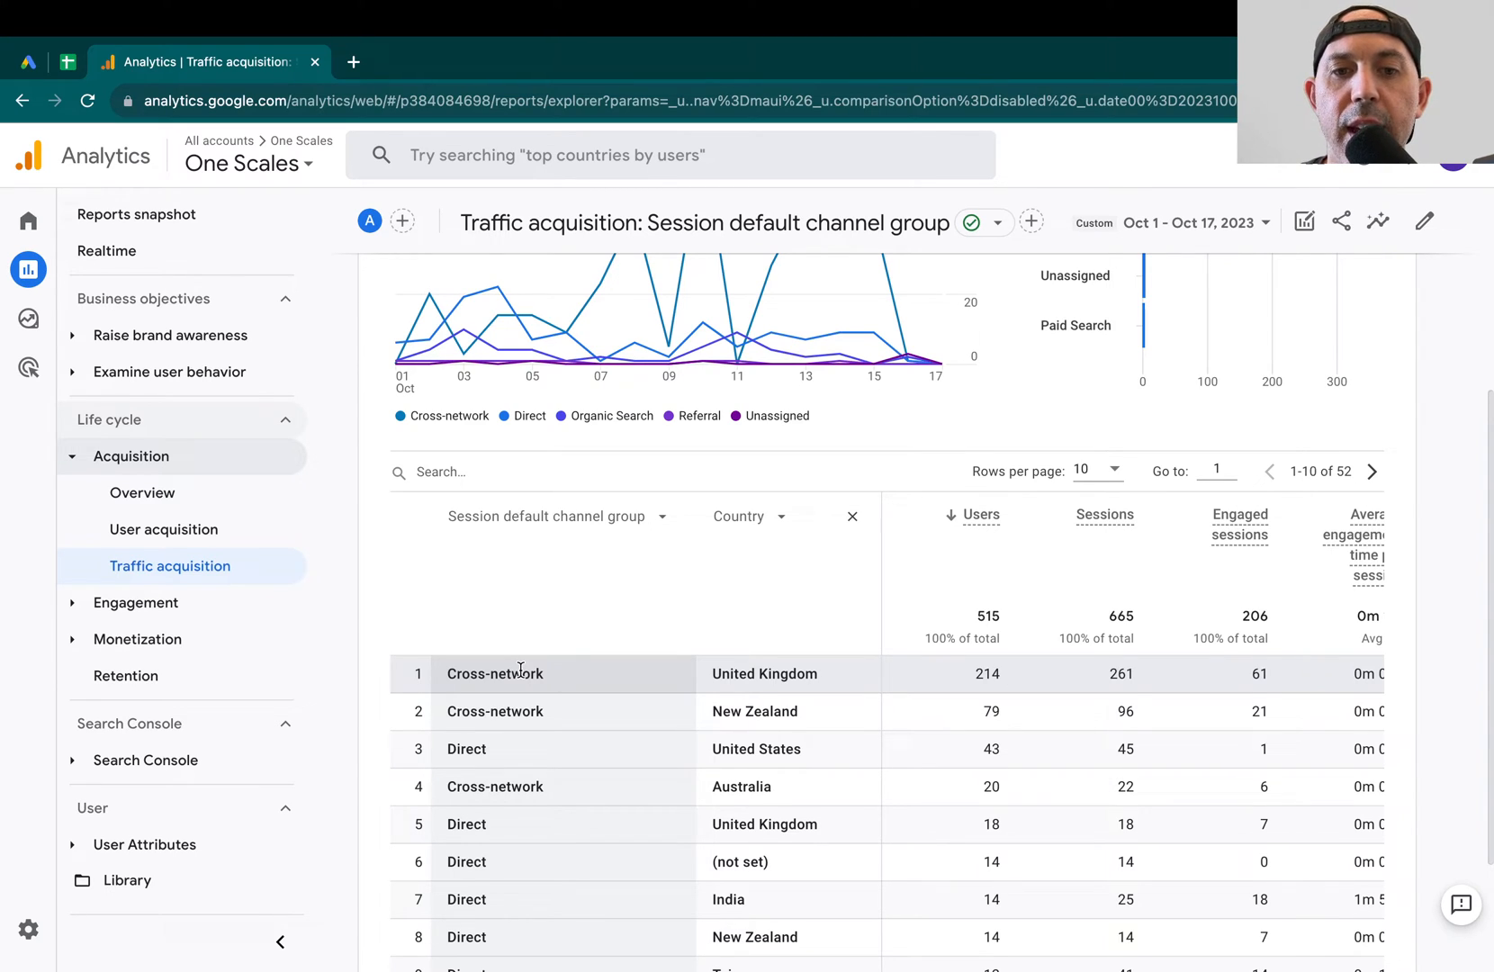
double_click(495, 674)
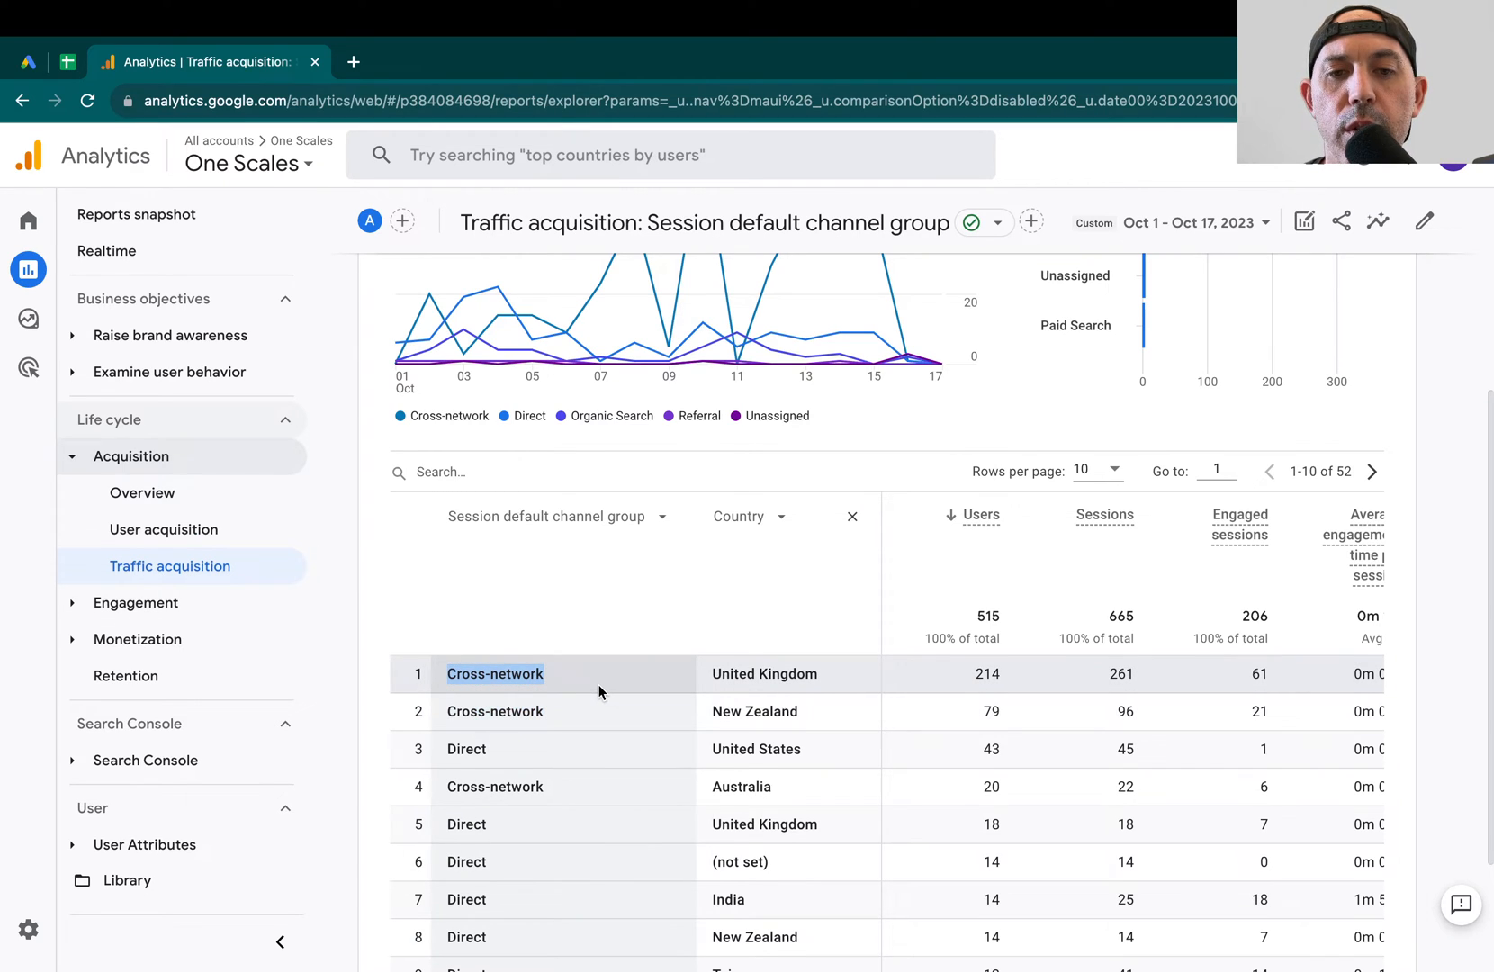
scroll("down", 3)
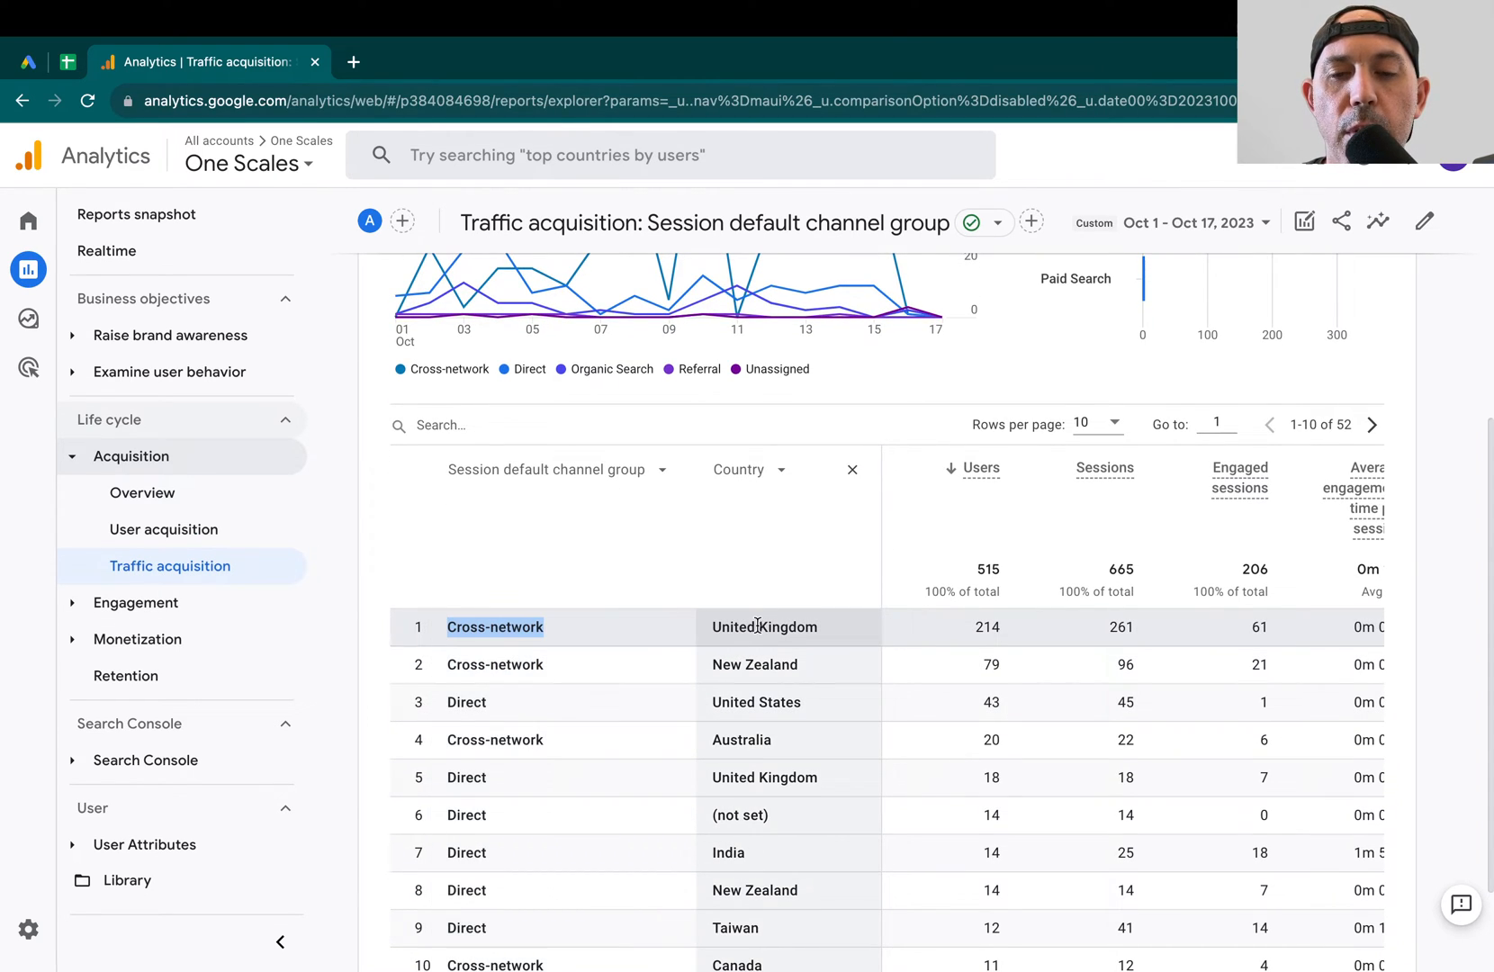
scroll("down", 3)
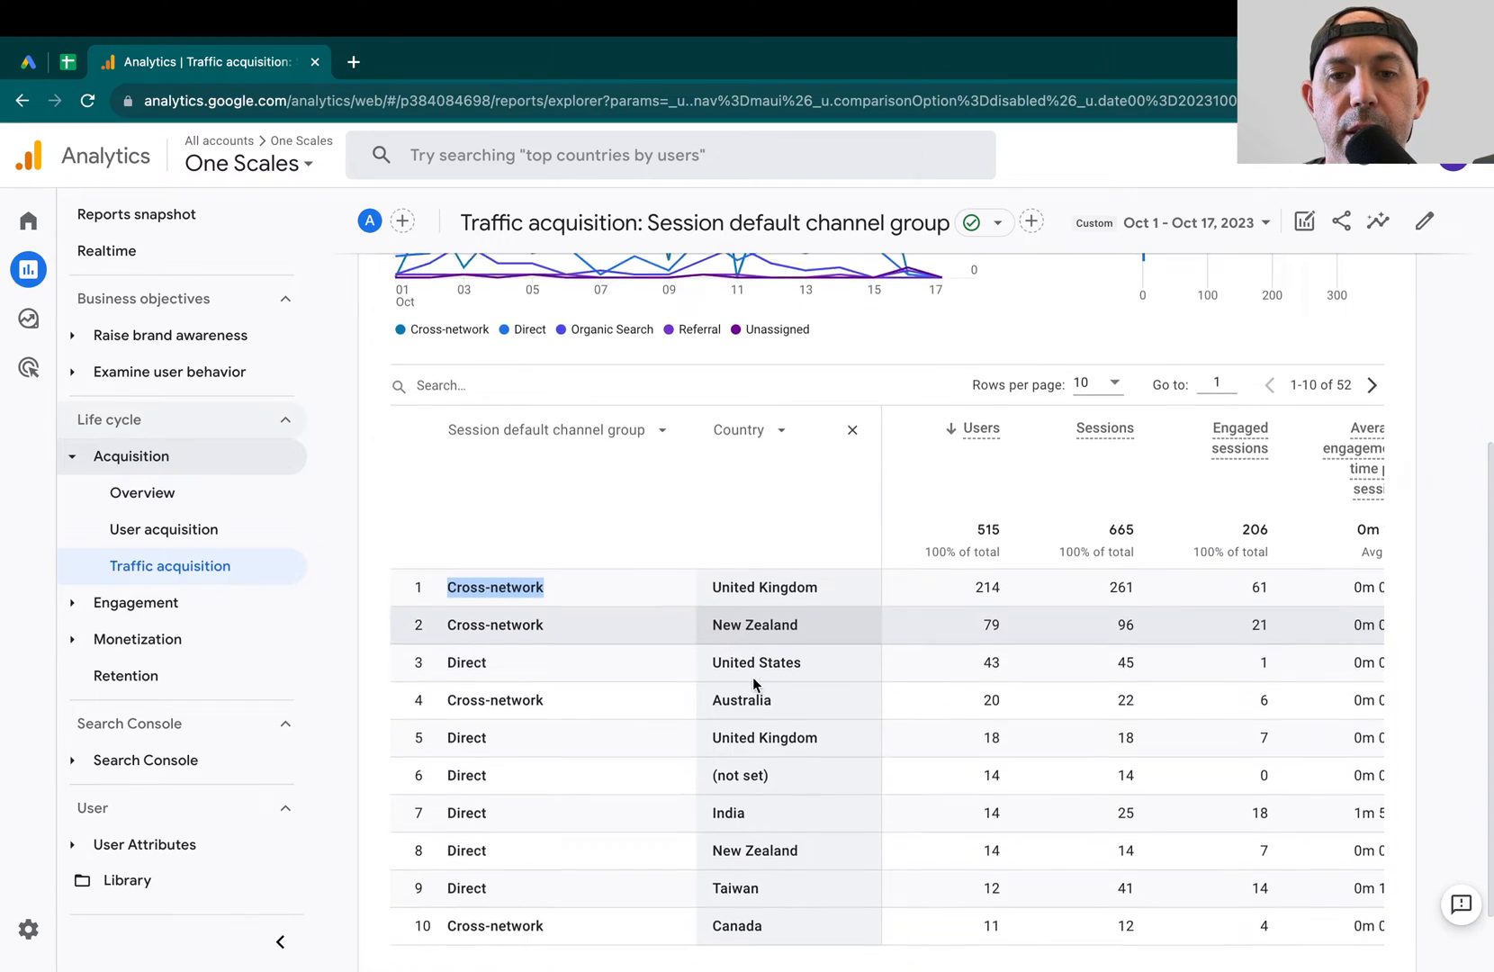
scroll("down", 3)
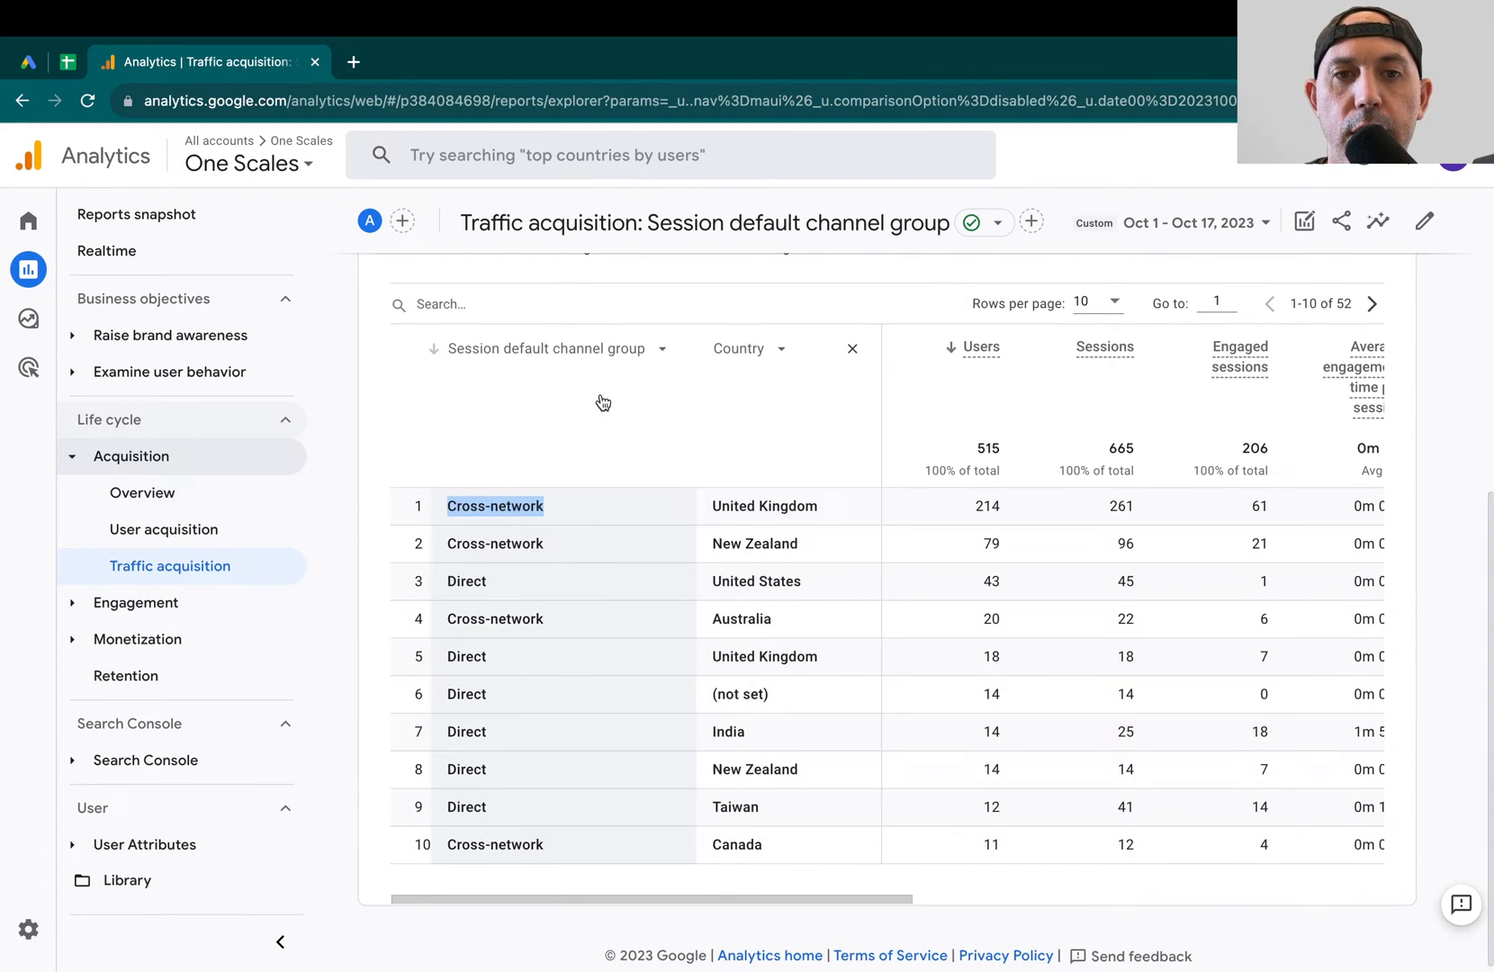
type("cross")
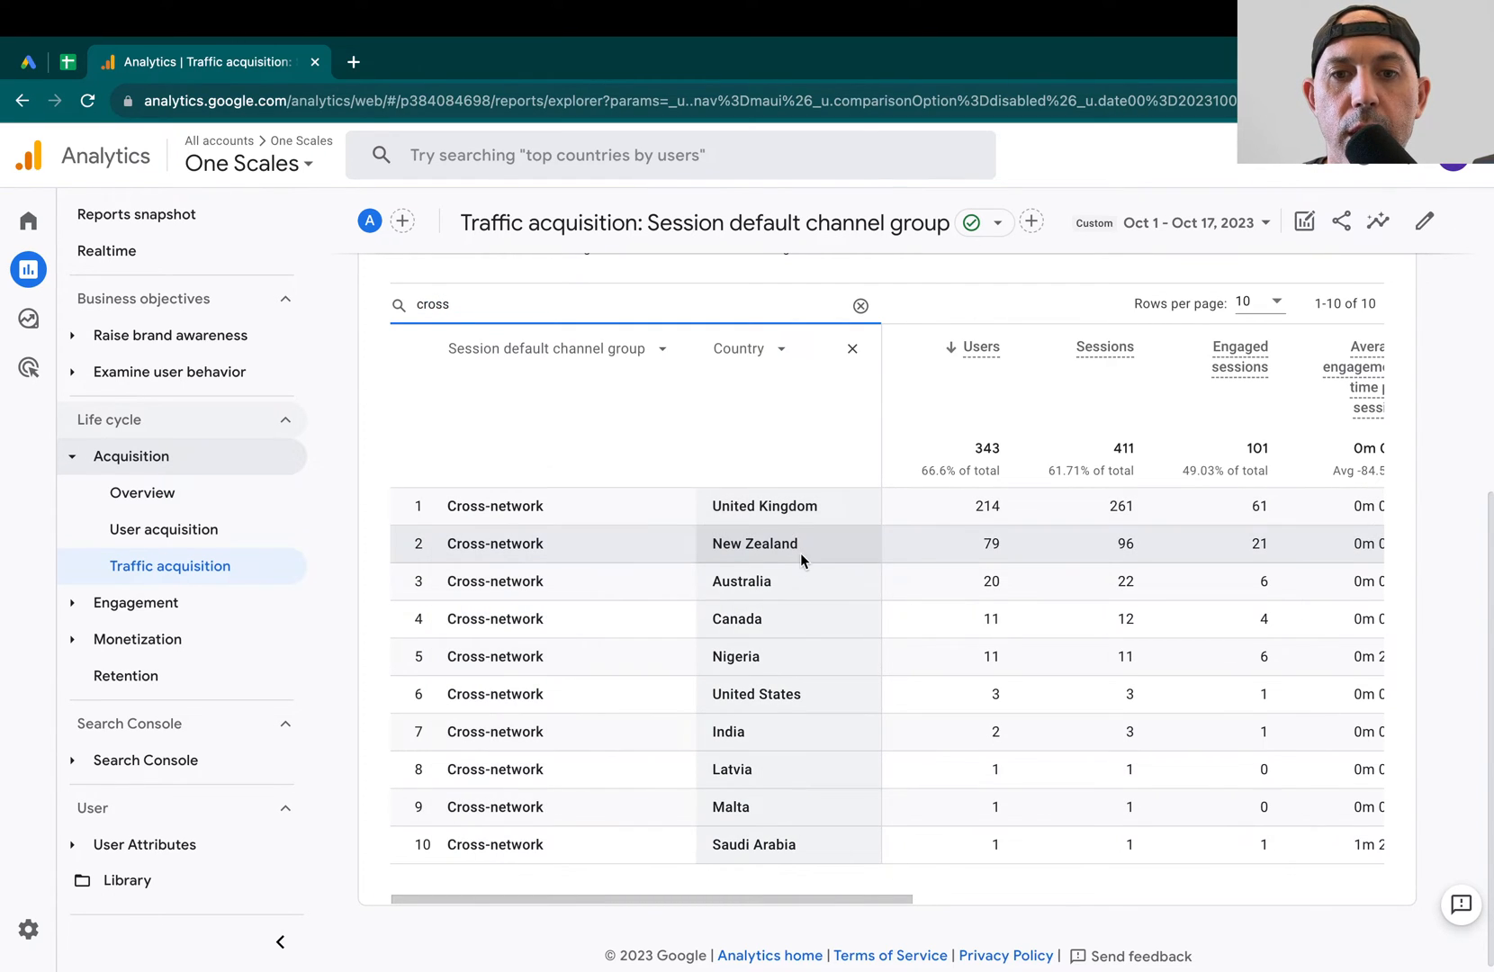
mouse_move(759, 768)
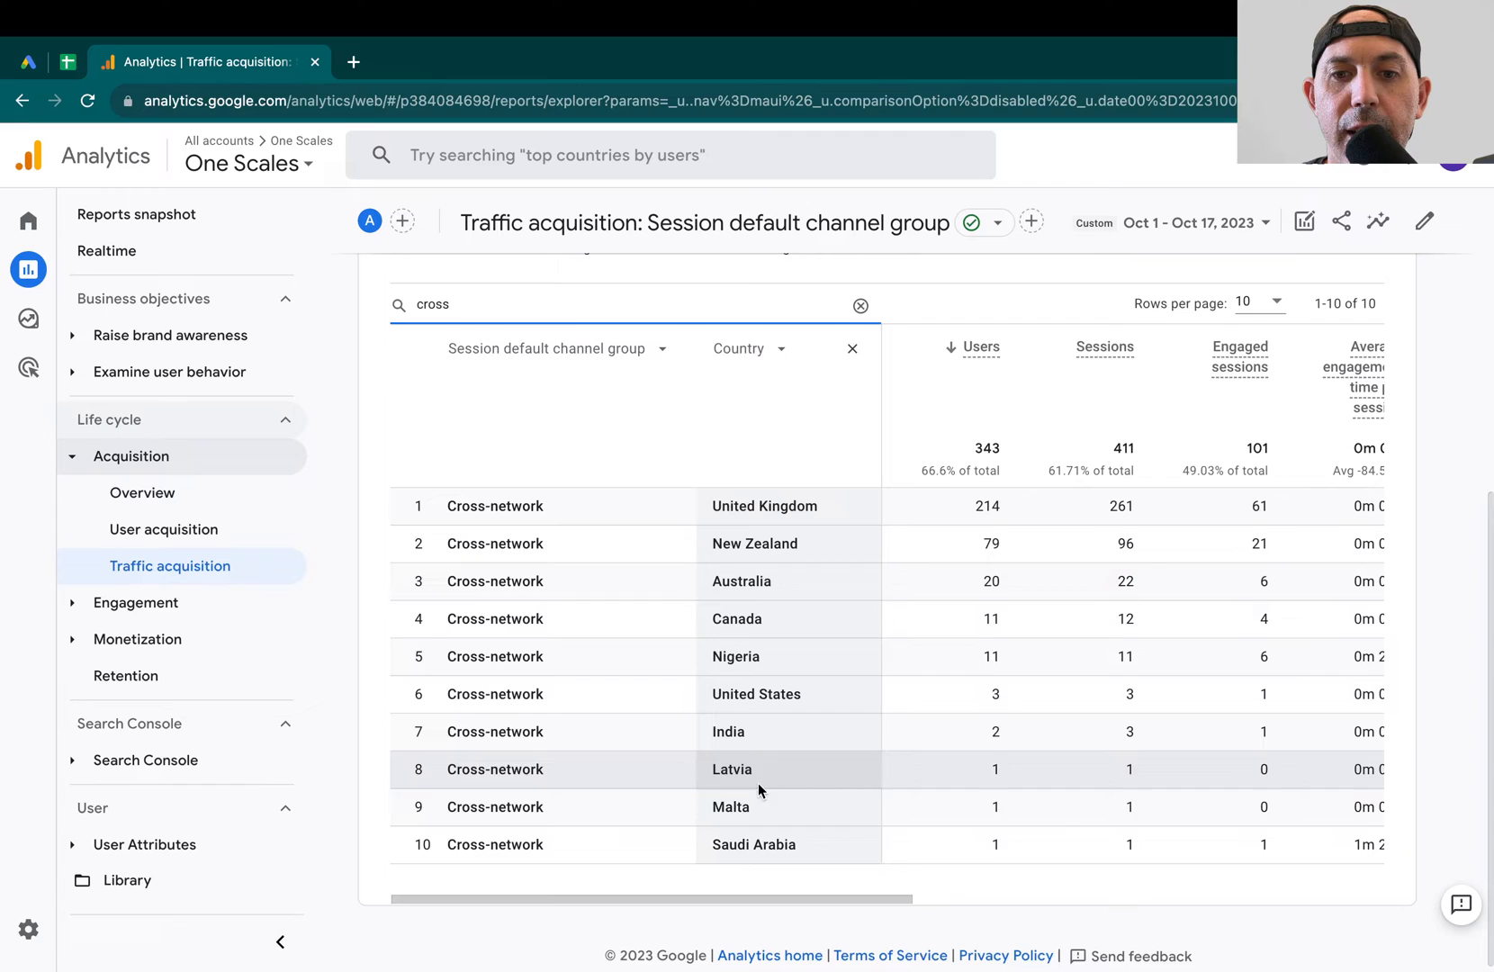
mouse_move(767, 844)
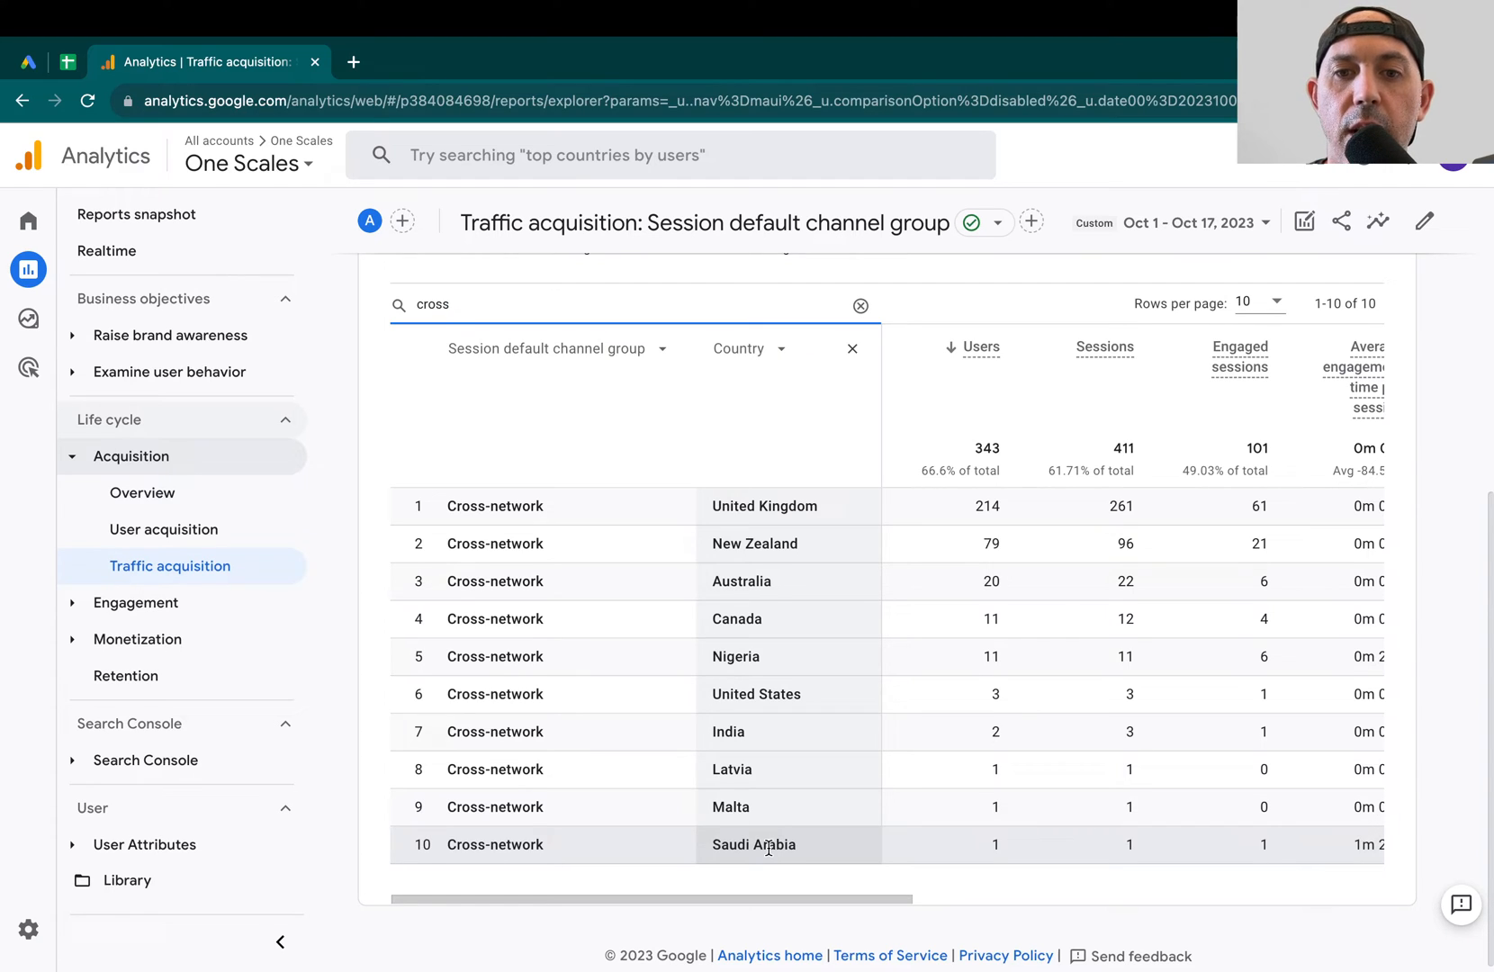
mouse_move(133, 170)
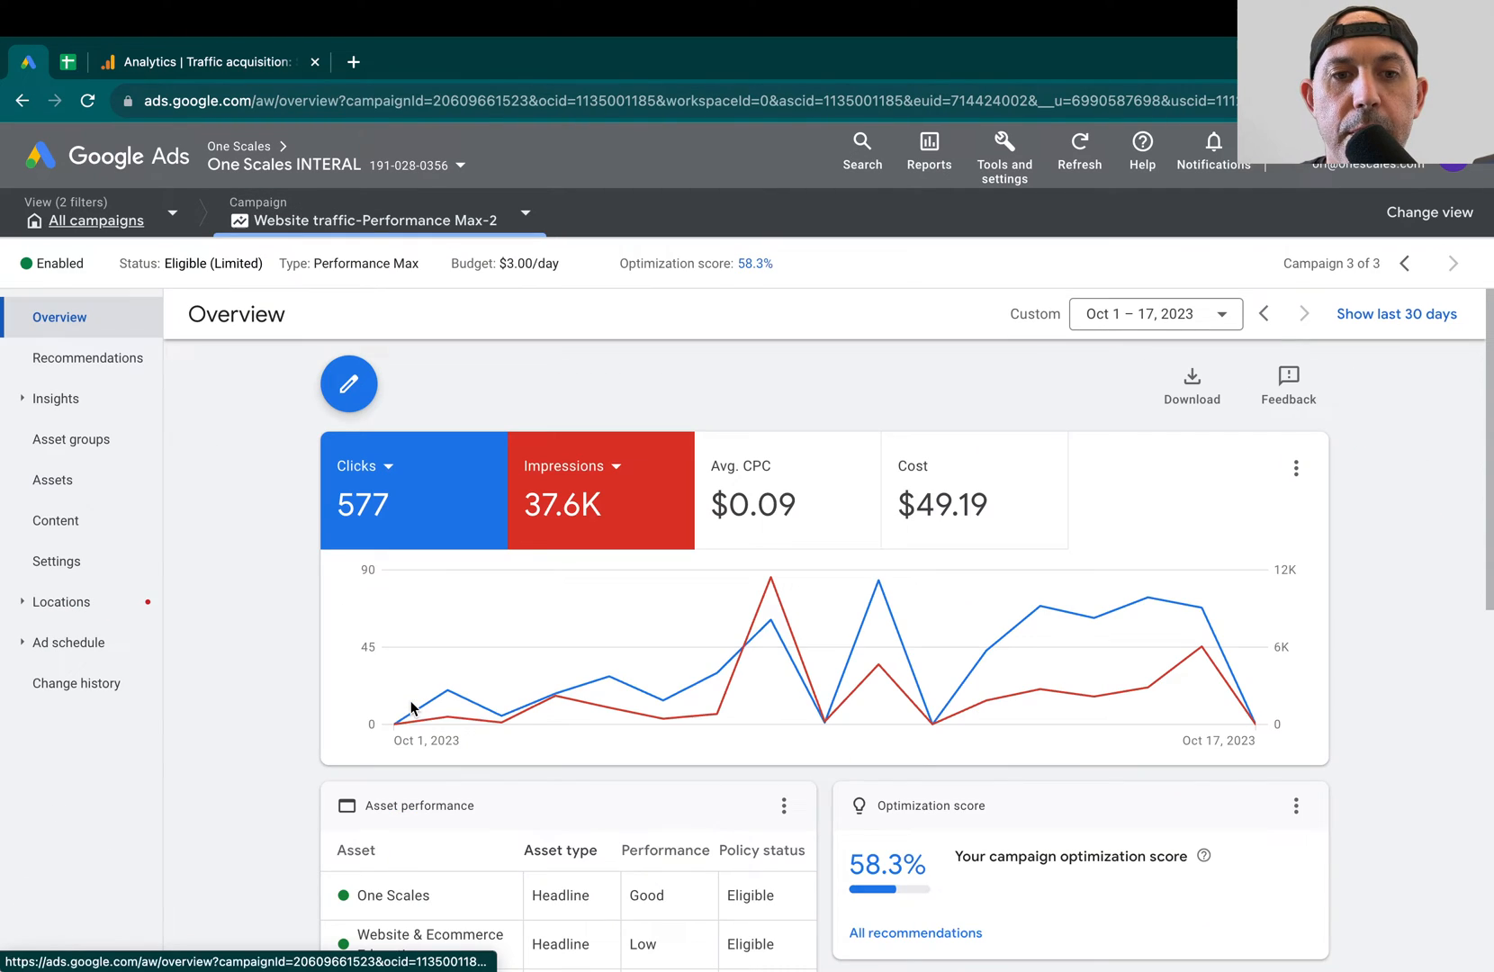
Open campaign Settings and scroll to Locations: Australia, Canada, New Zealand, UK, US
left_click(55, 561)
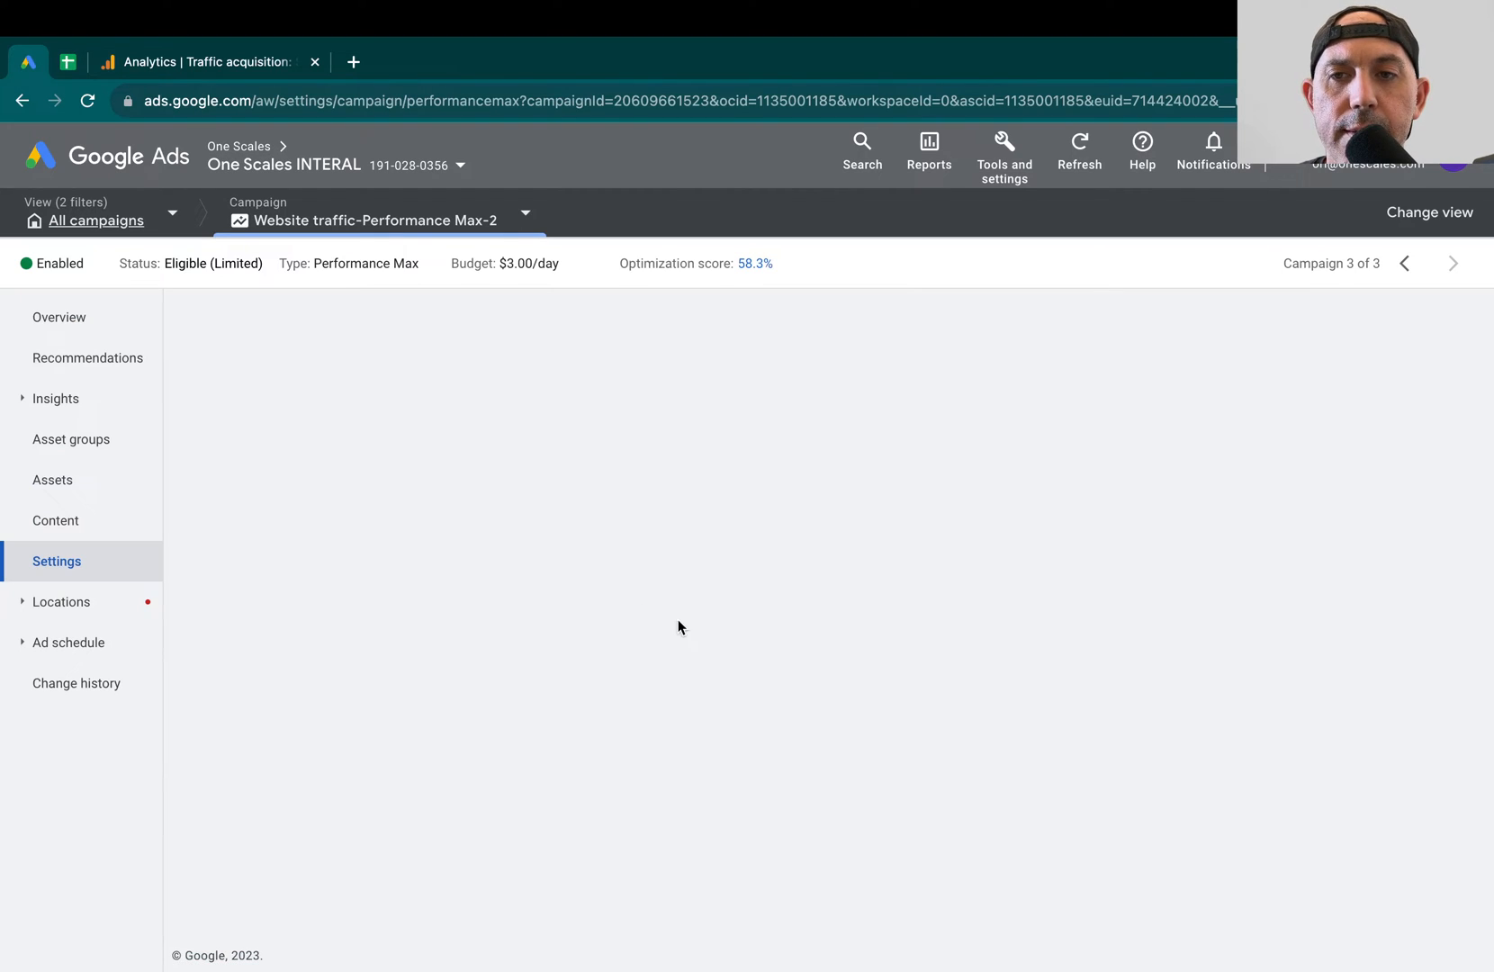
mouse_move(703, 639)
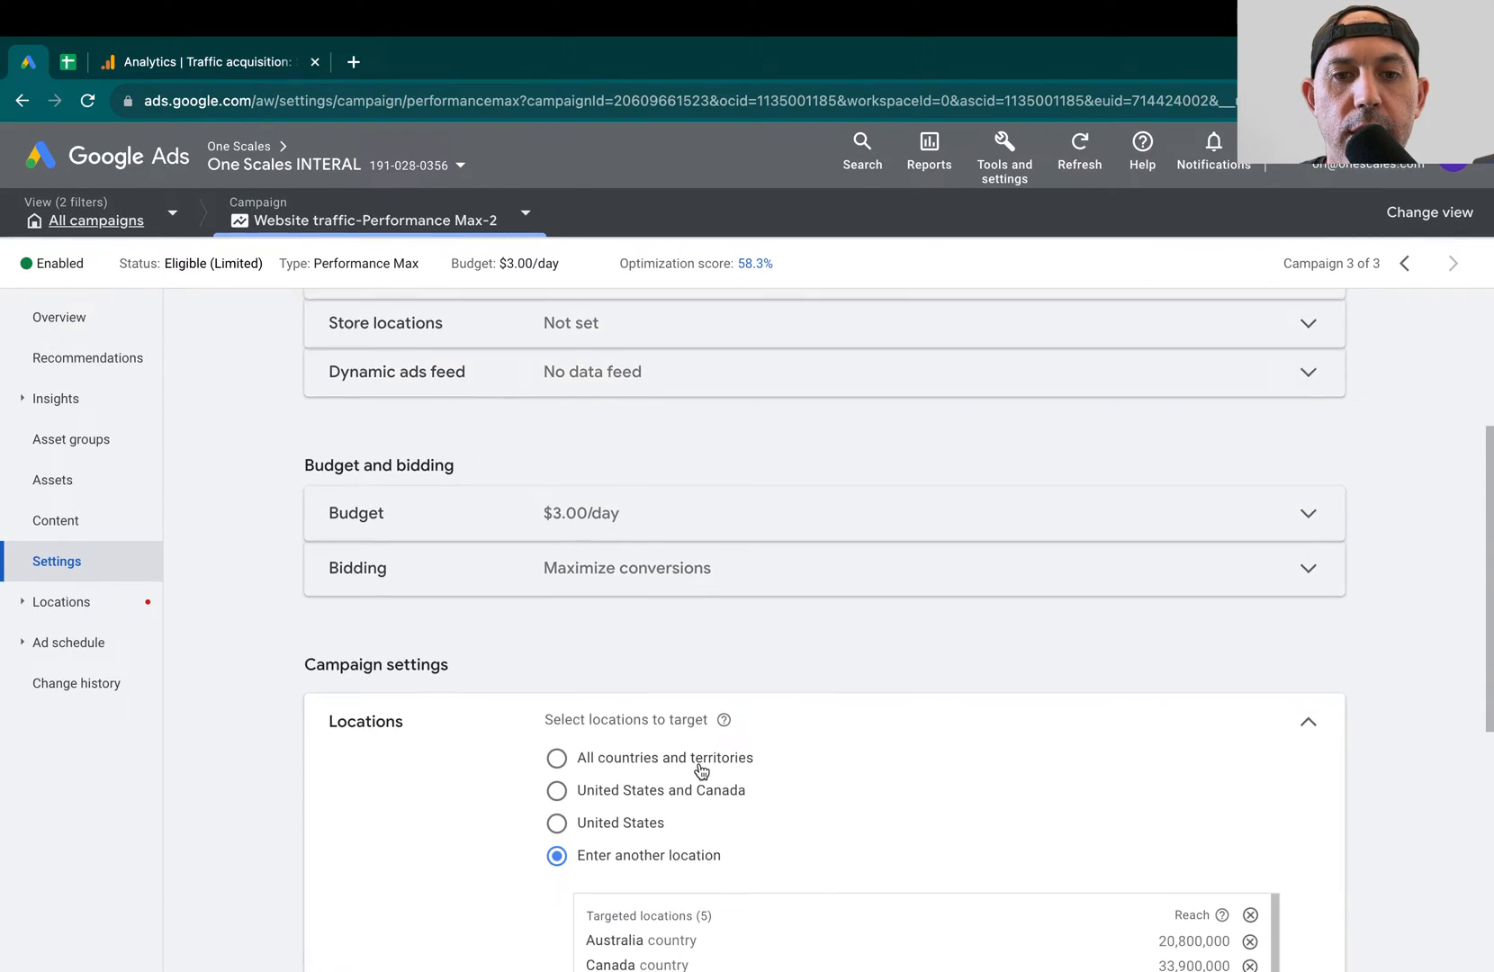
scroll("down", 3)
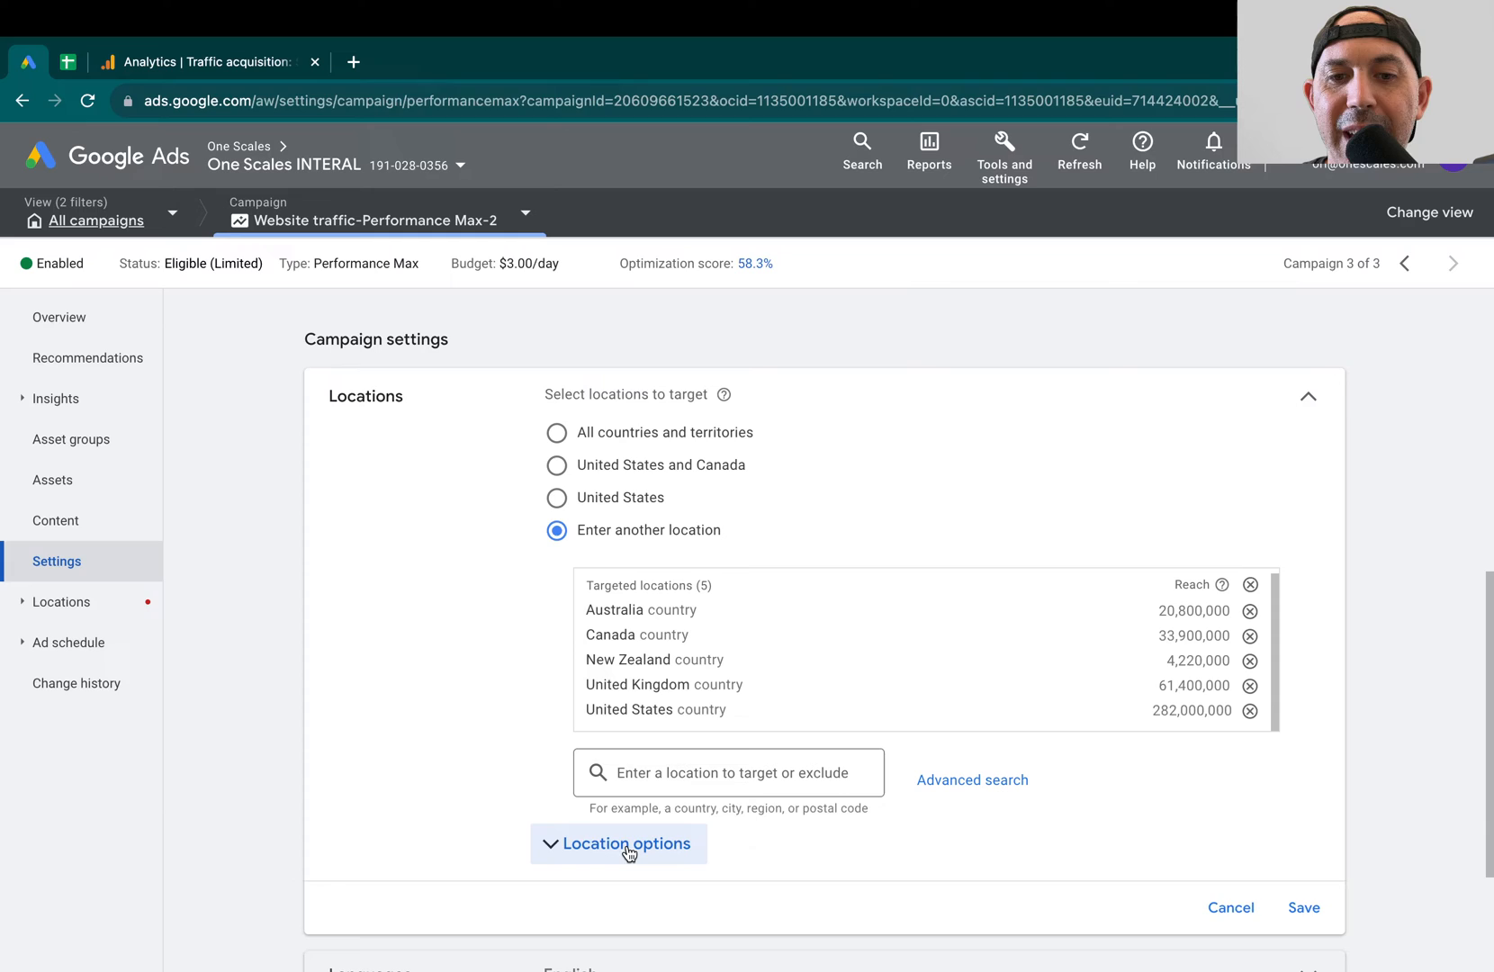
Expand Location options, try Presence or interest, then reselect Presence only
left_click(617, 843)
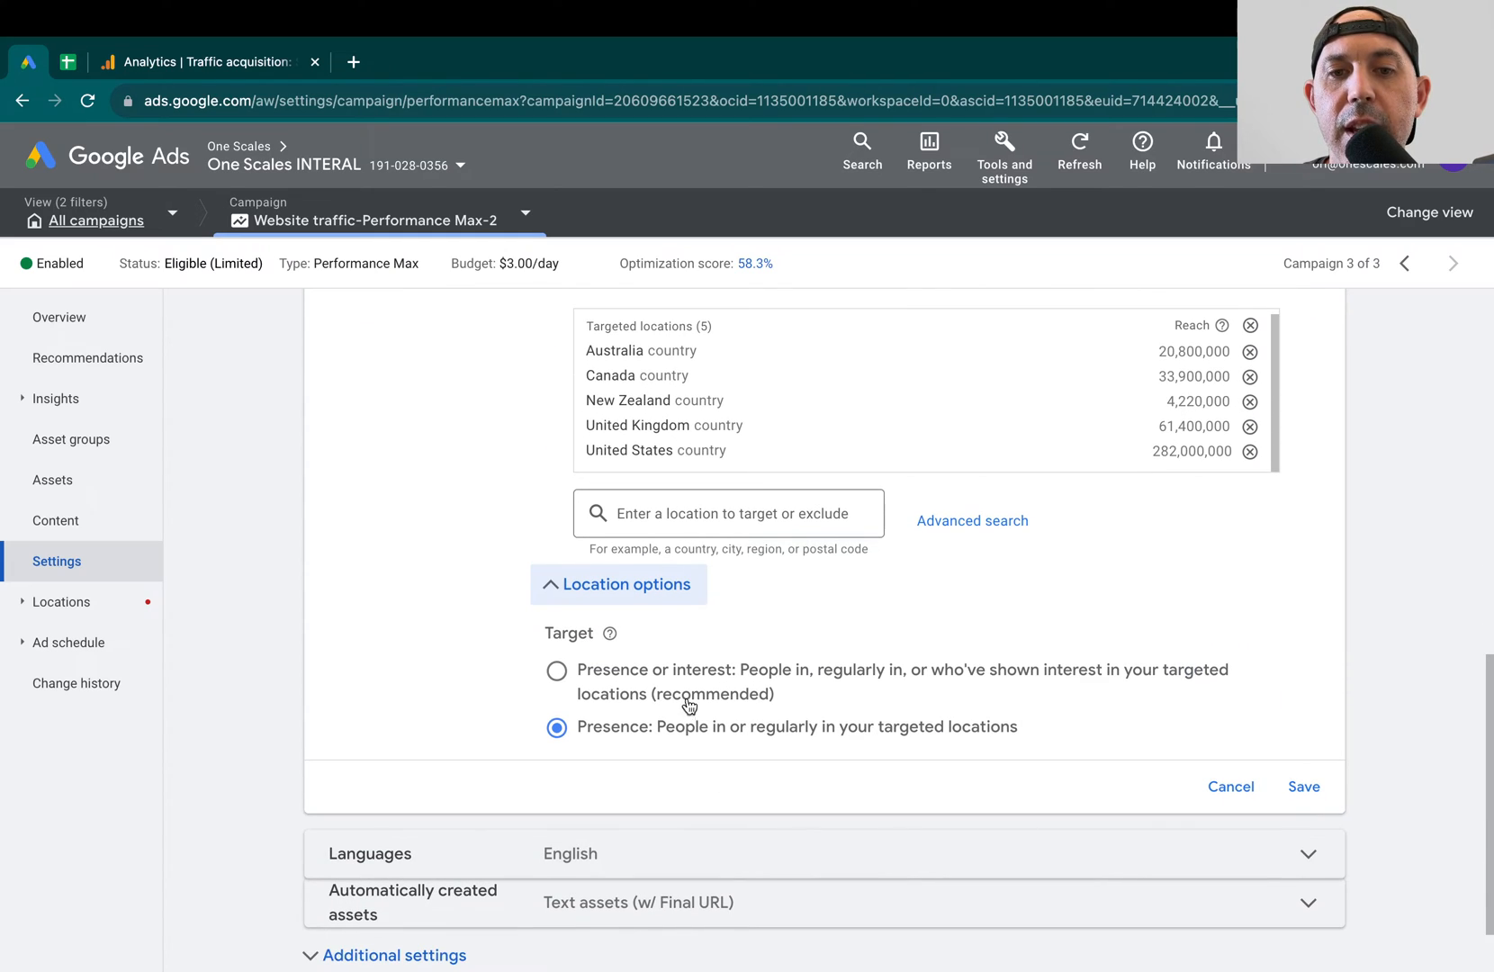
mouse_move(742, 706)
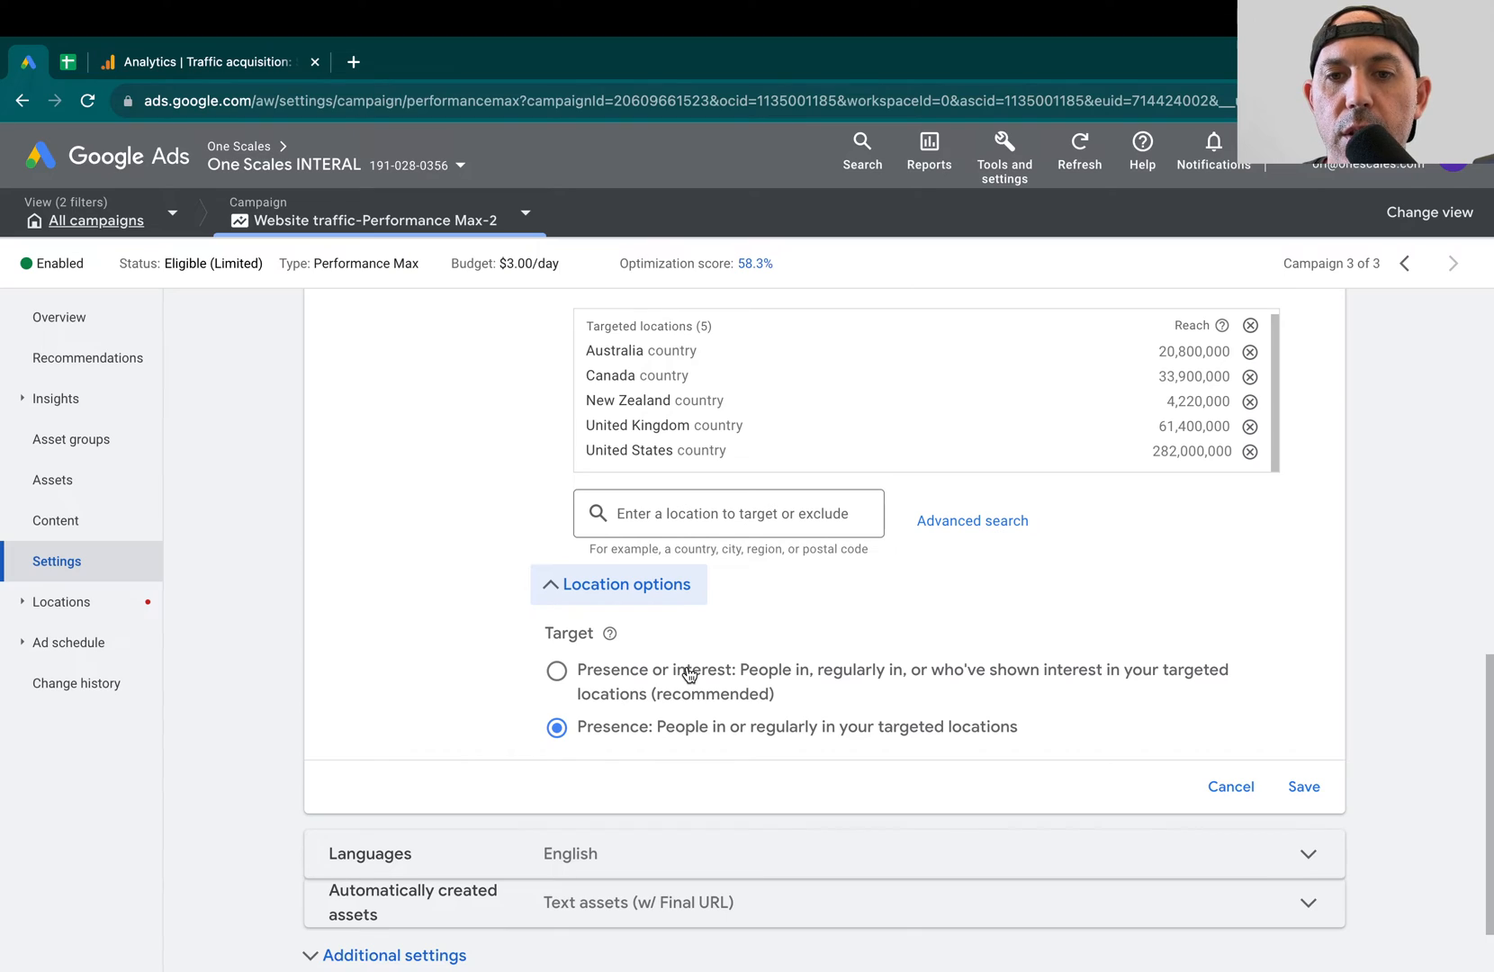
mouse_move(941, 685)
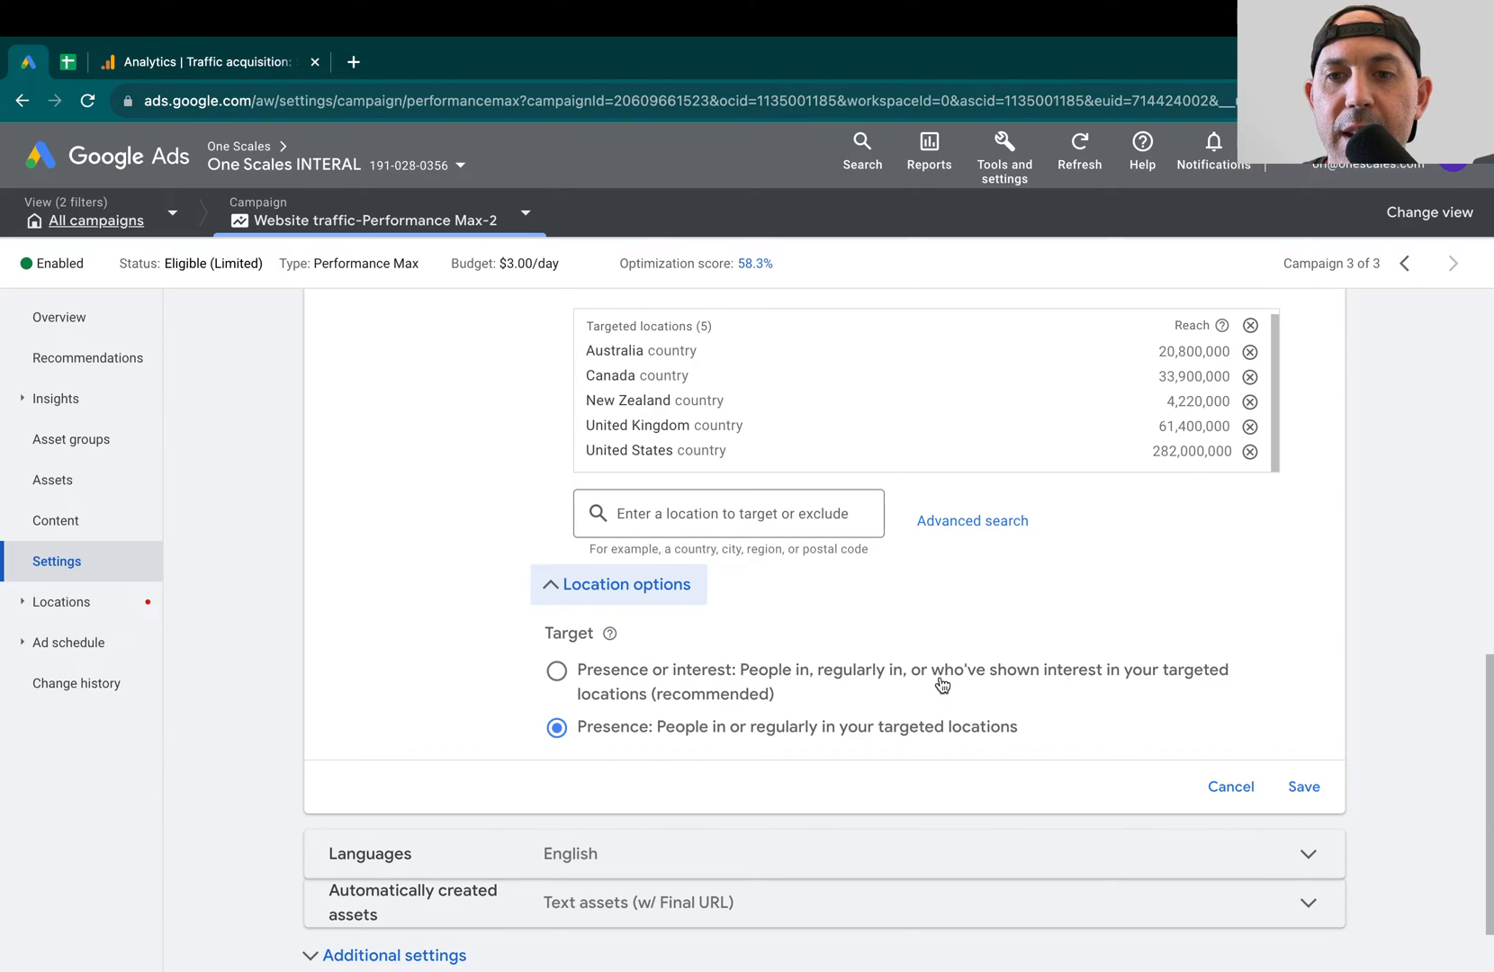
mouse_move(1061, 680)
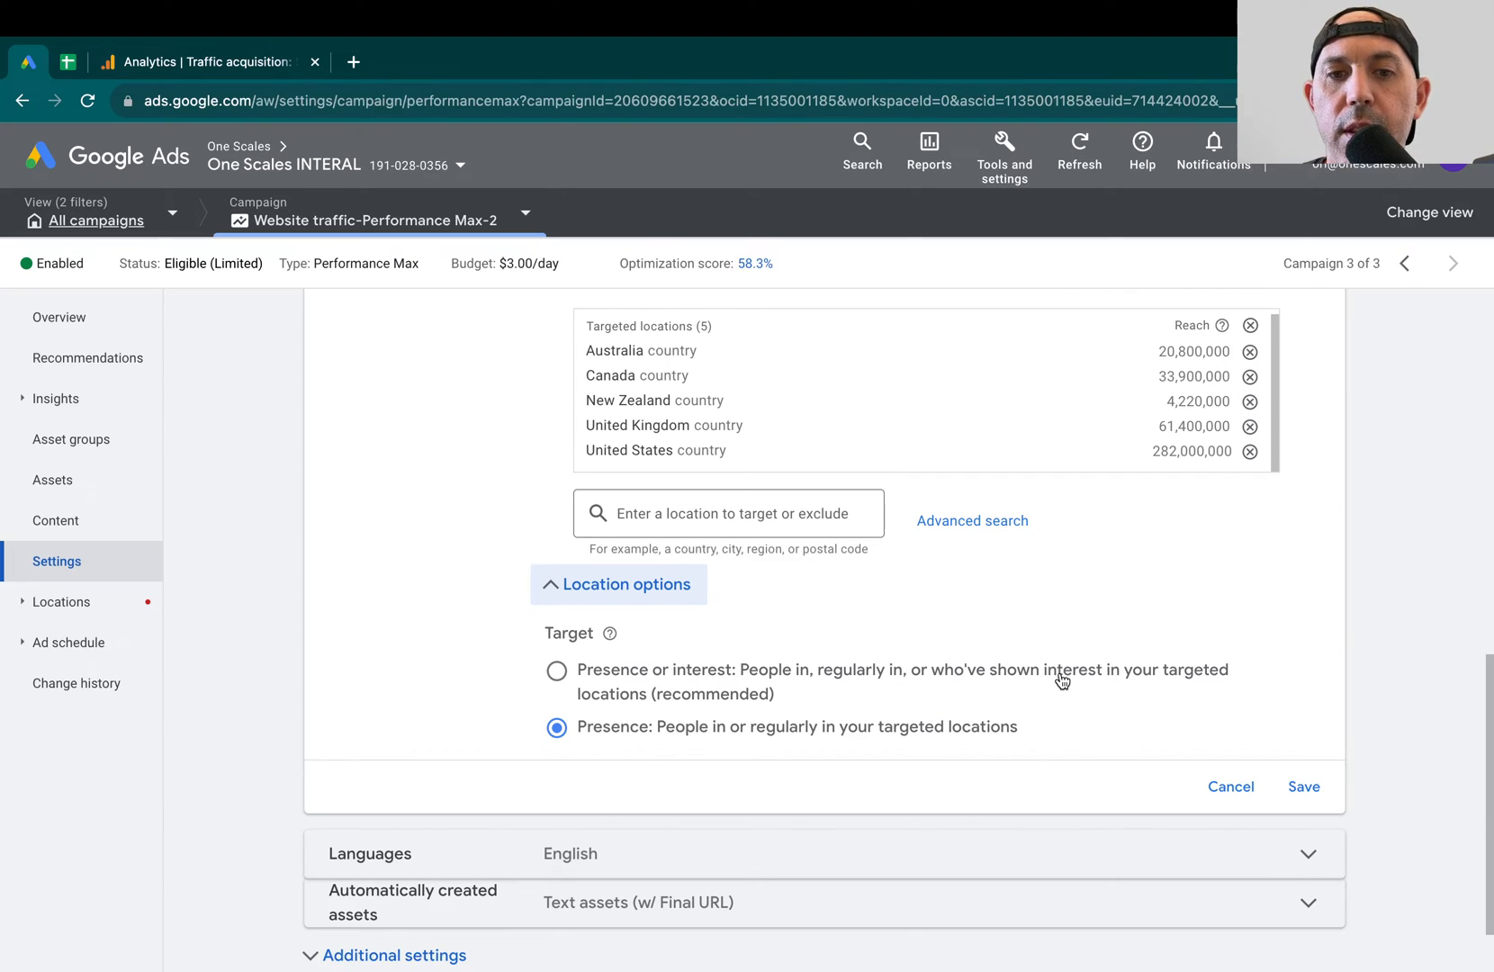
mouse_move(1052, 682)
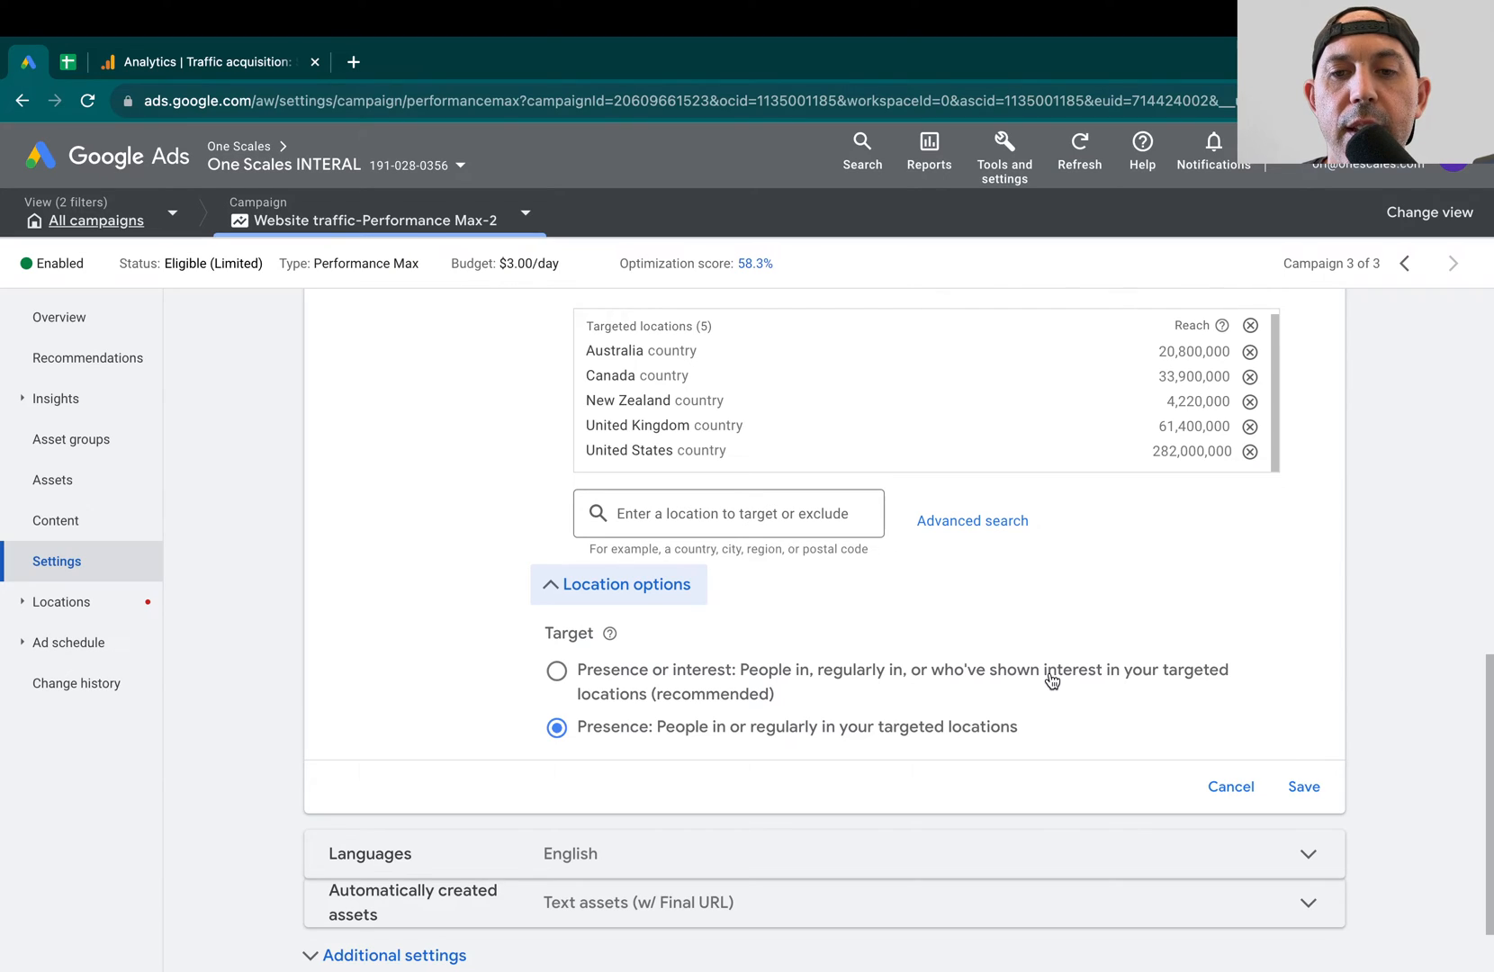
left_click(556, 670)
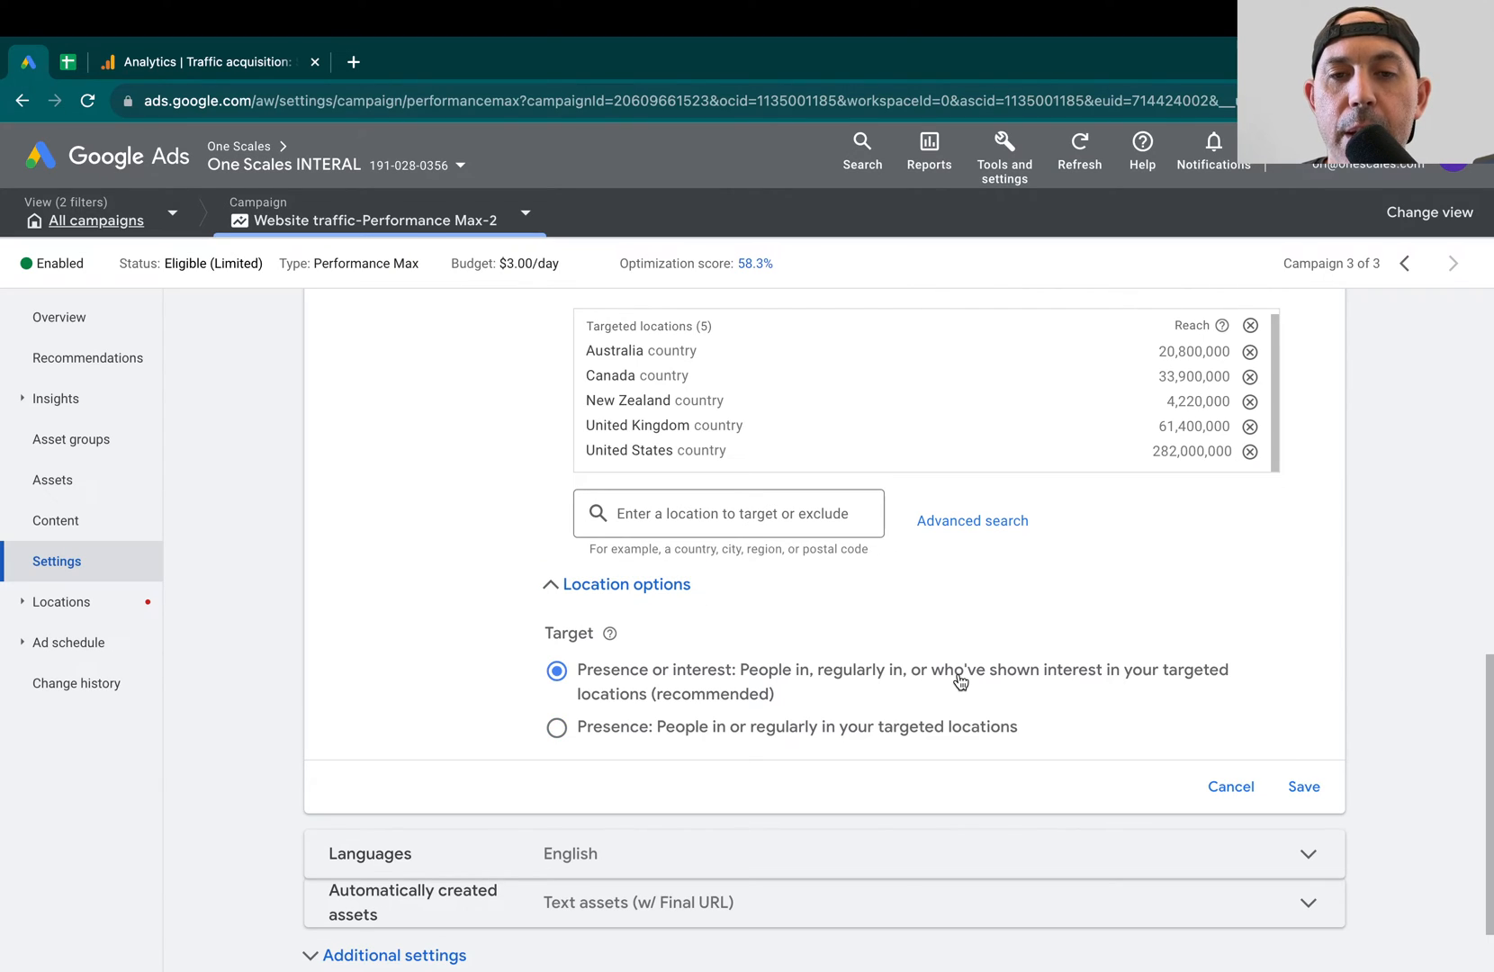
mouse_move(887, 682)
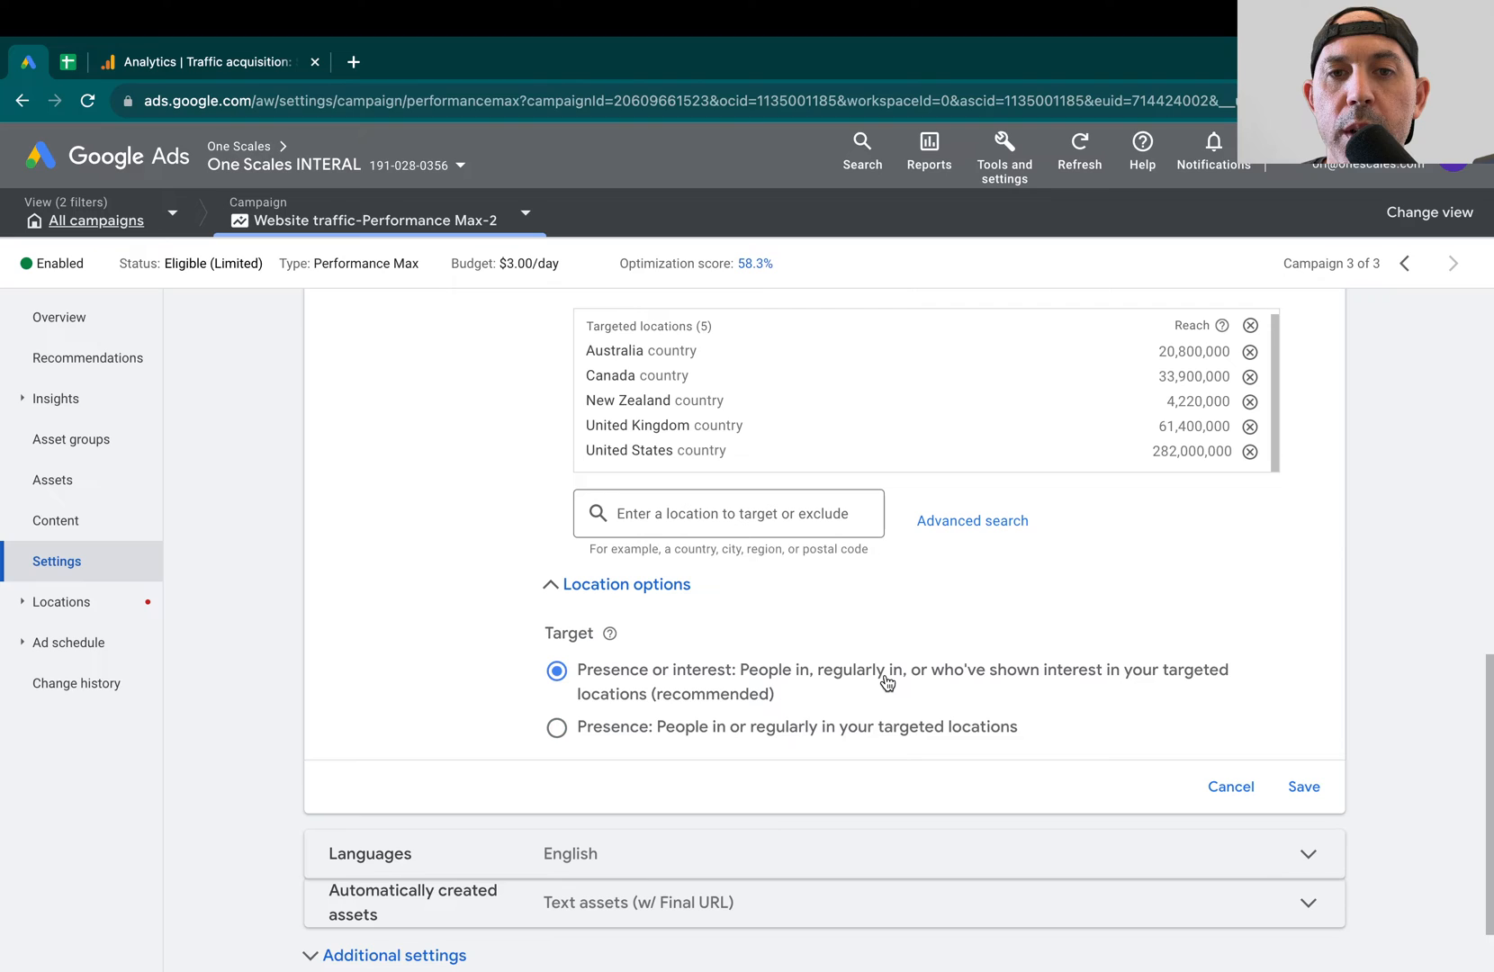
left_click(200, 62)
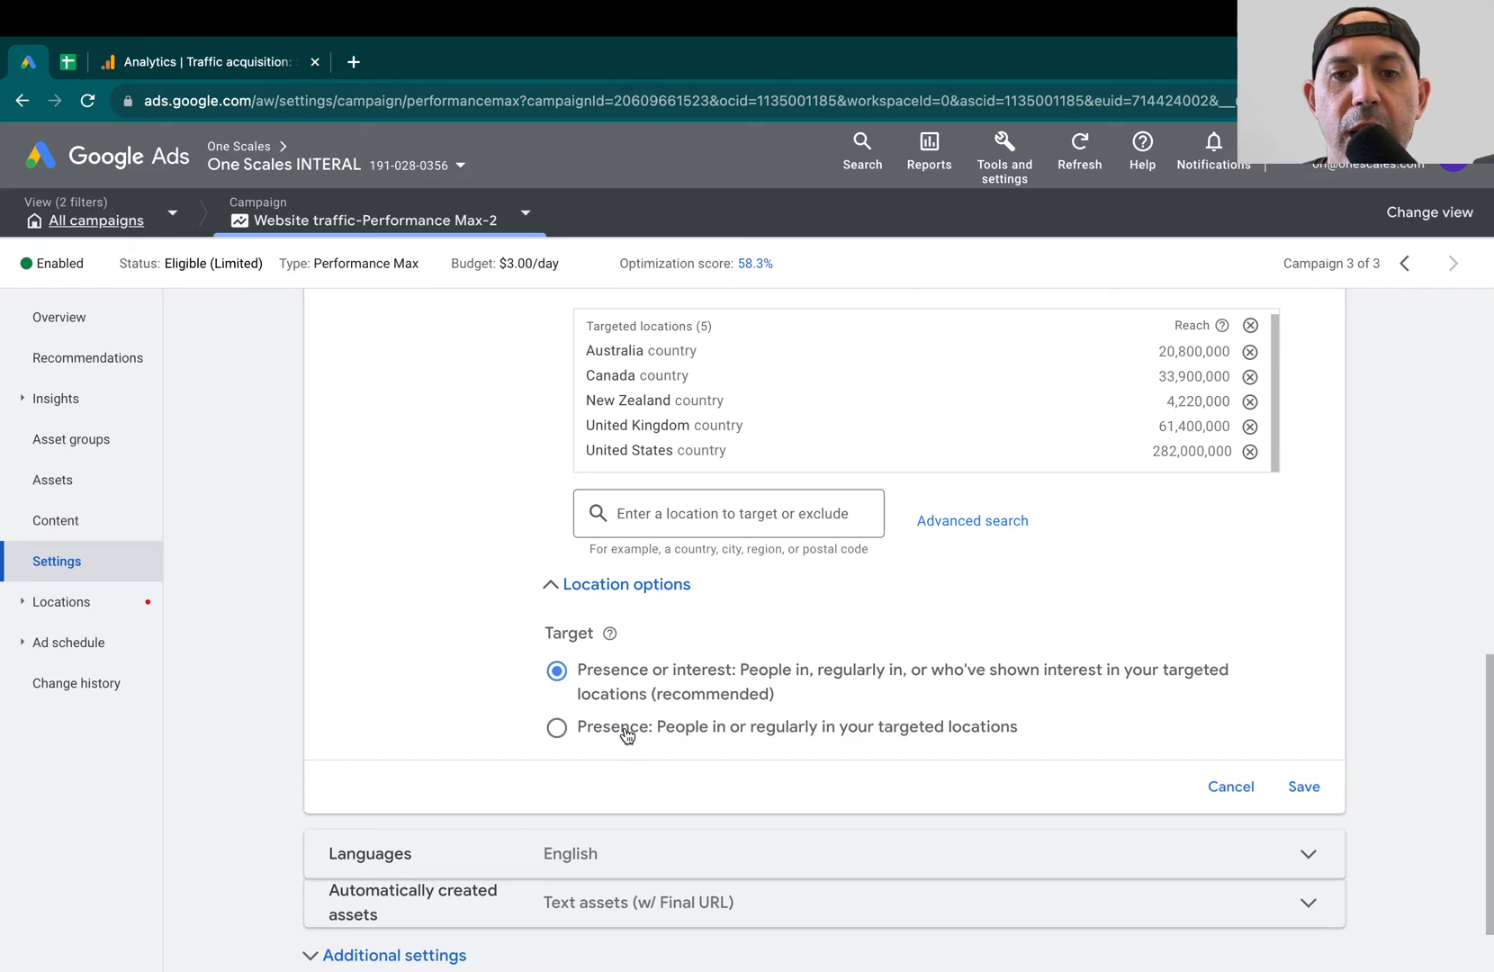
left_click(556, 726)
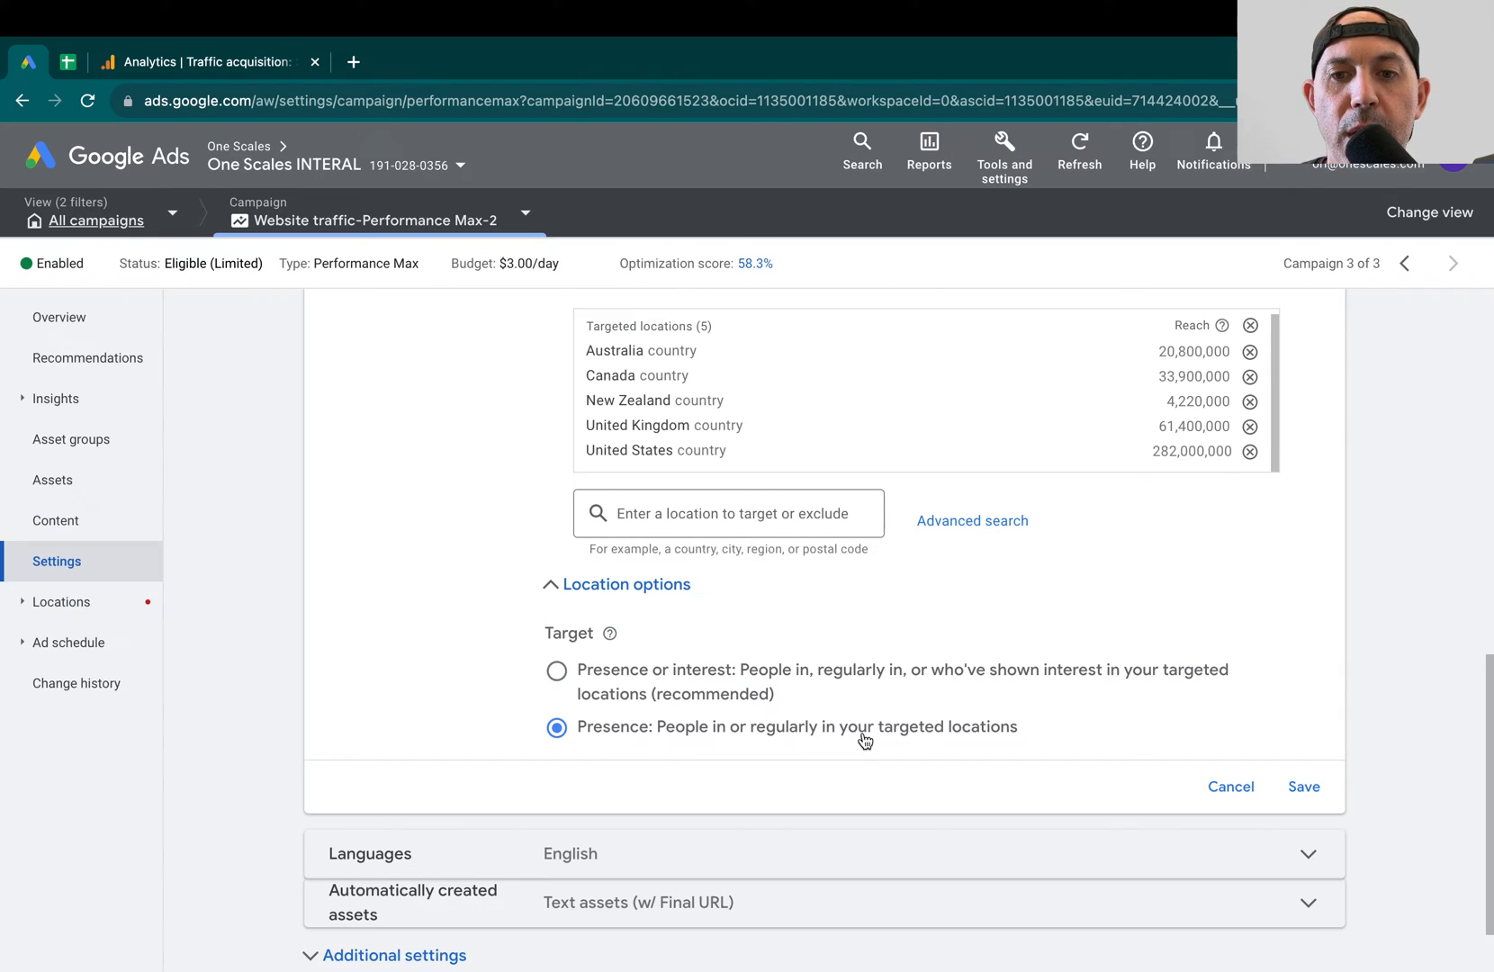
mouse_move(1002, 734)
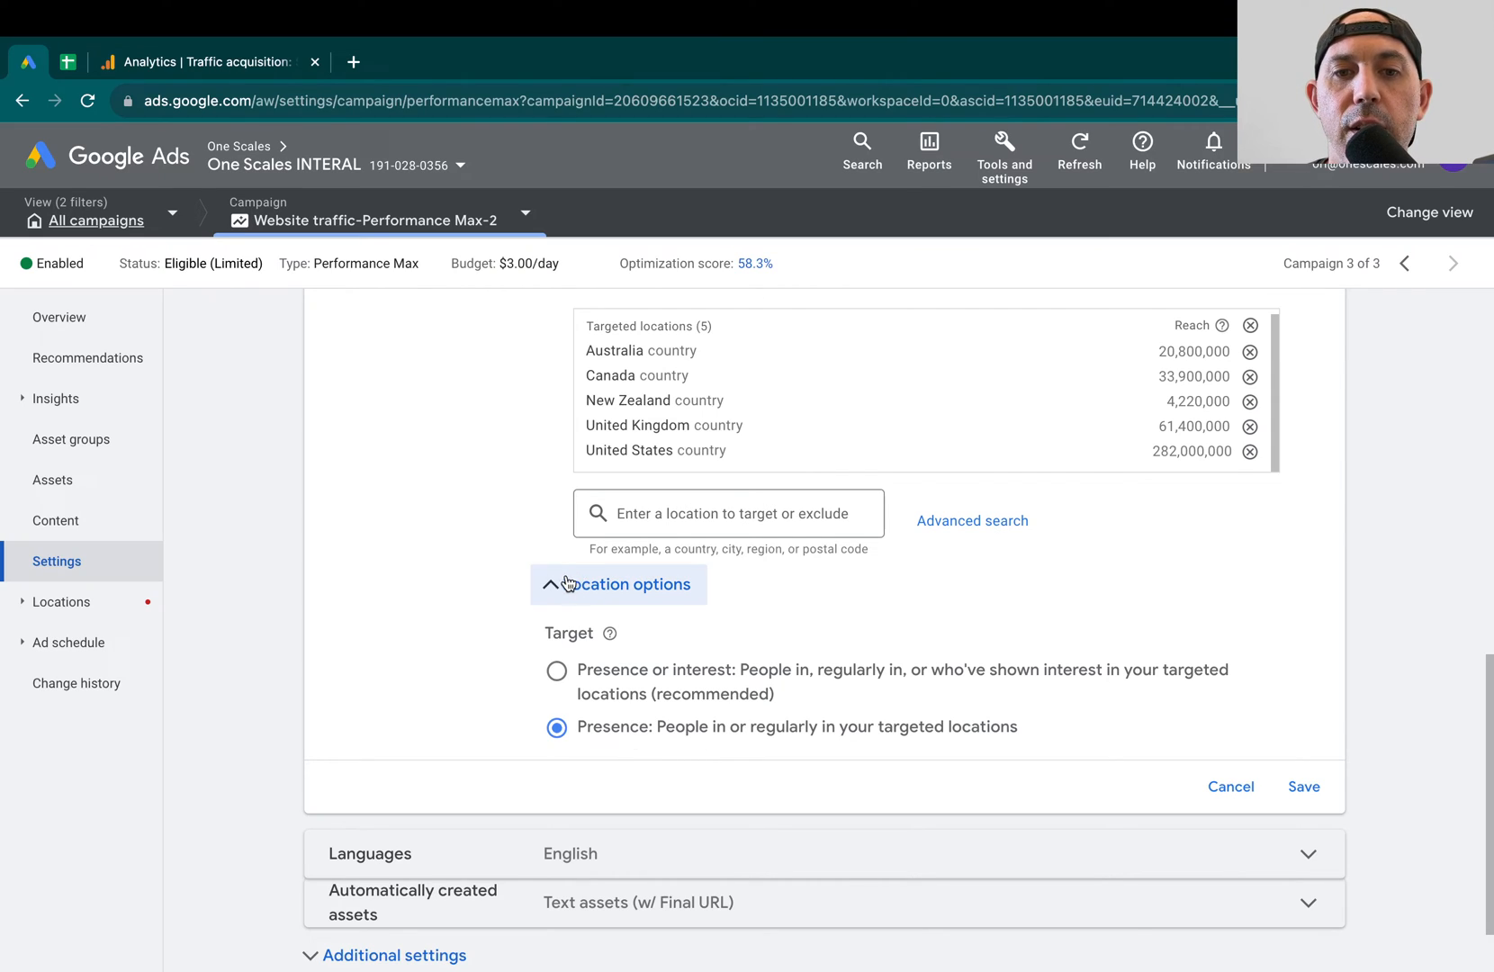
mouse_move(698, 736)
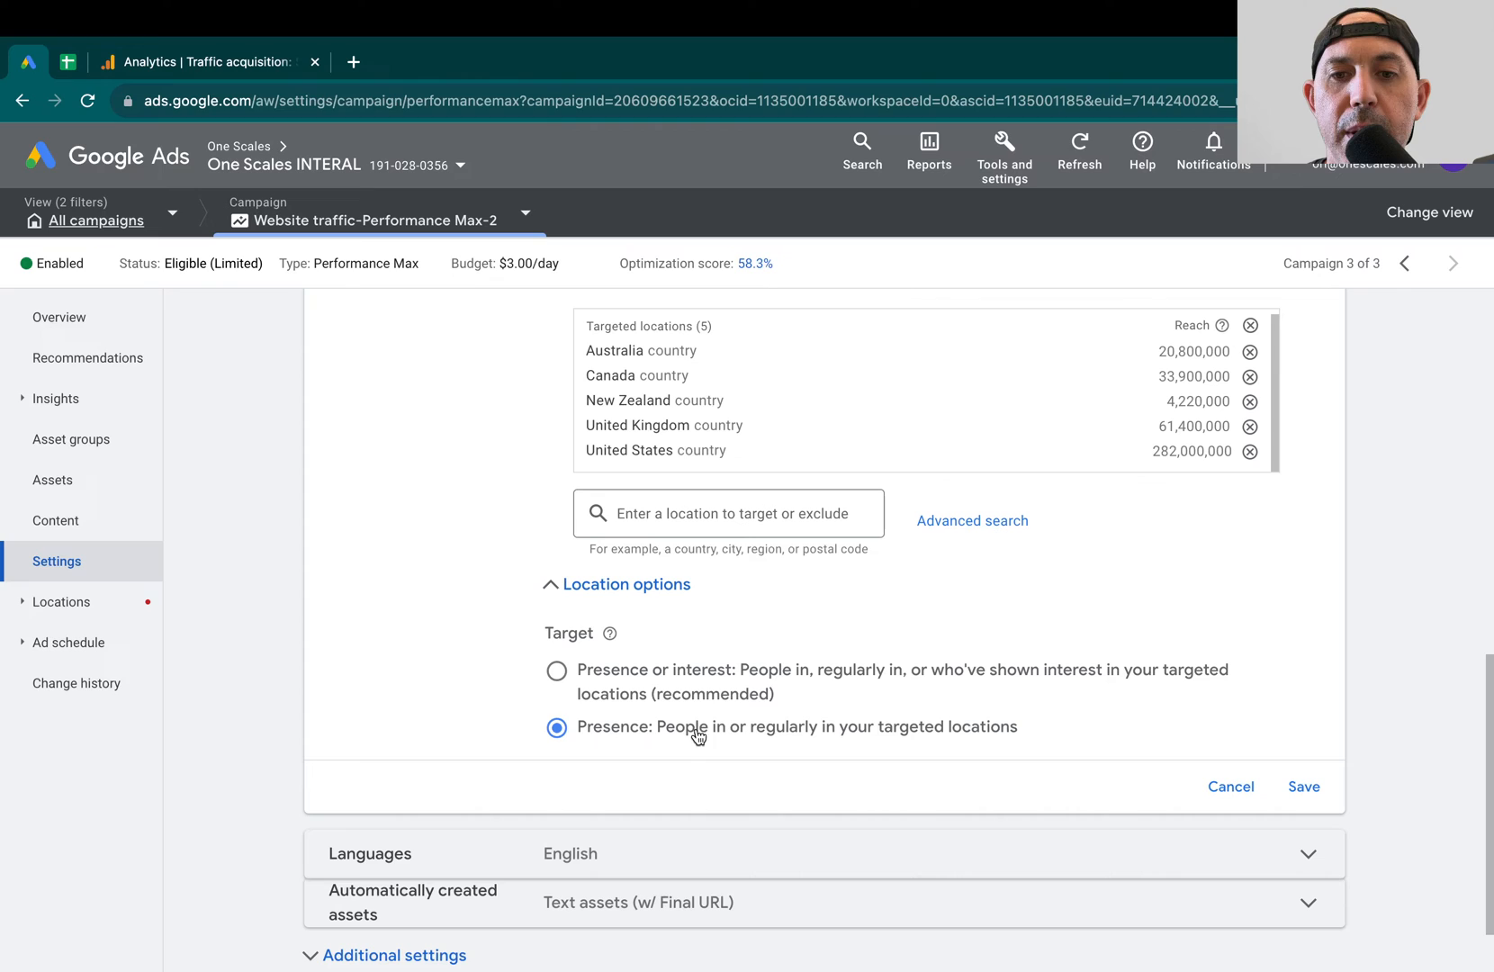
mouse_move(632, 169)
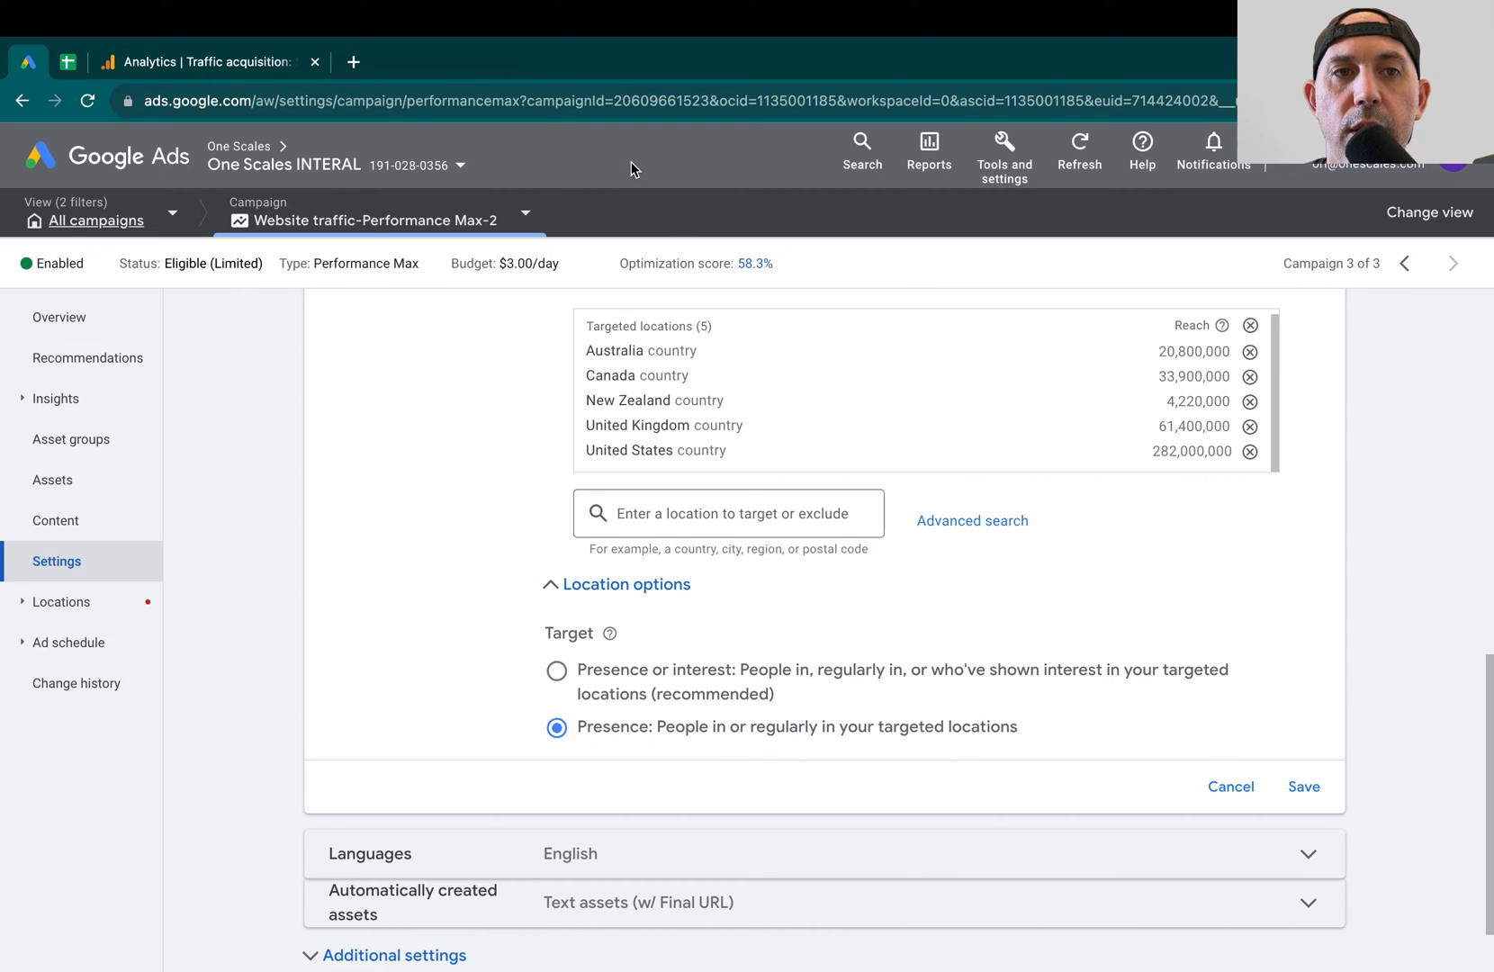
Return to the Analytics cross-network report, where United Kingdom leads with 214 users
left_click(205, 61)
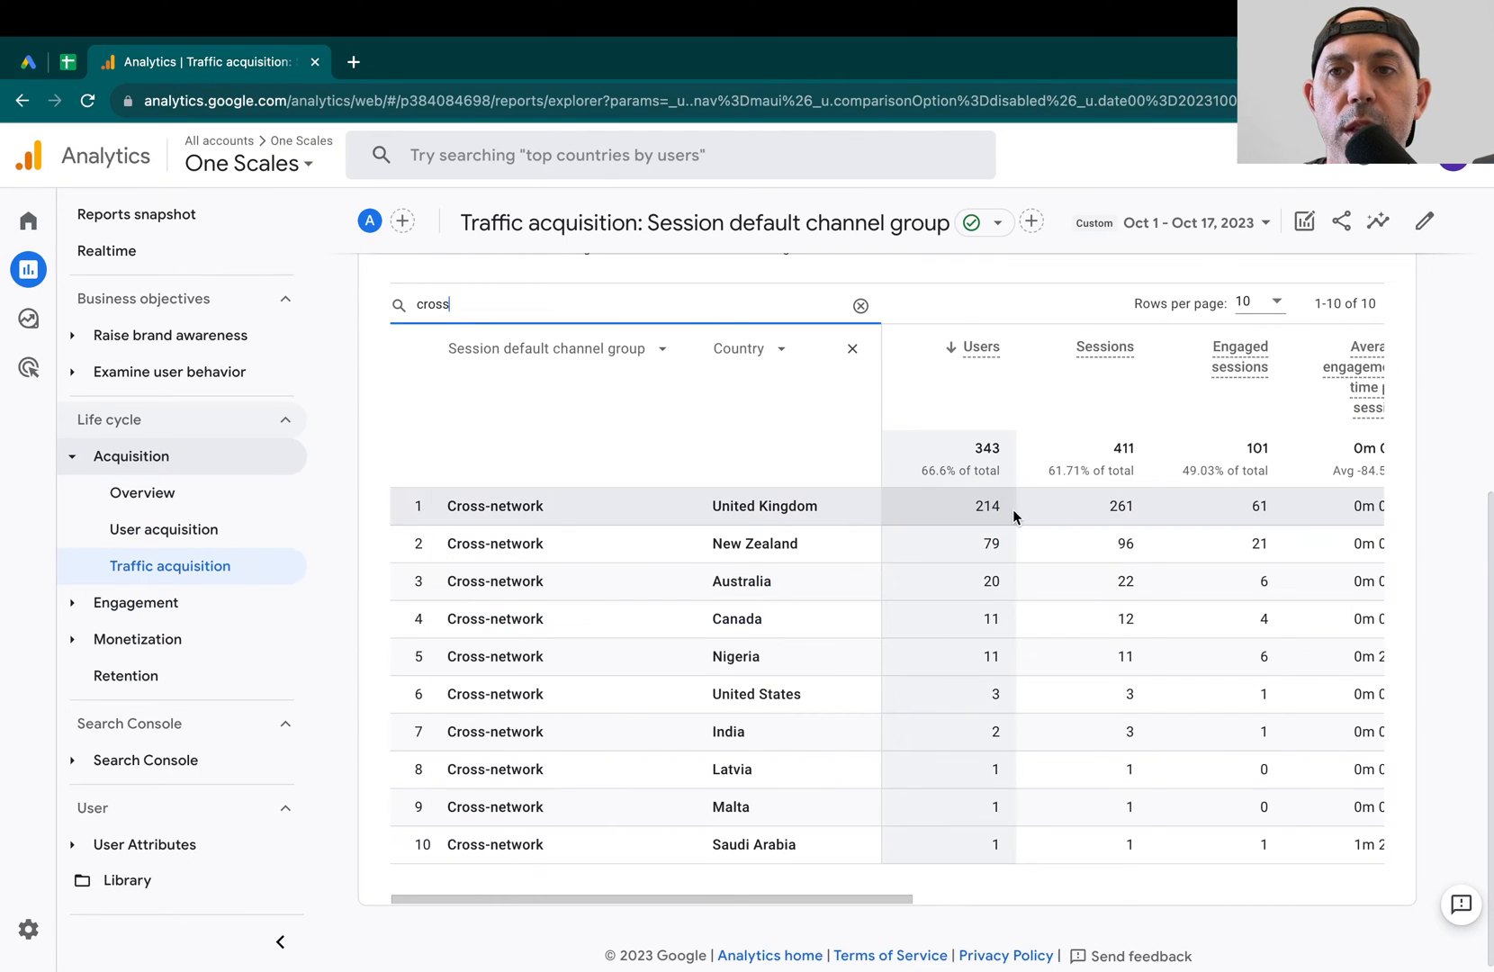
mouse_move(1201, 233)
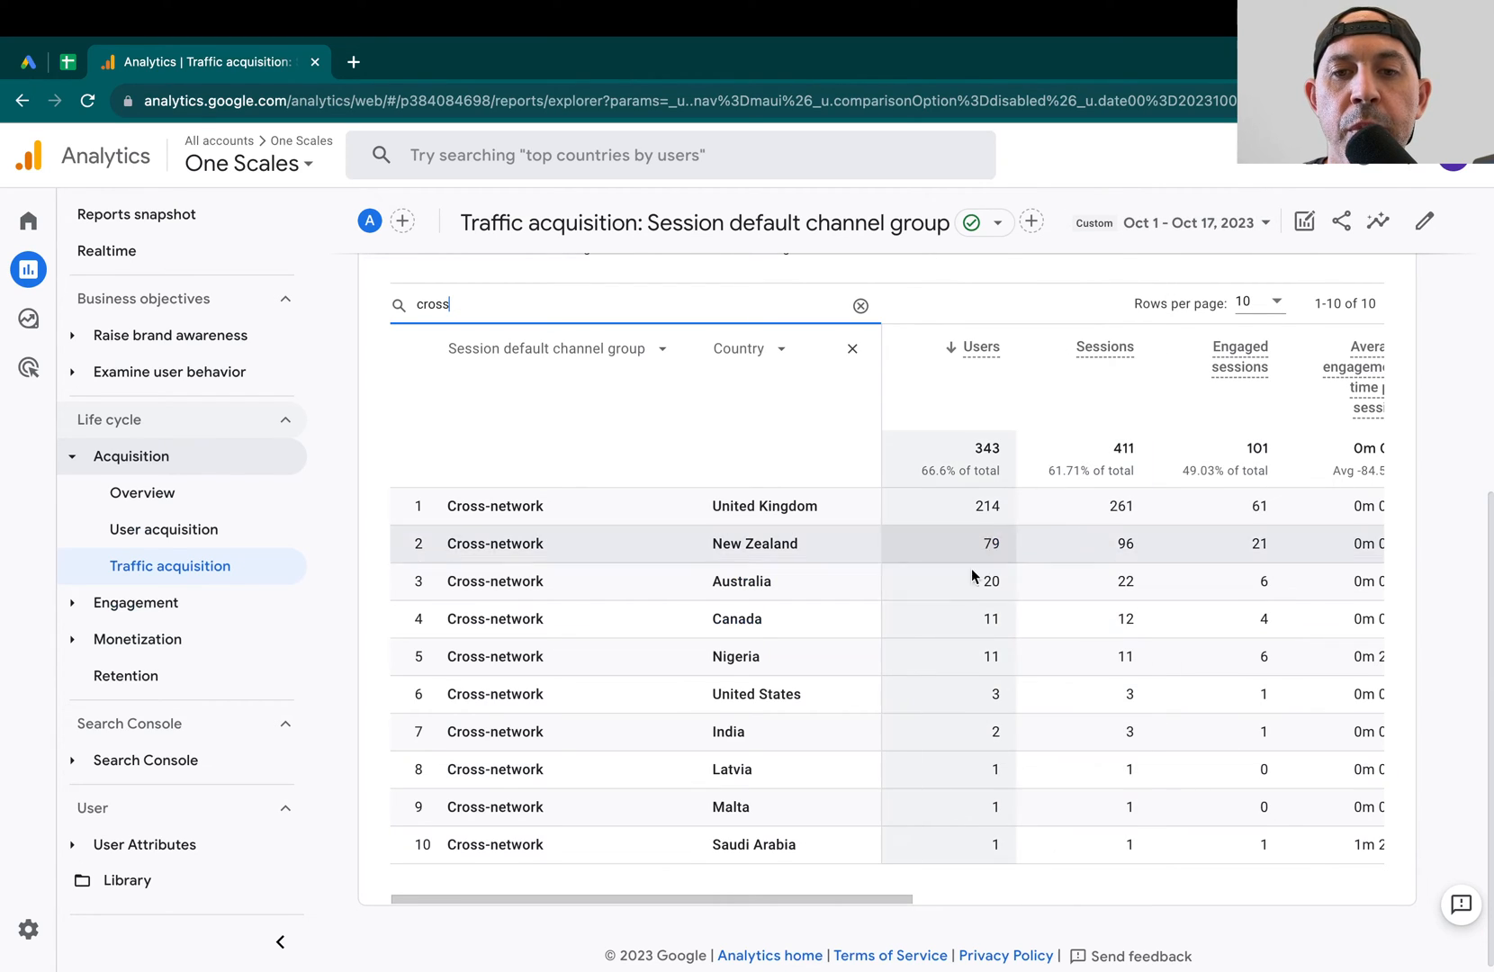
mouse_move(867, 582)
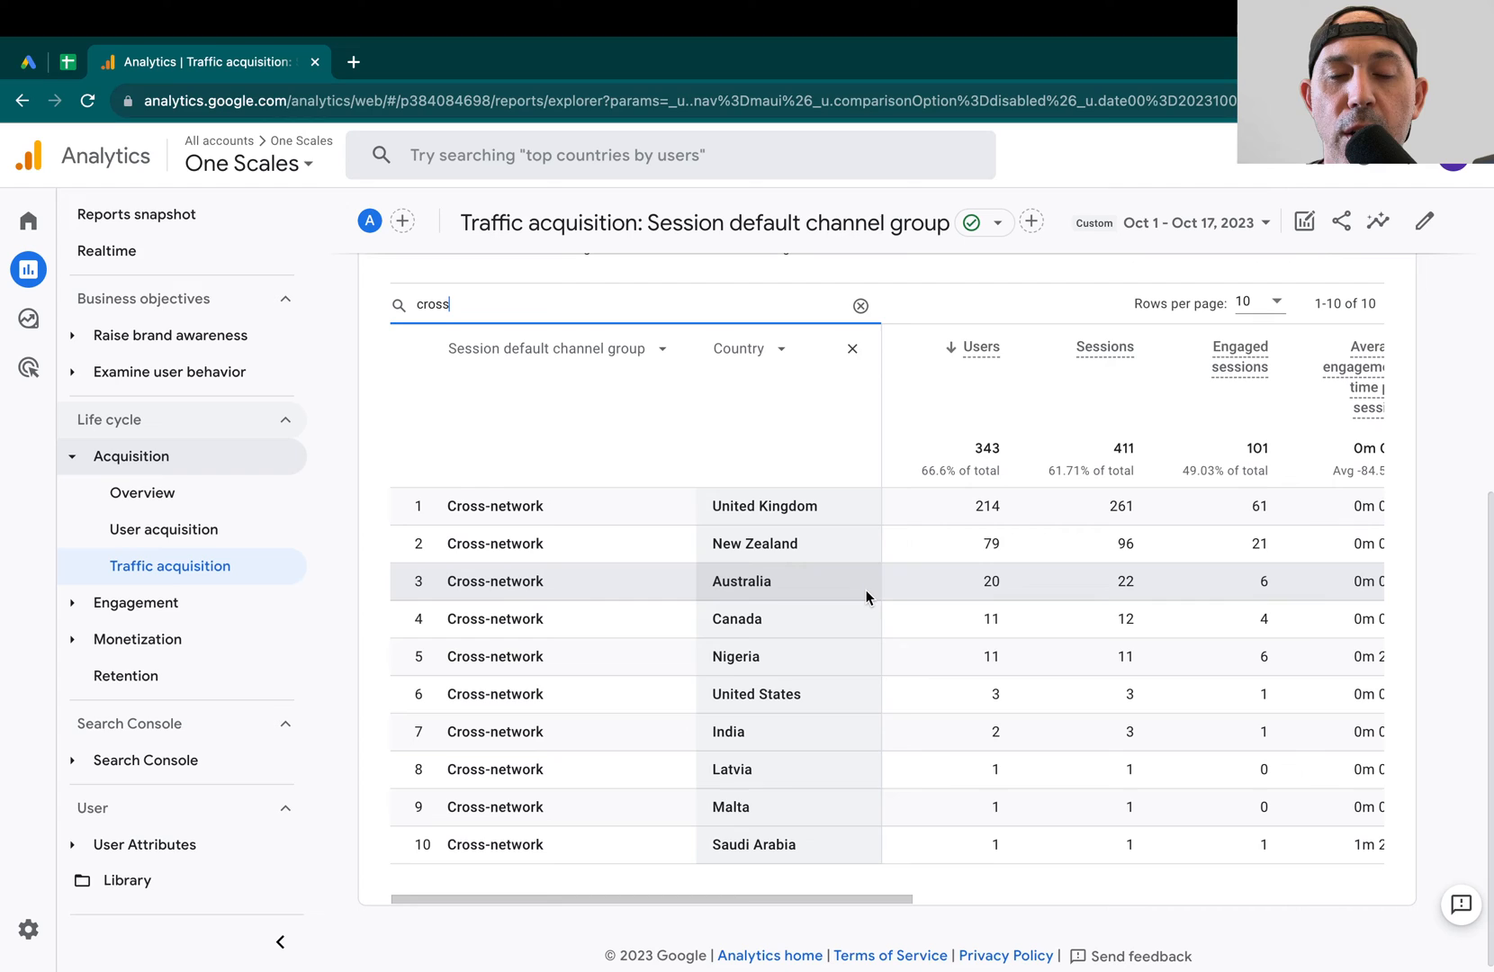
mouse_move(784, 506)
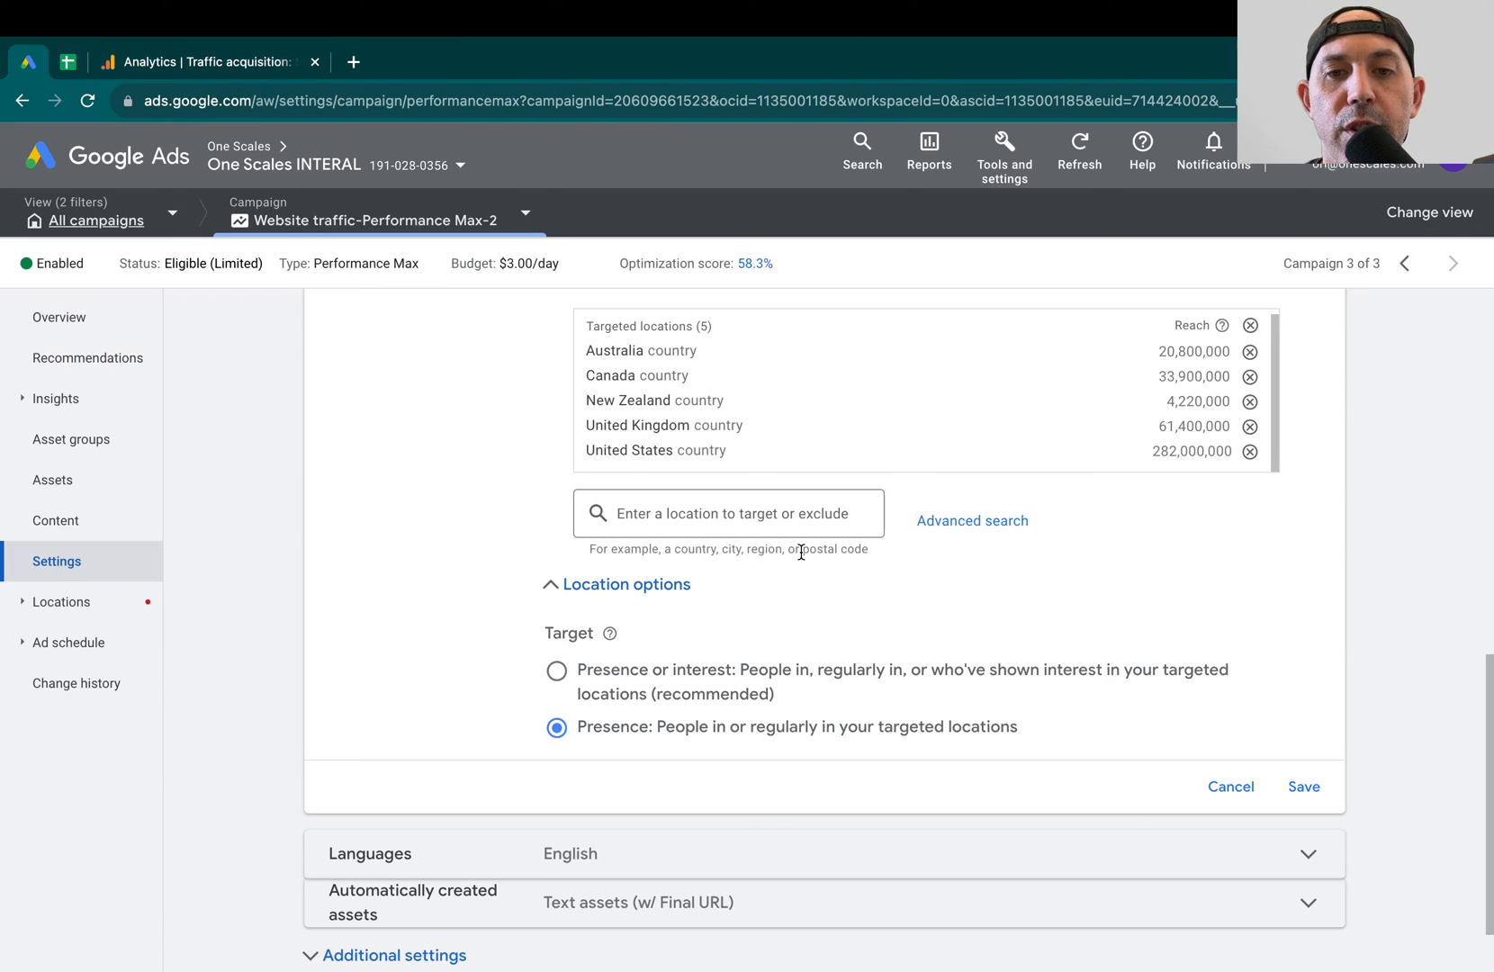
mouse_move(859, 606)
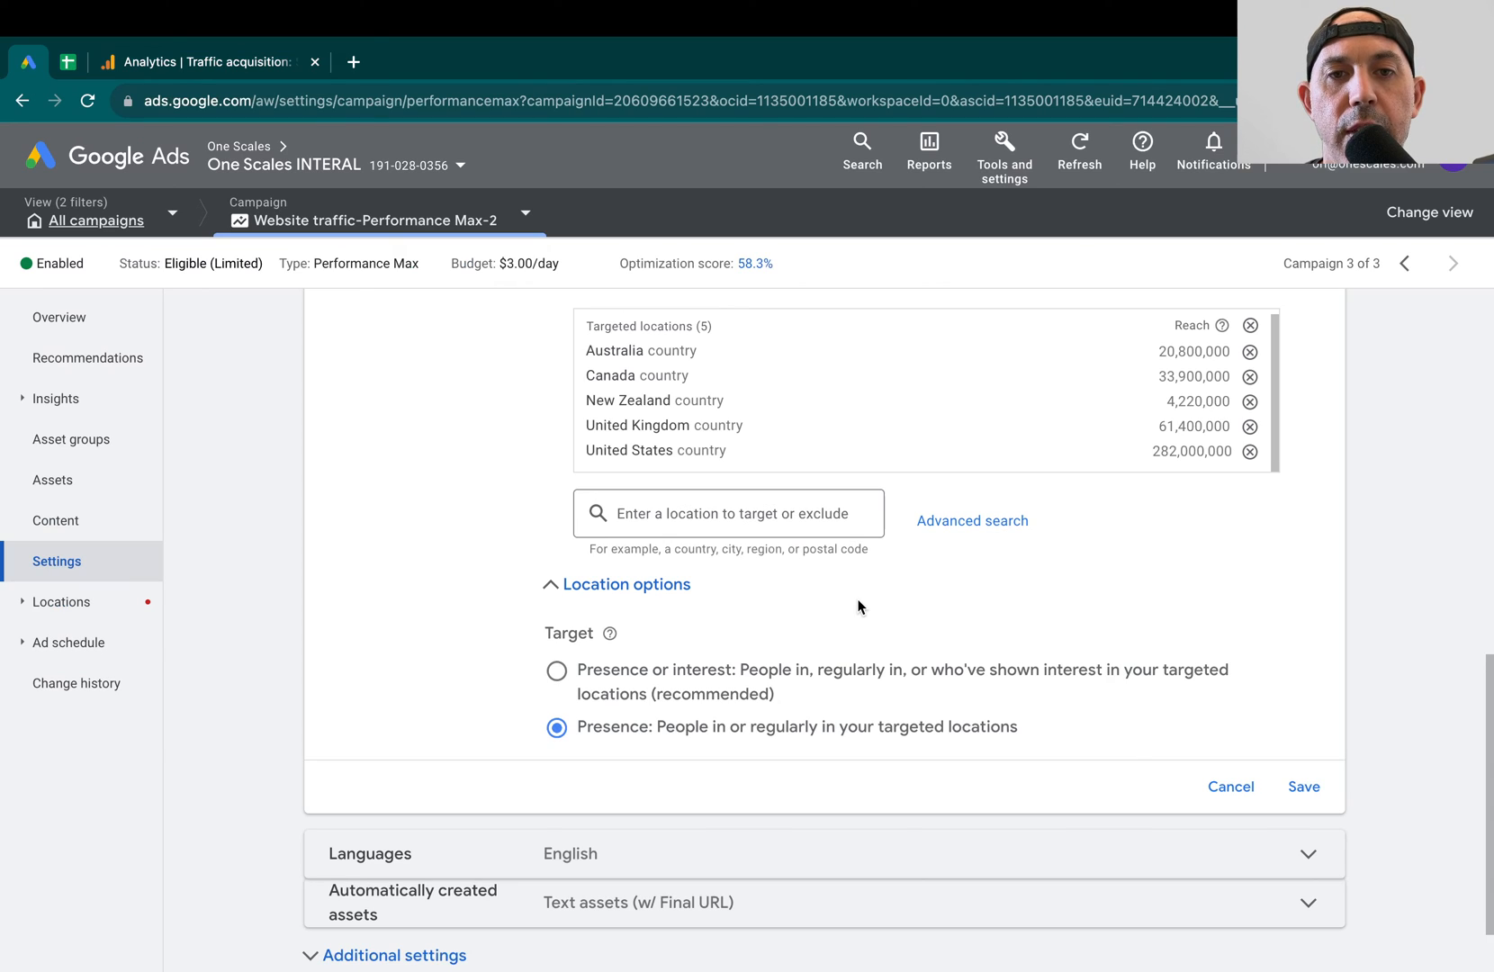
mouse_move(644, 728)
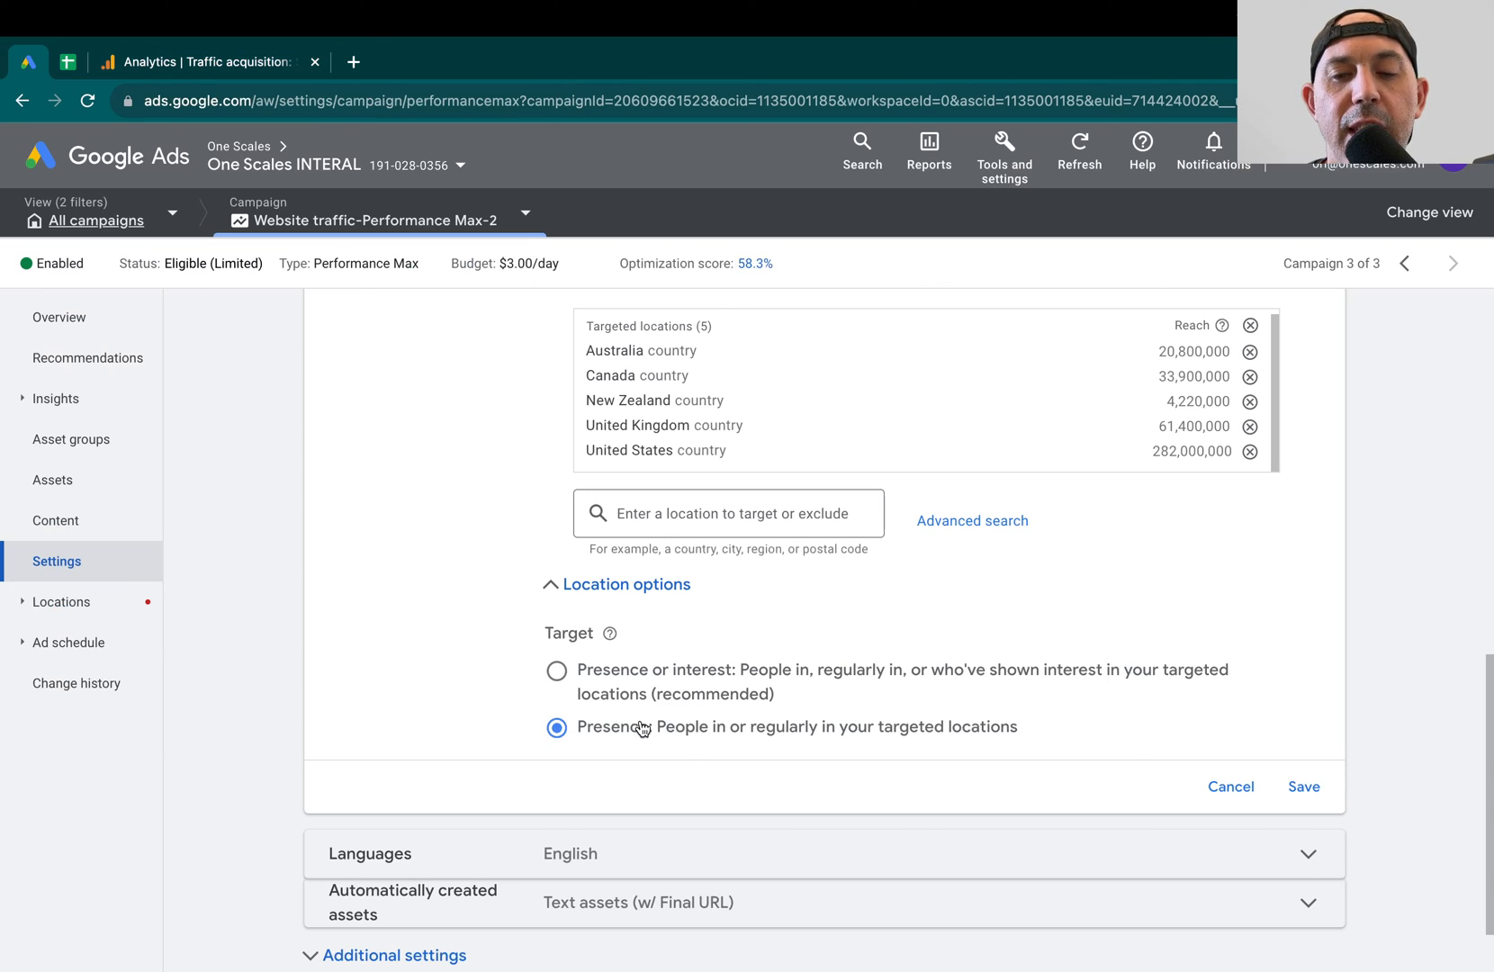
mouse_move(800, 740)
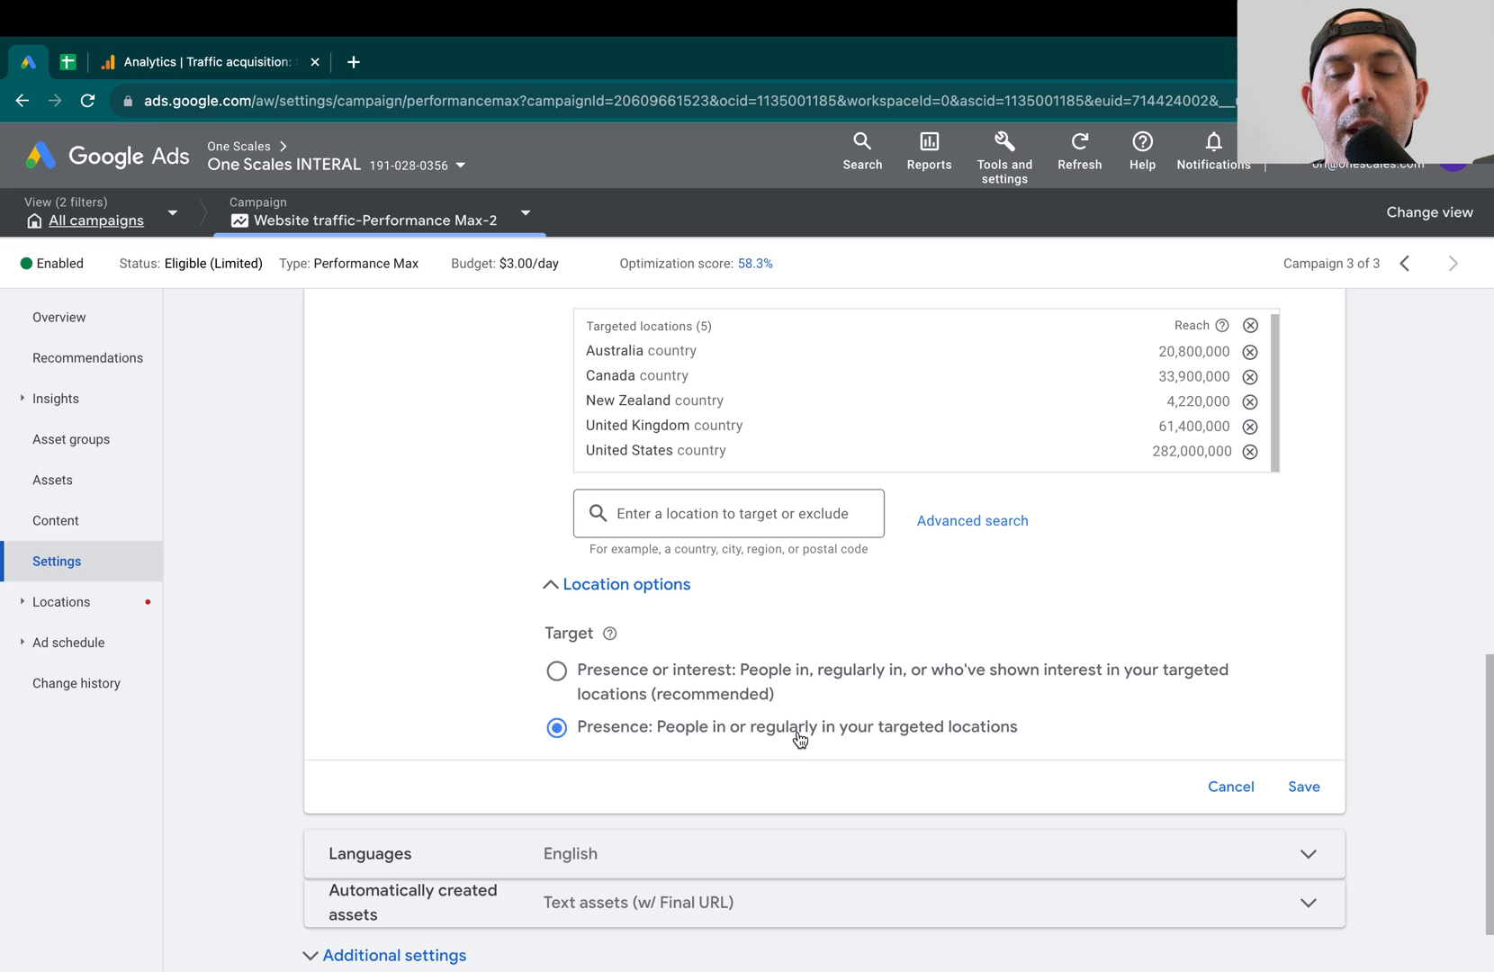